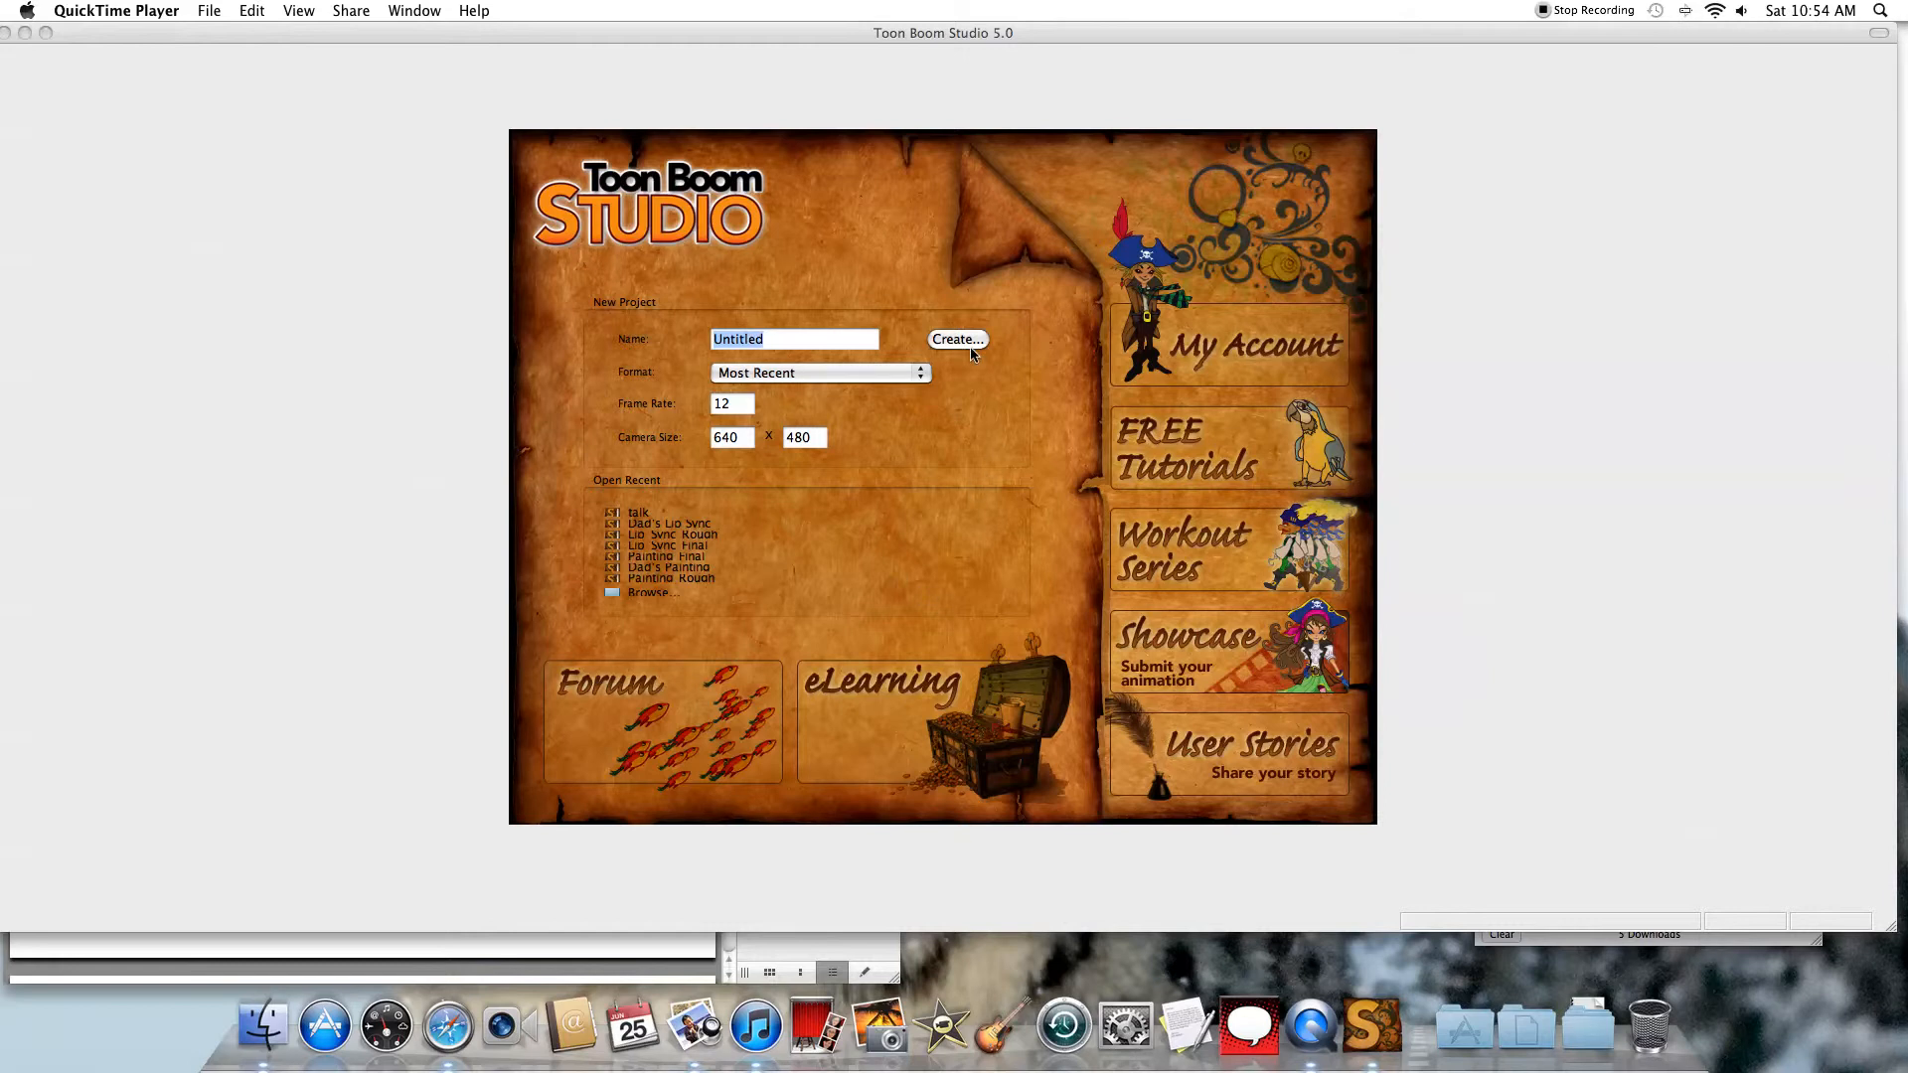
mouse_move(966, 342)
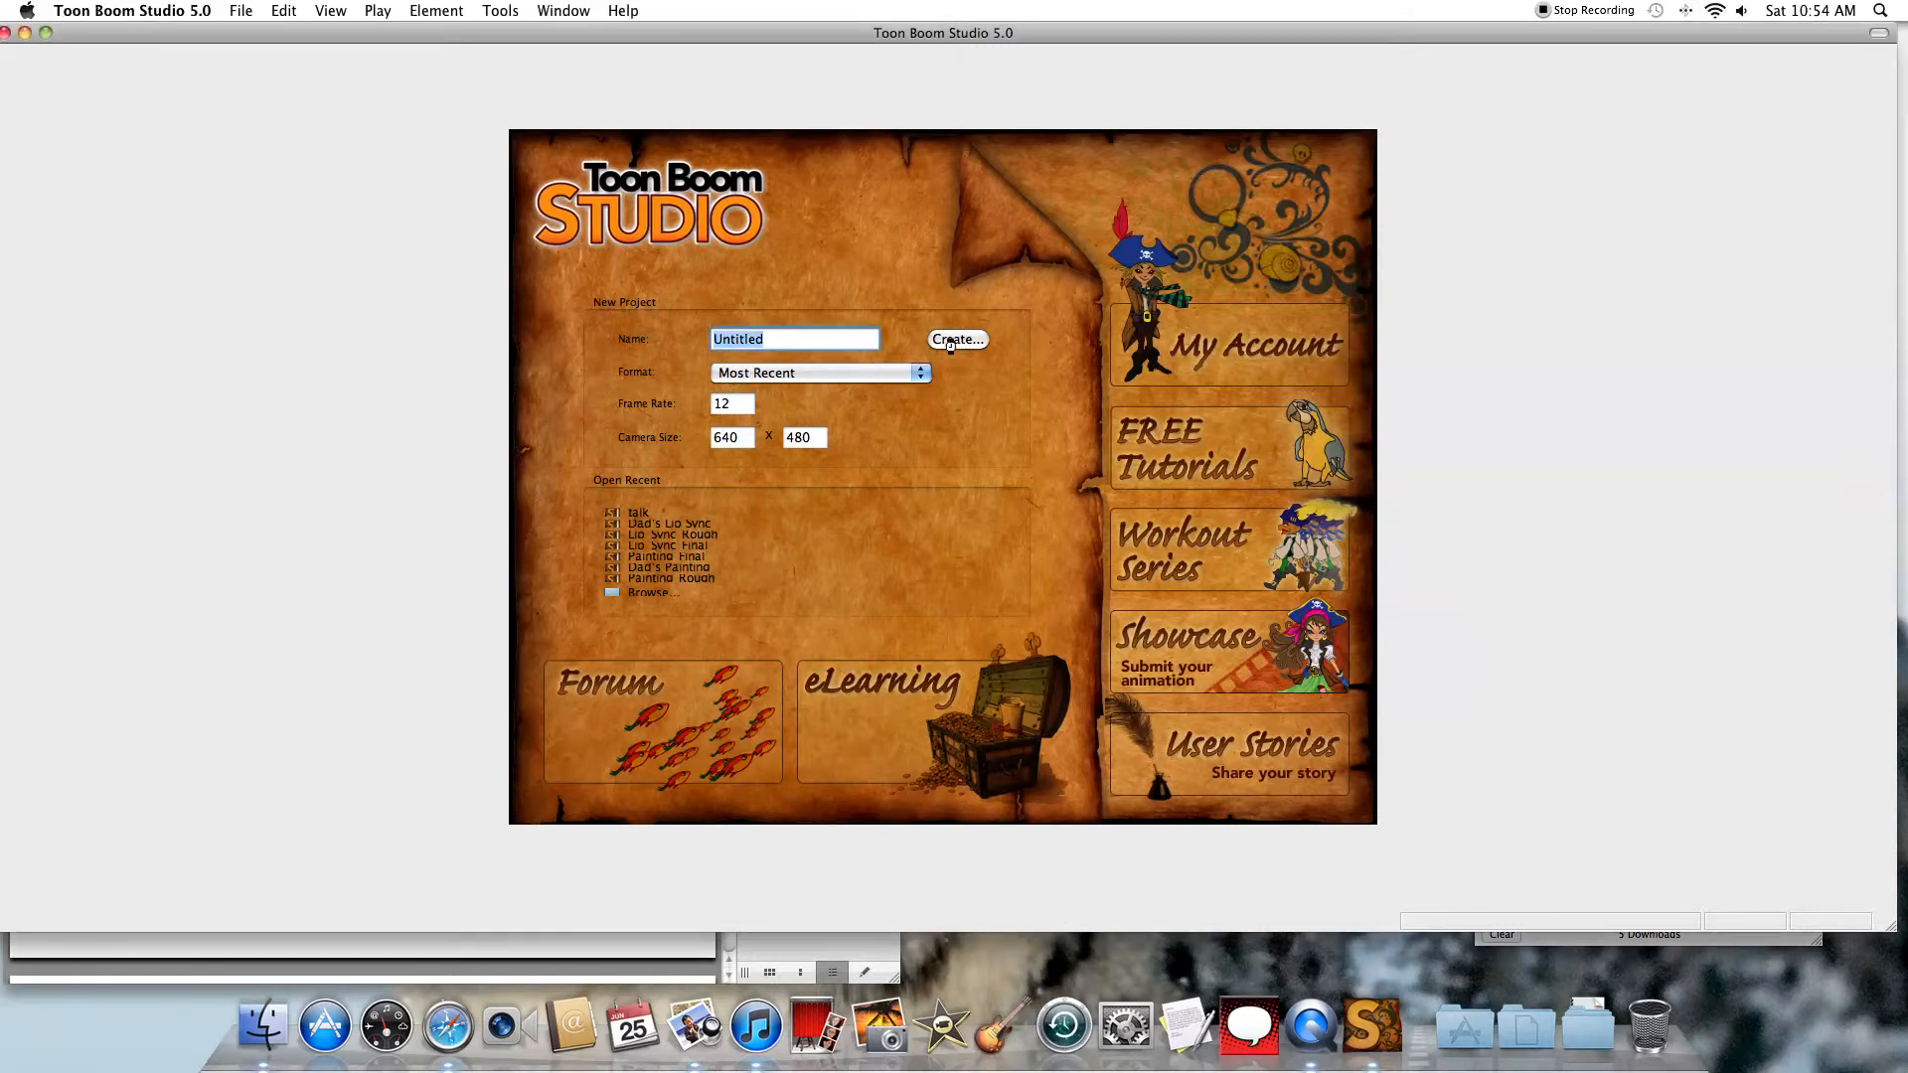
Create the new untitled project from the welcome screen
click(956, 338)
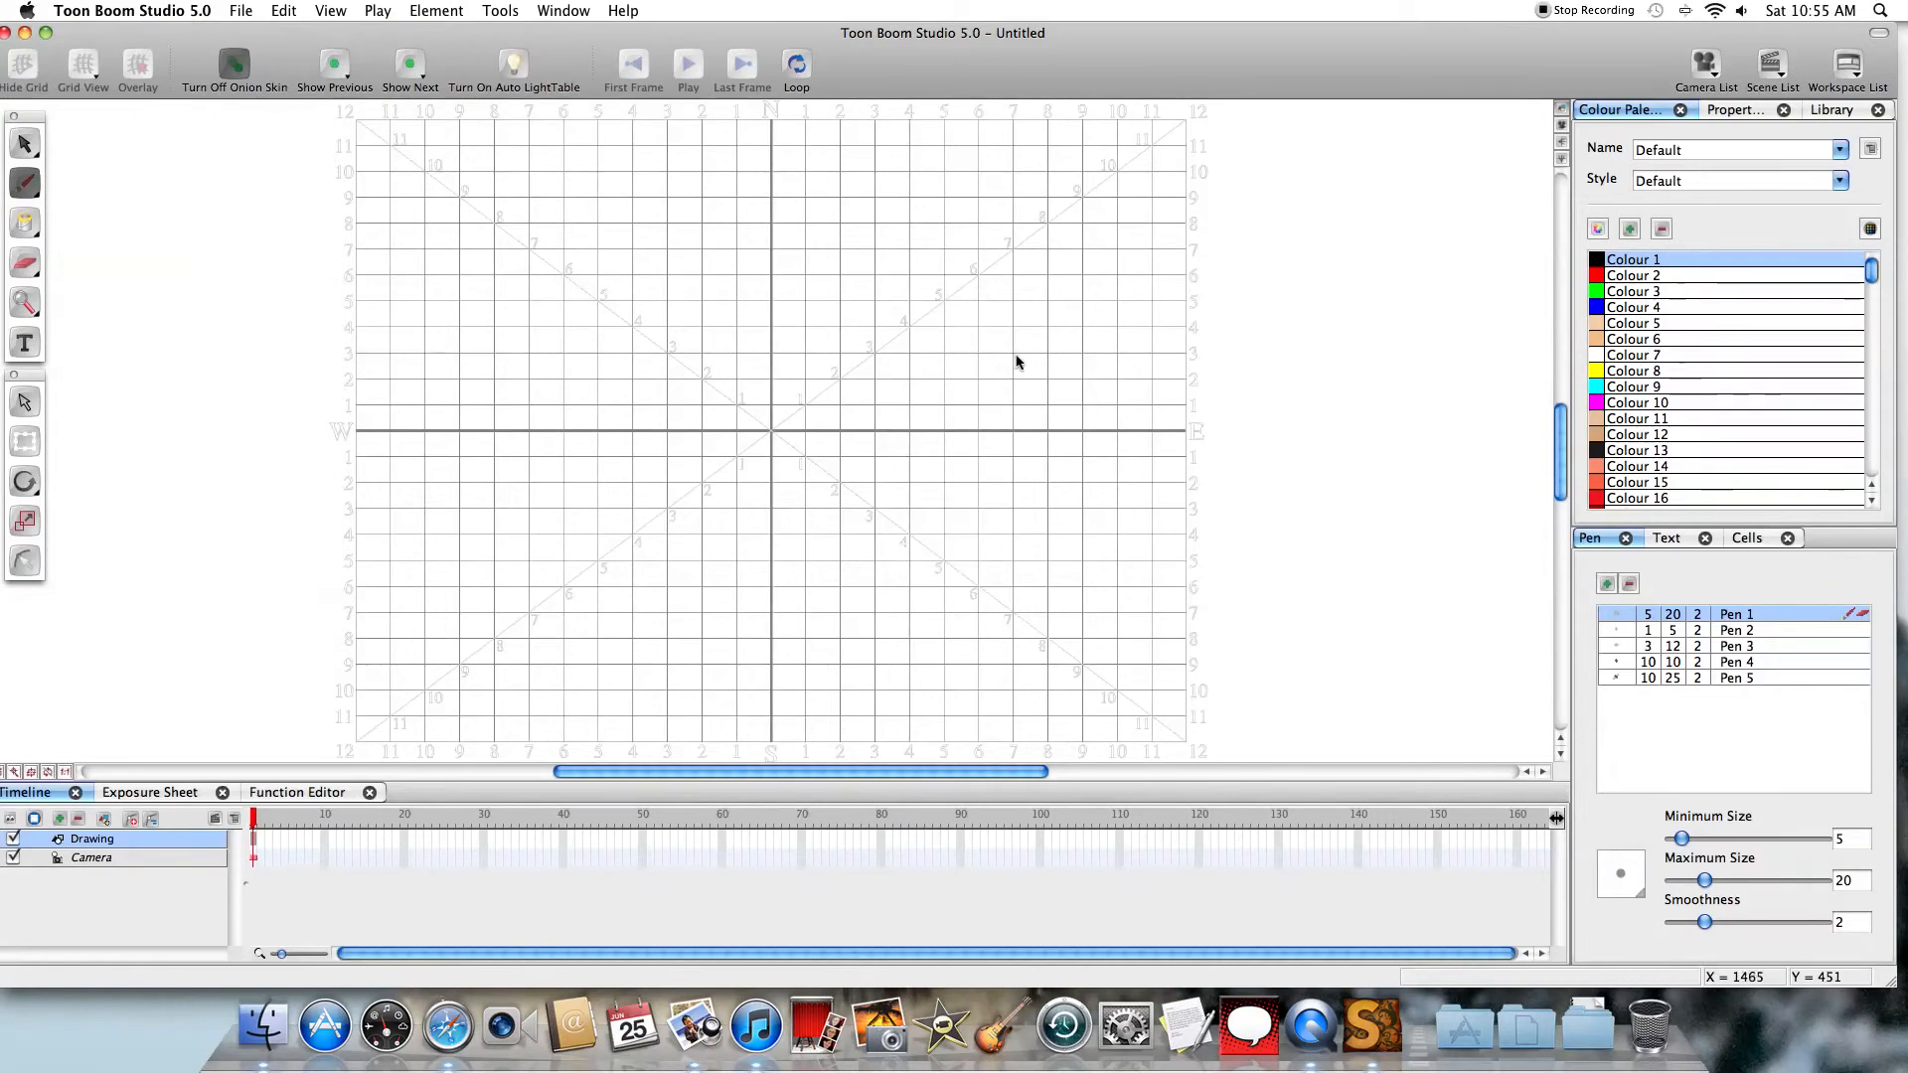
mouse_move(1010, 330)
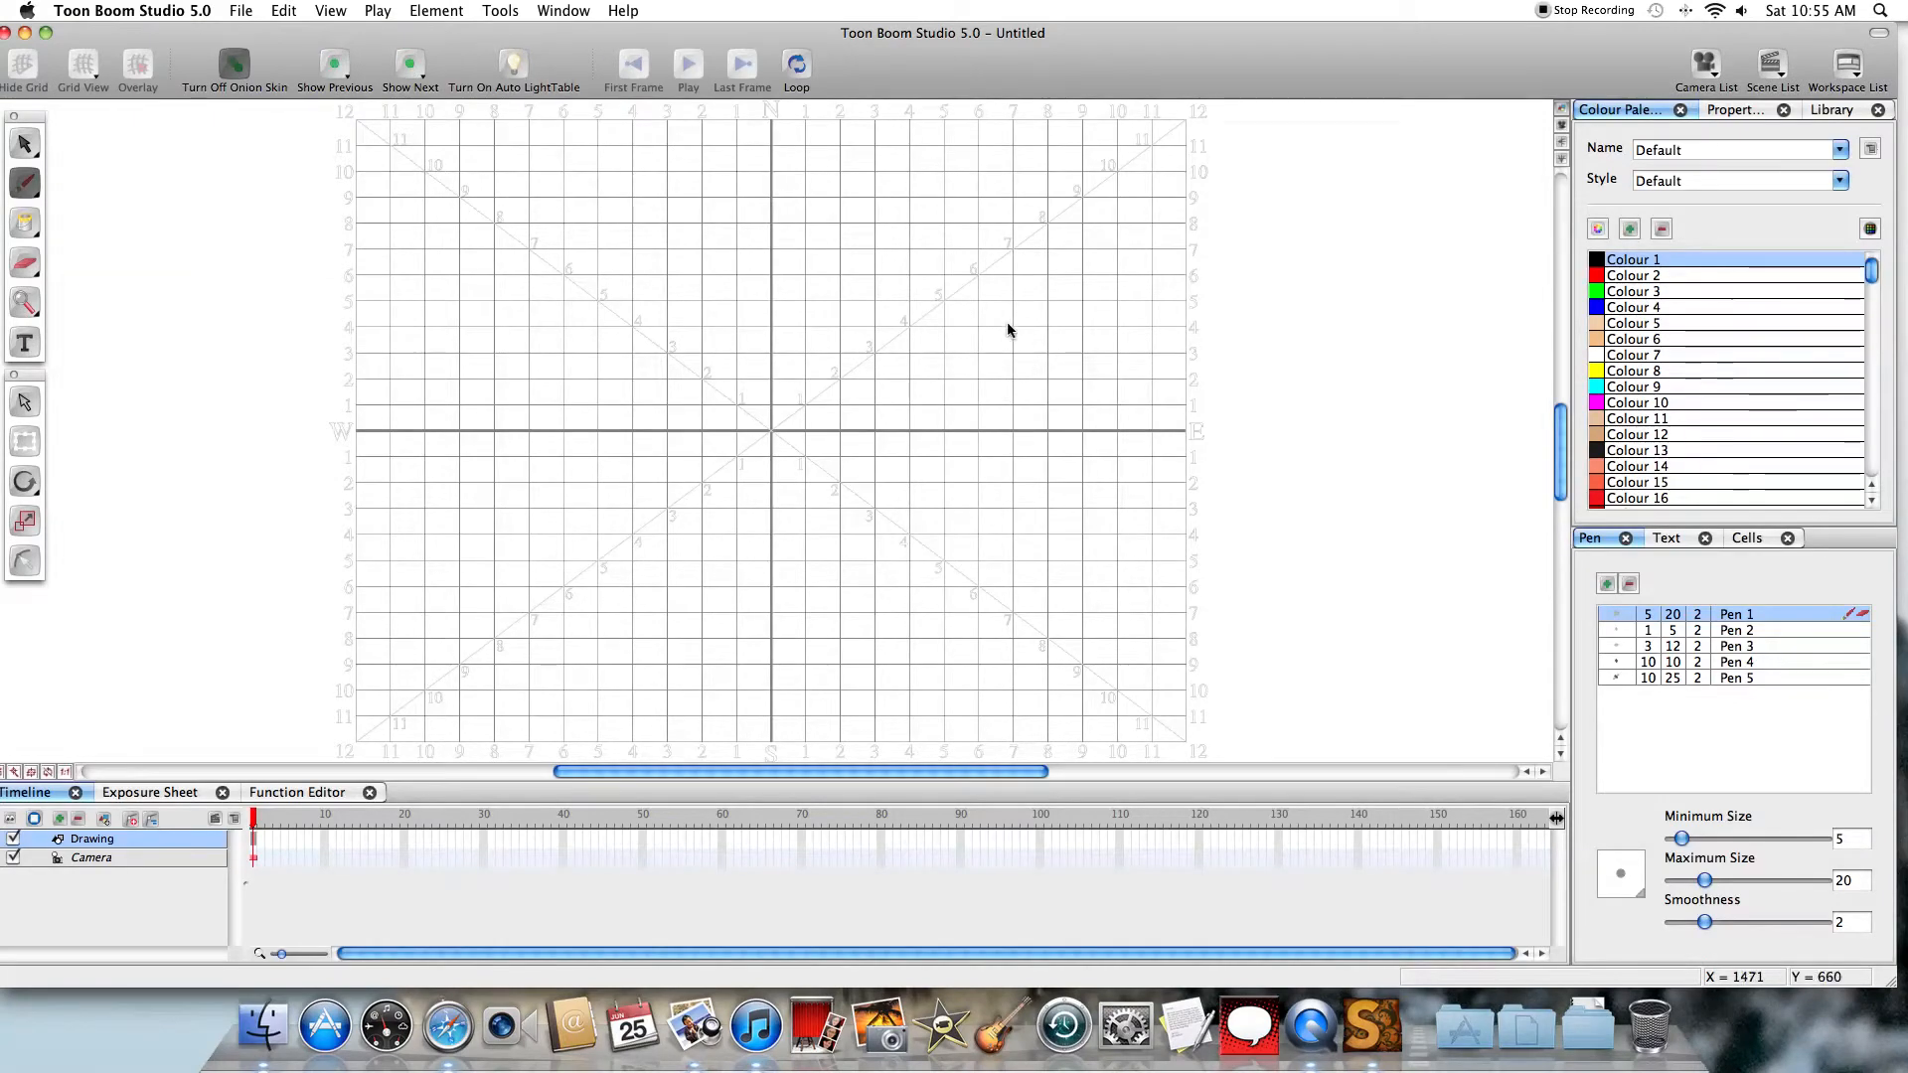
mouse_move(638, 360)
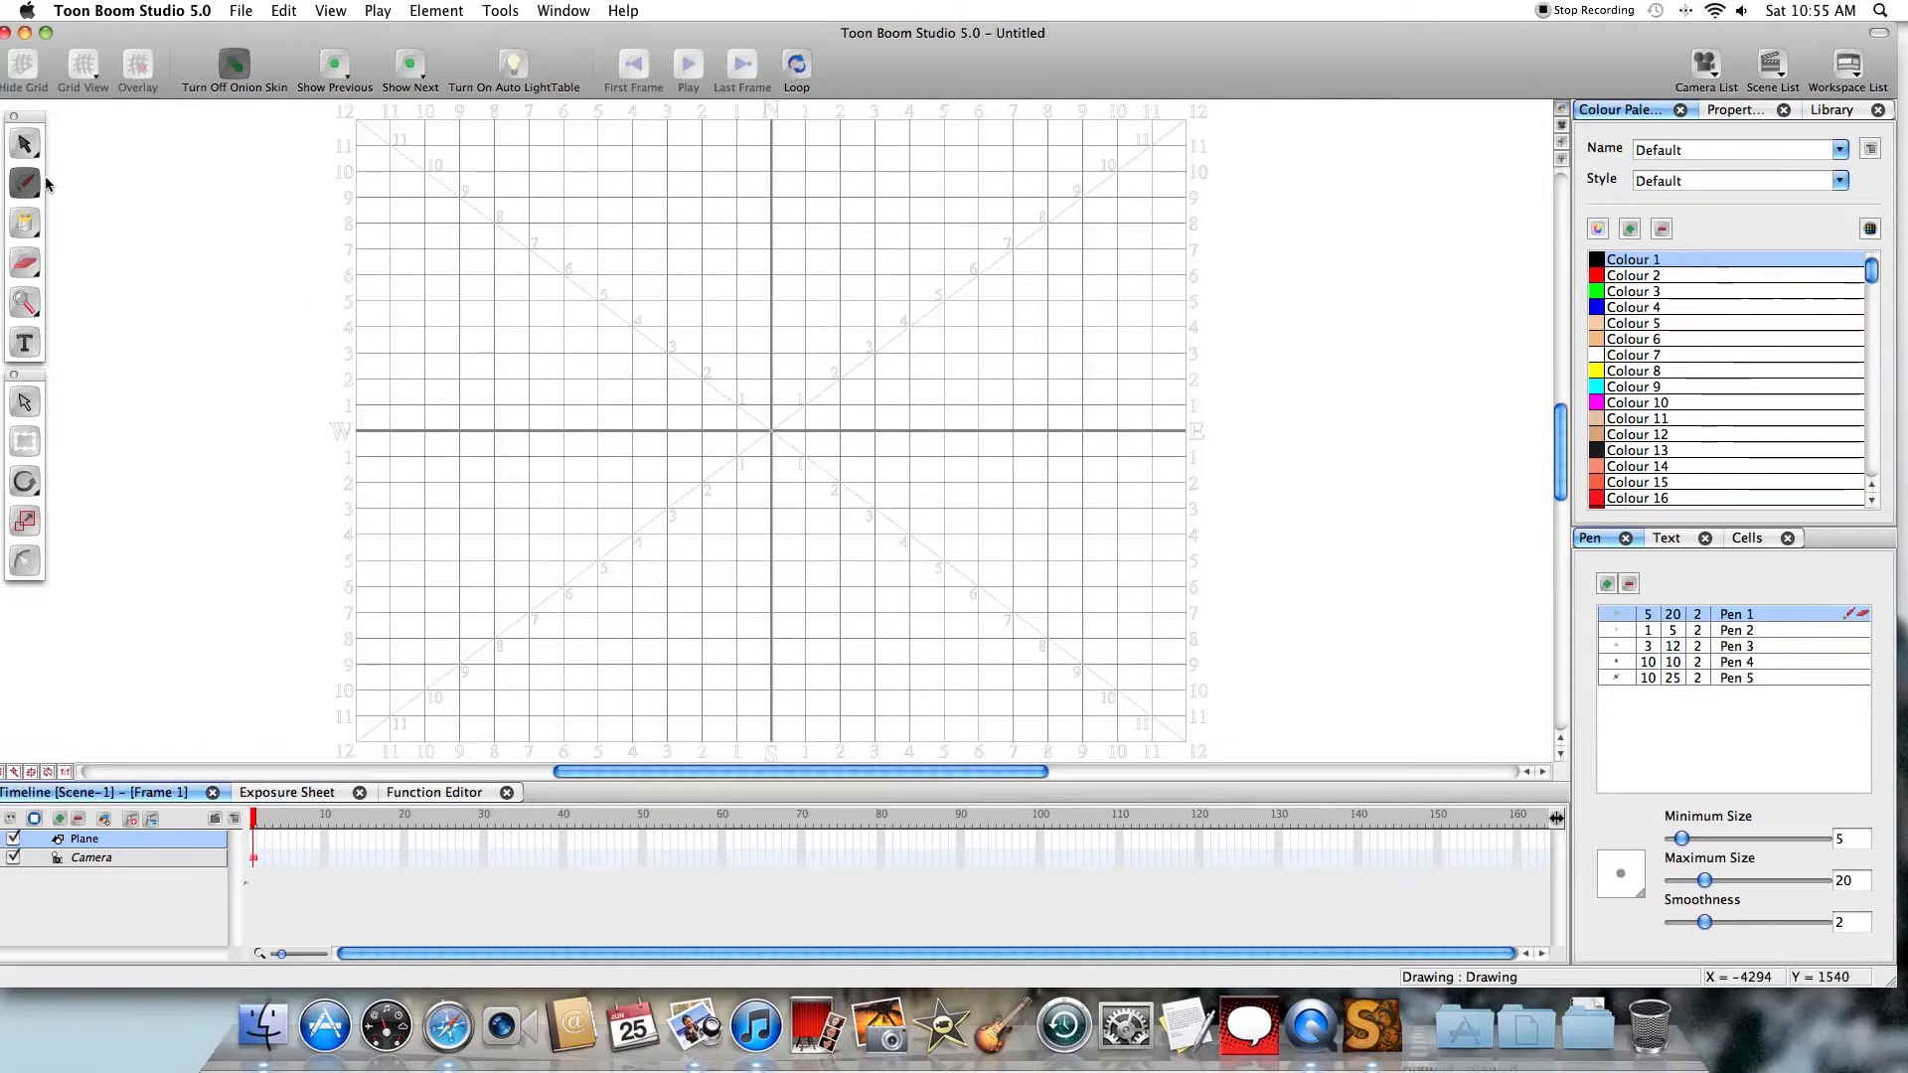
With the Brush tool, draw the plane as a small stroke on successive frames, each slightly further right
click(24, 183)
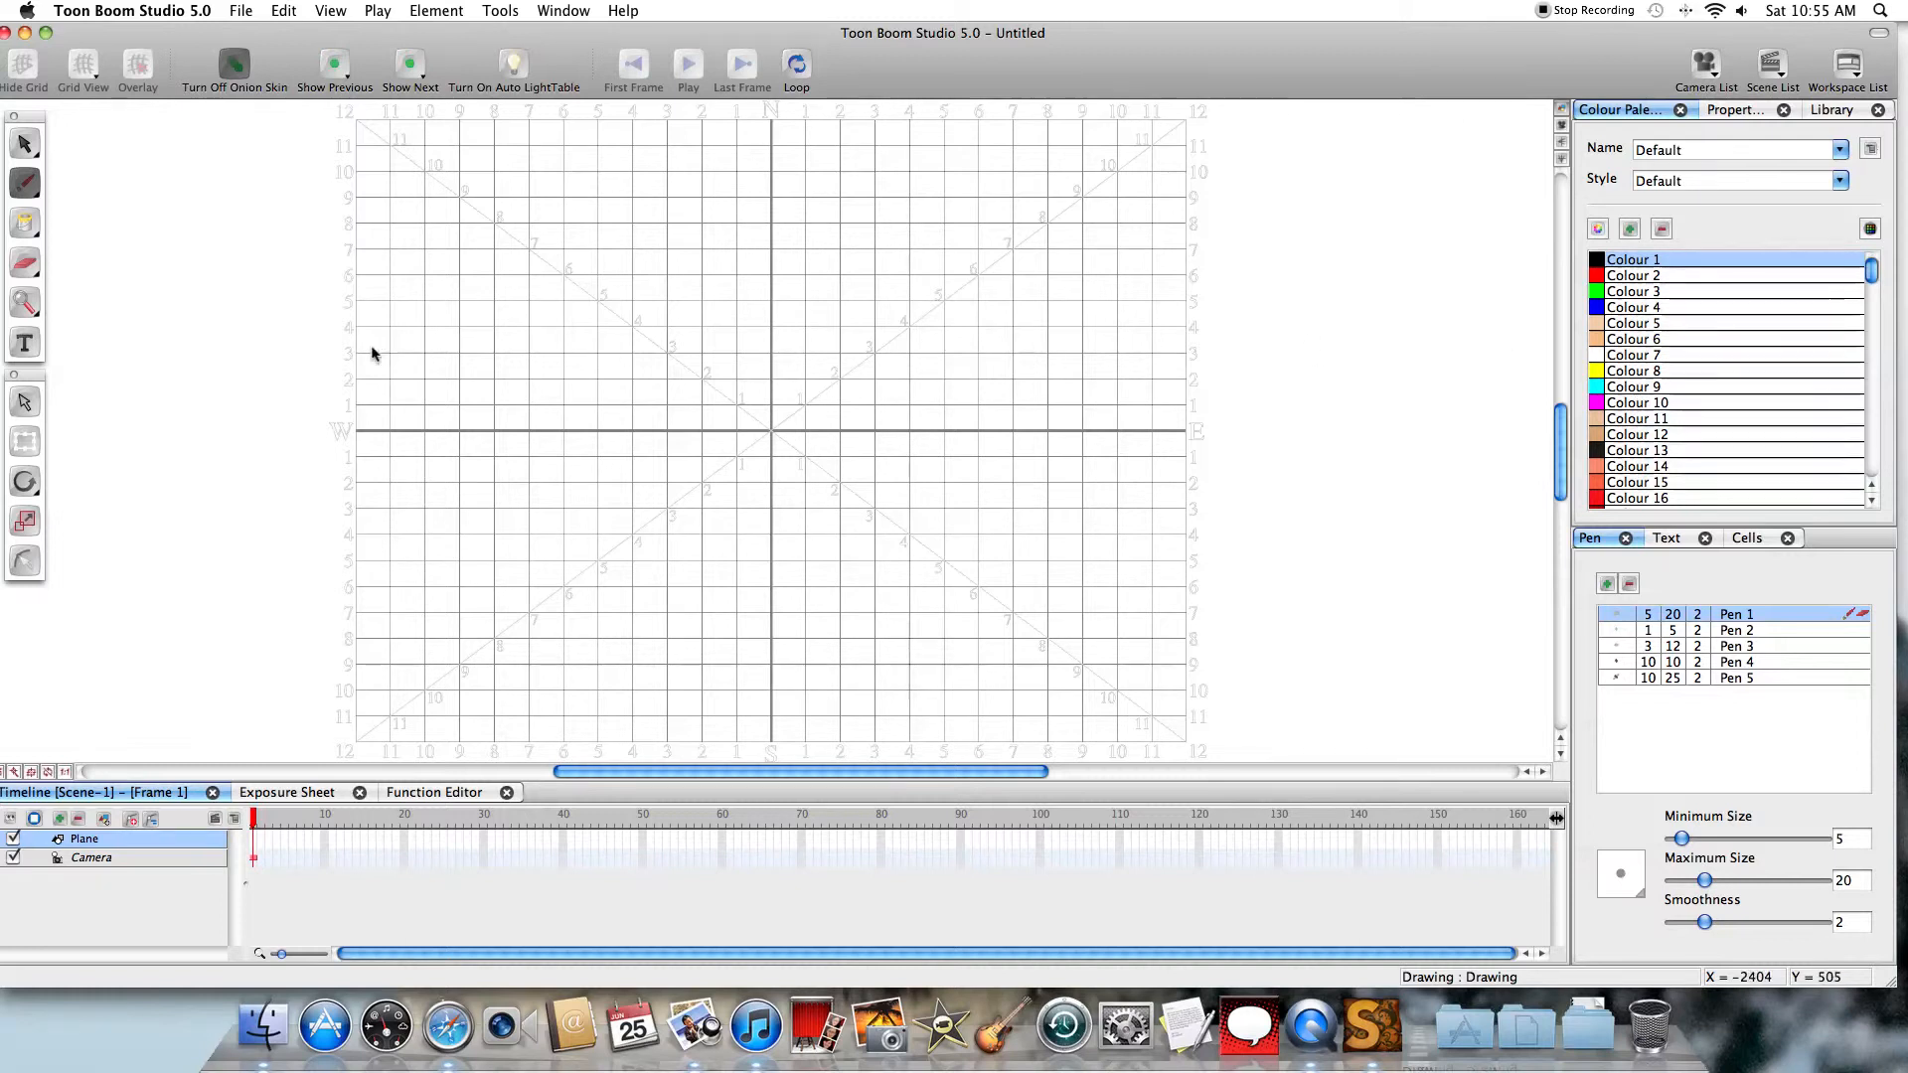
mouse_move(401, 334)
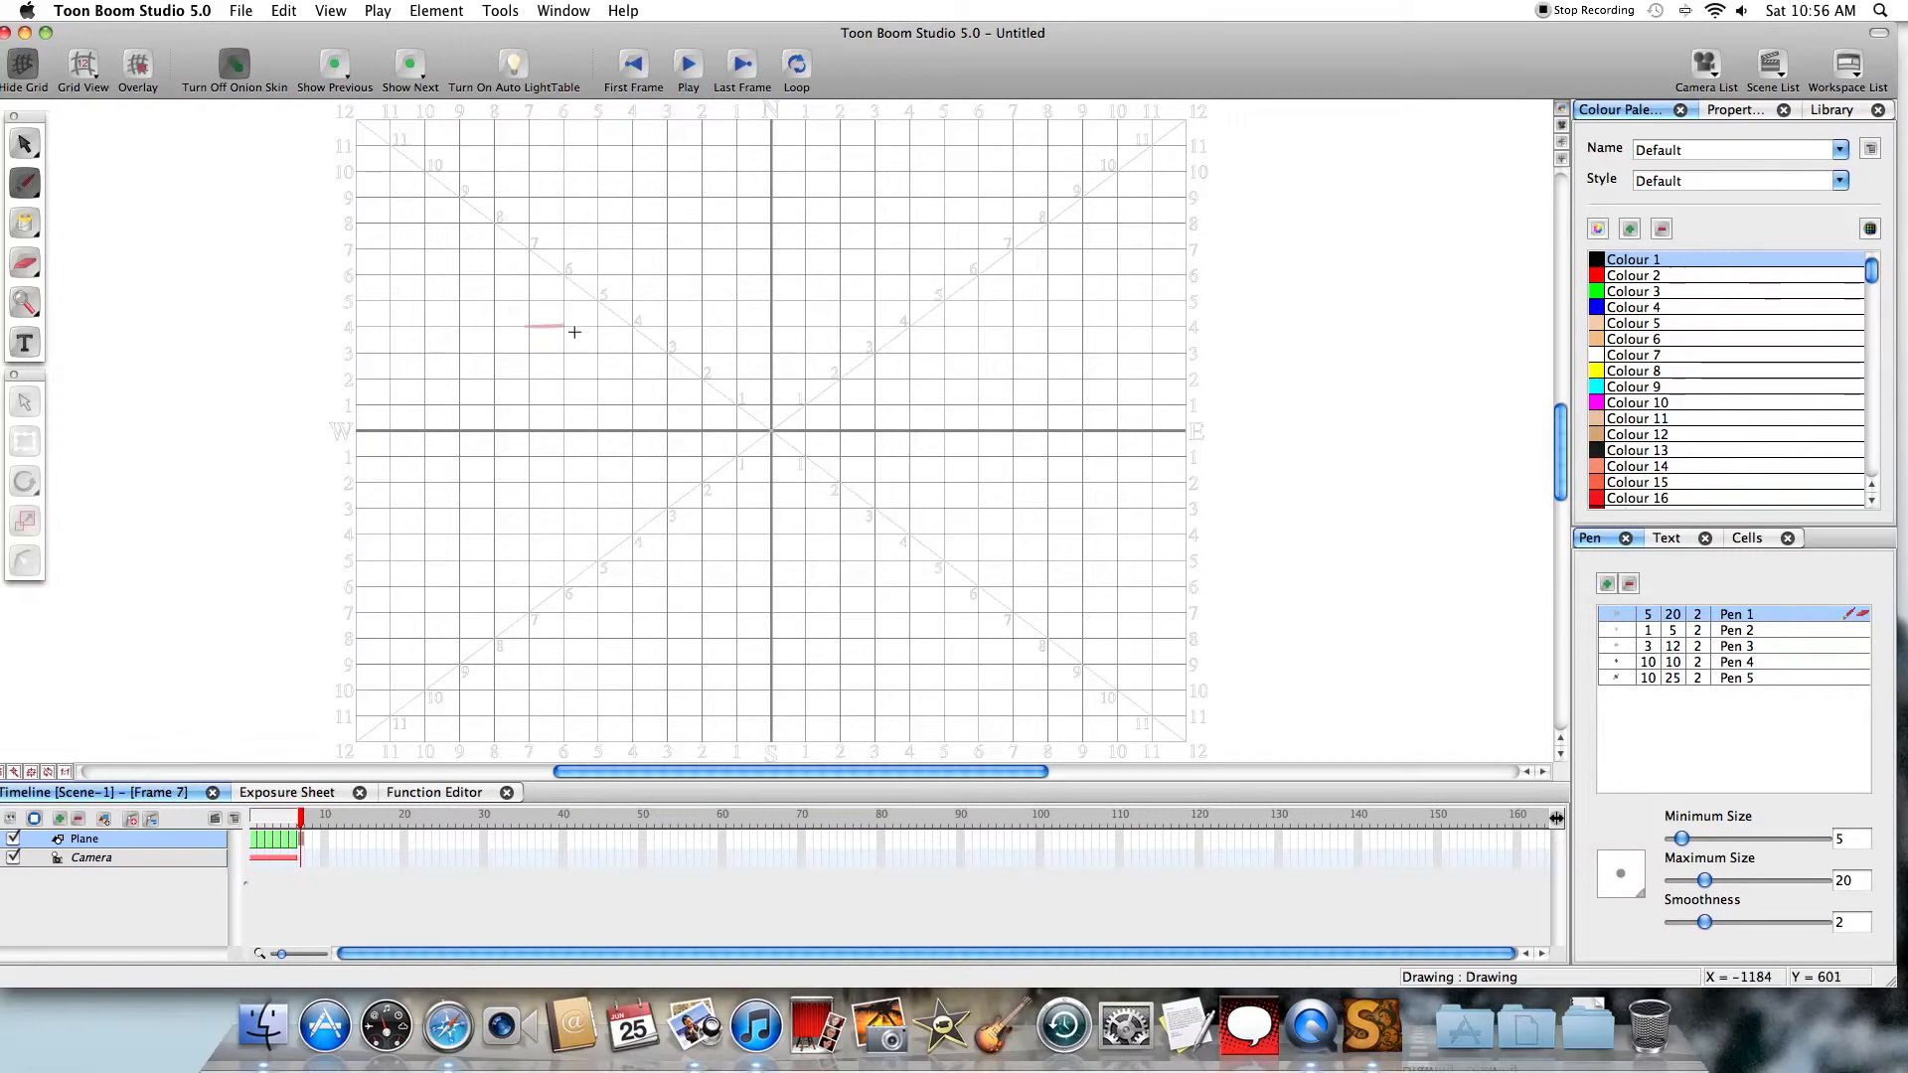
drag(551, 328, 605, 328)
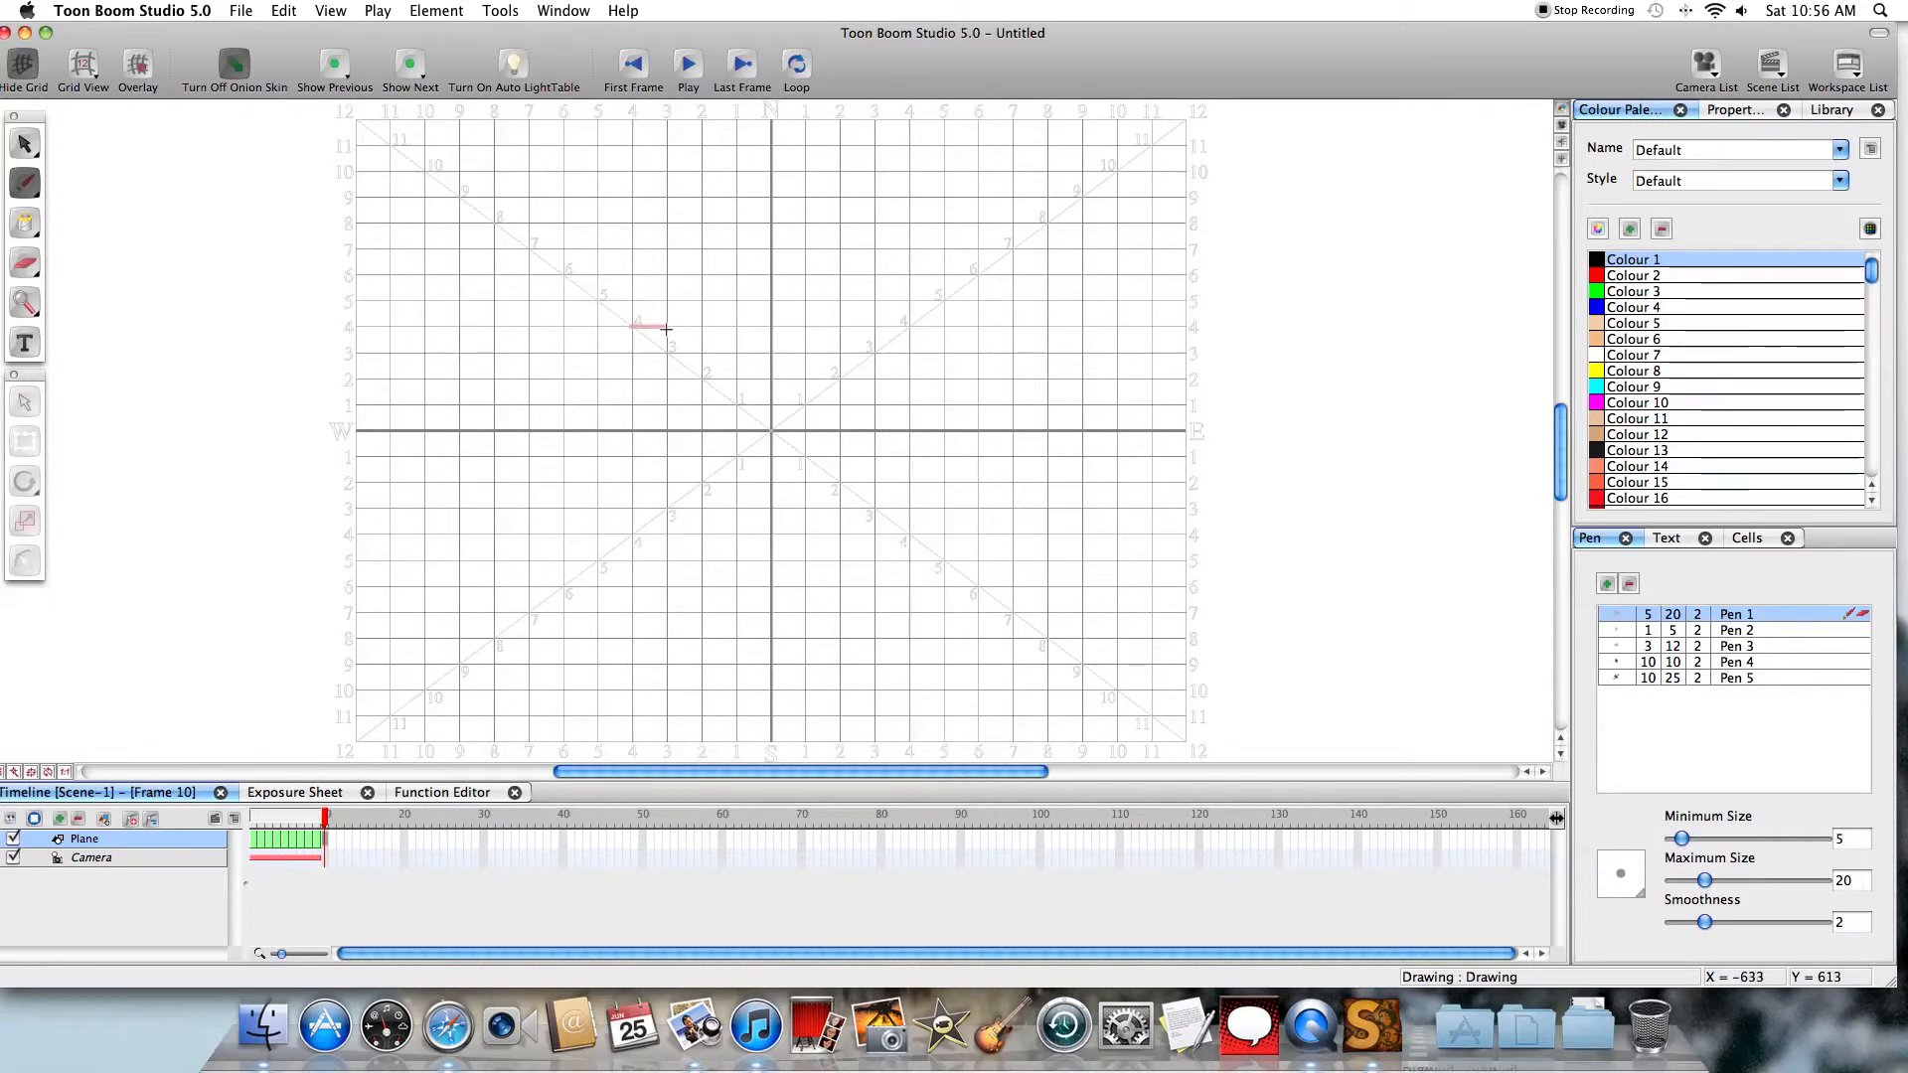
drag(666, 328, 702, 328)
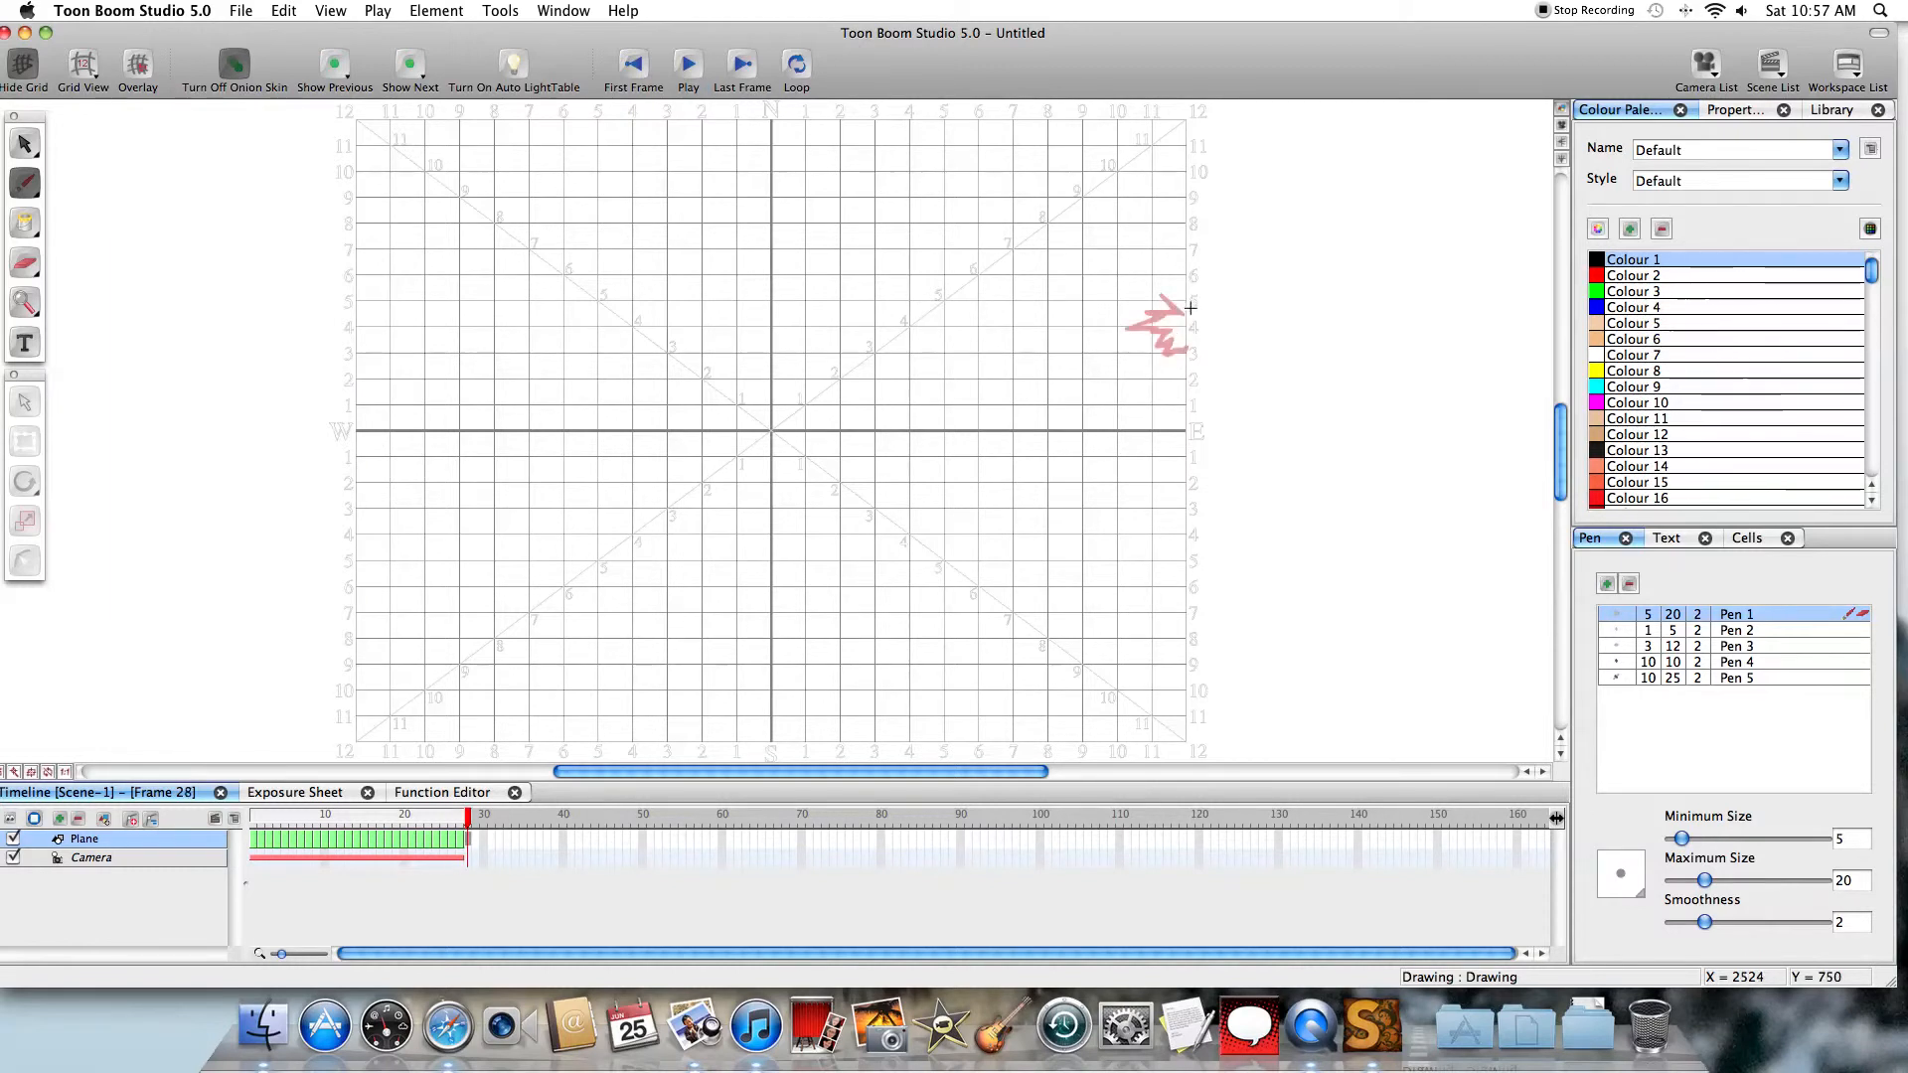
Draw the spiky crash shape at the canvas's right edge on frame 29
drag(1101, 262, 1145, 360)
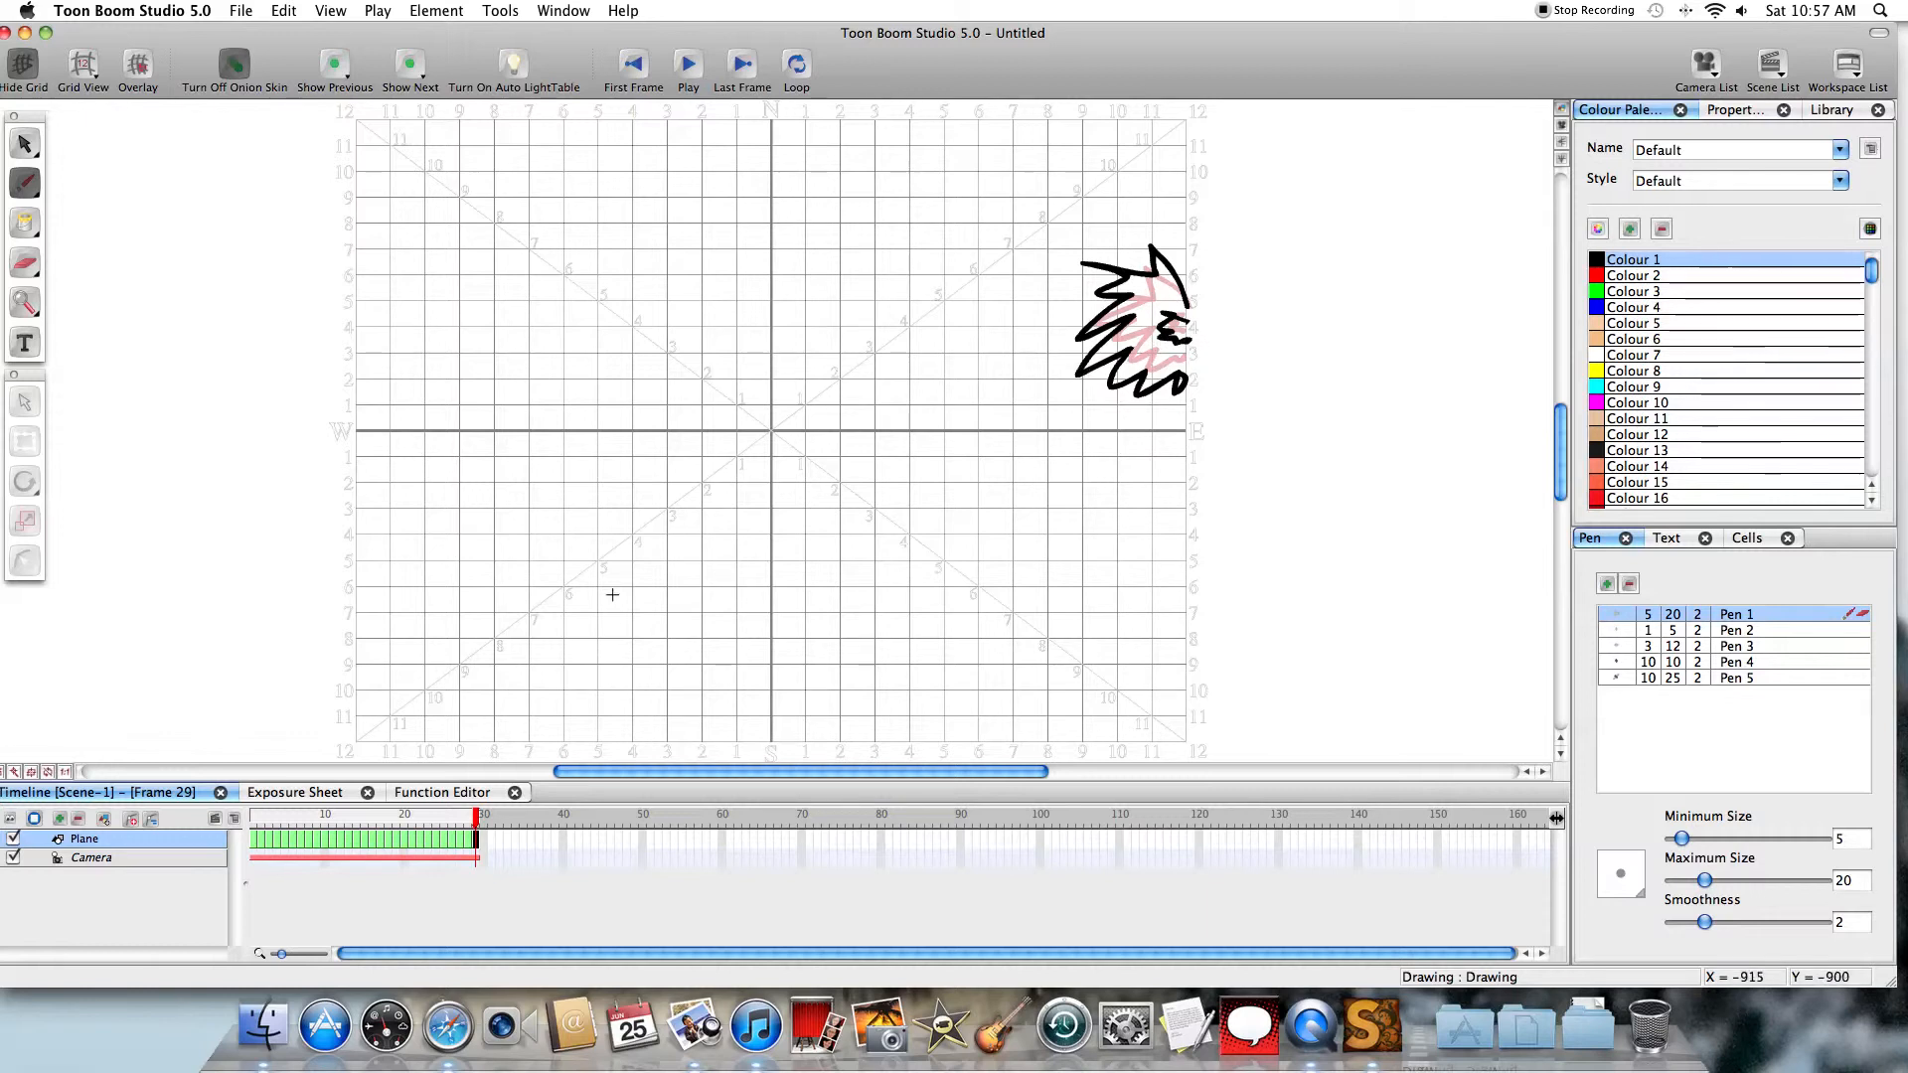
mouse_move(604, 282)
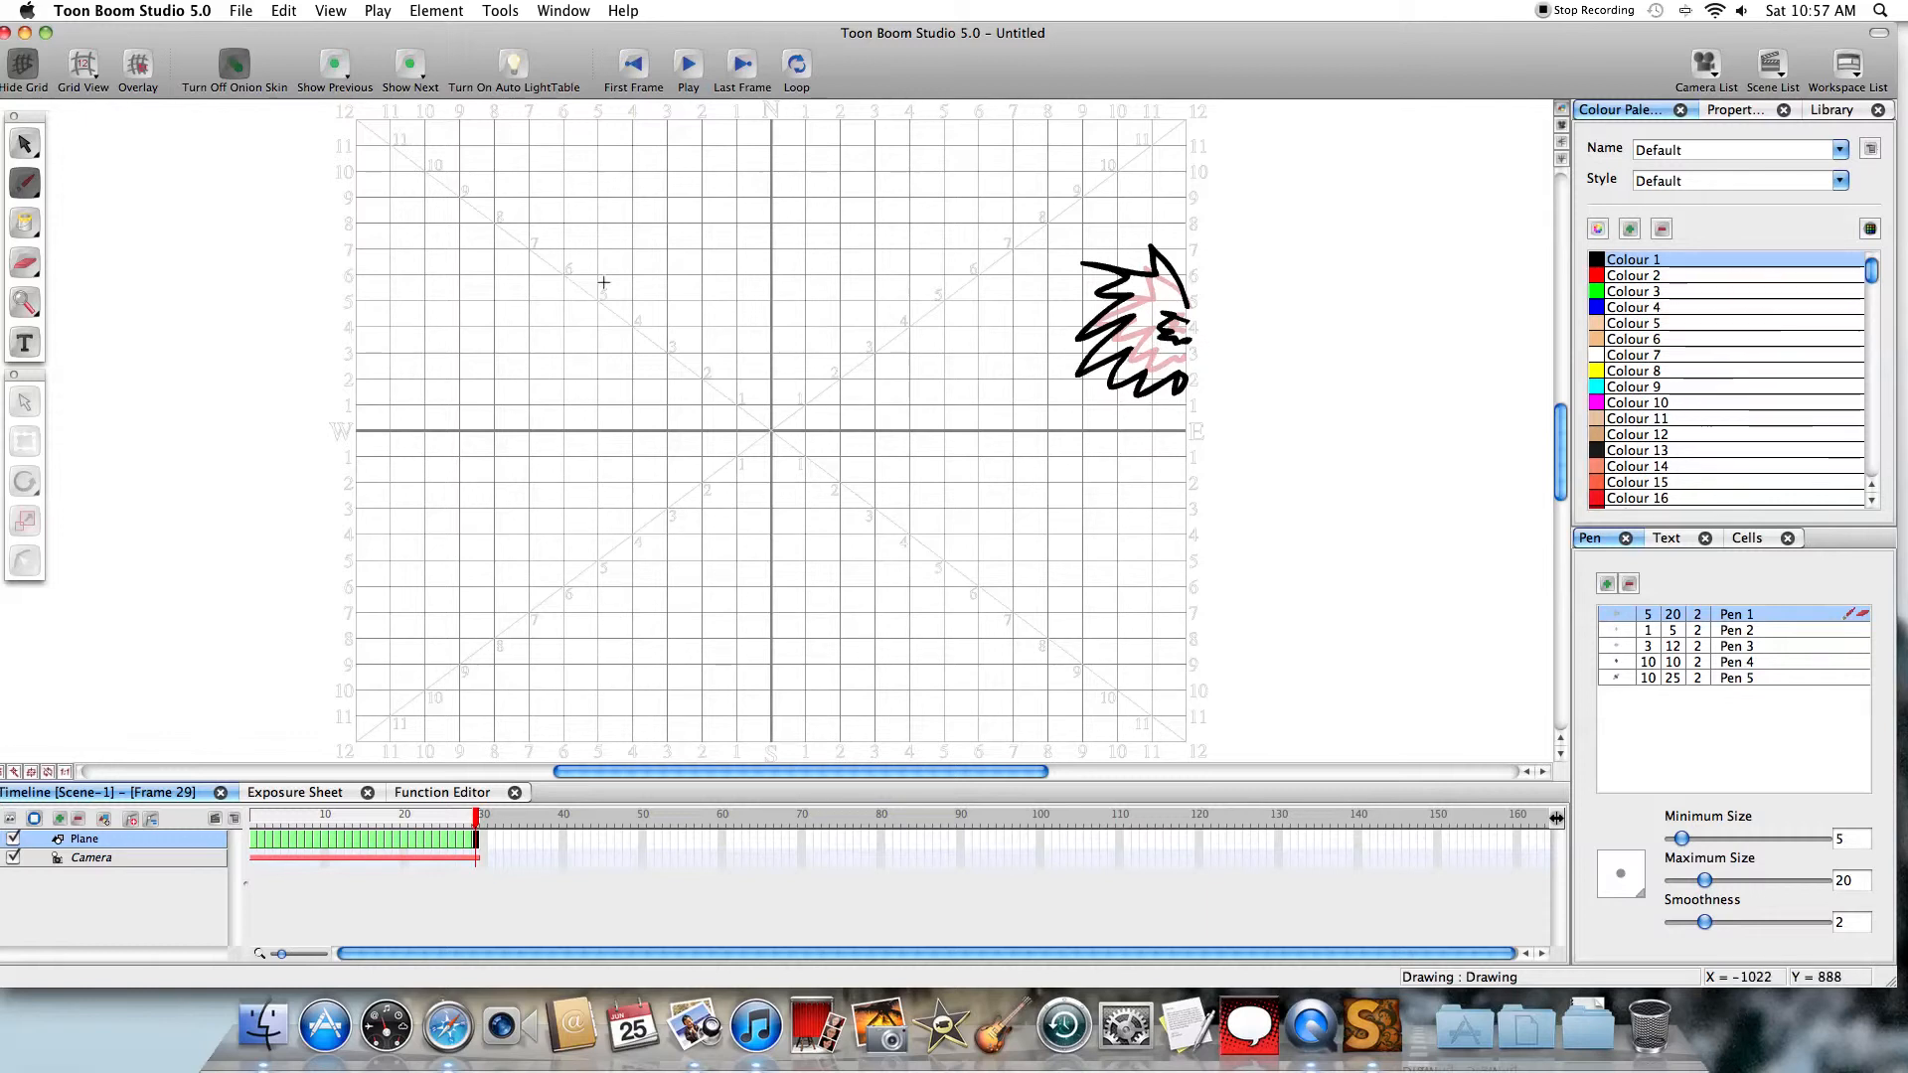
mouse_move(827, 75)
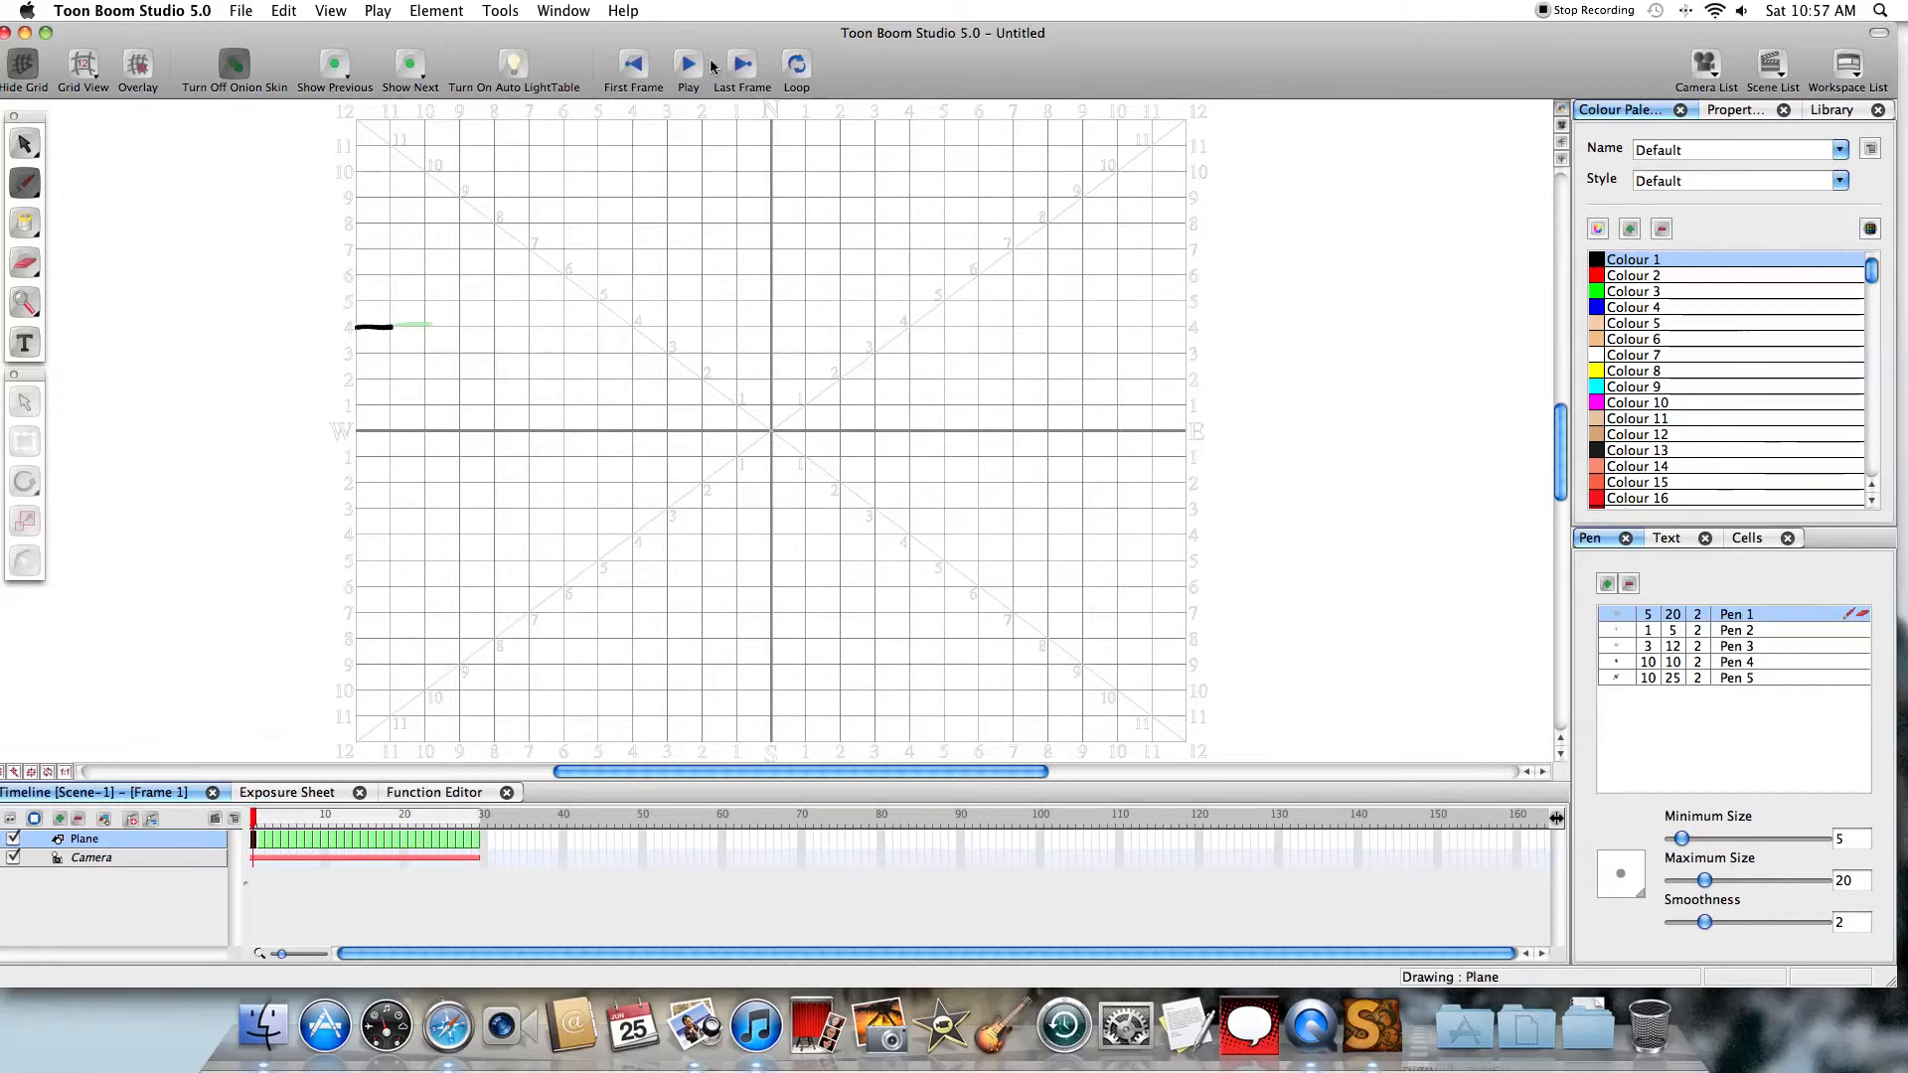
click(687, 61)
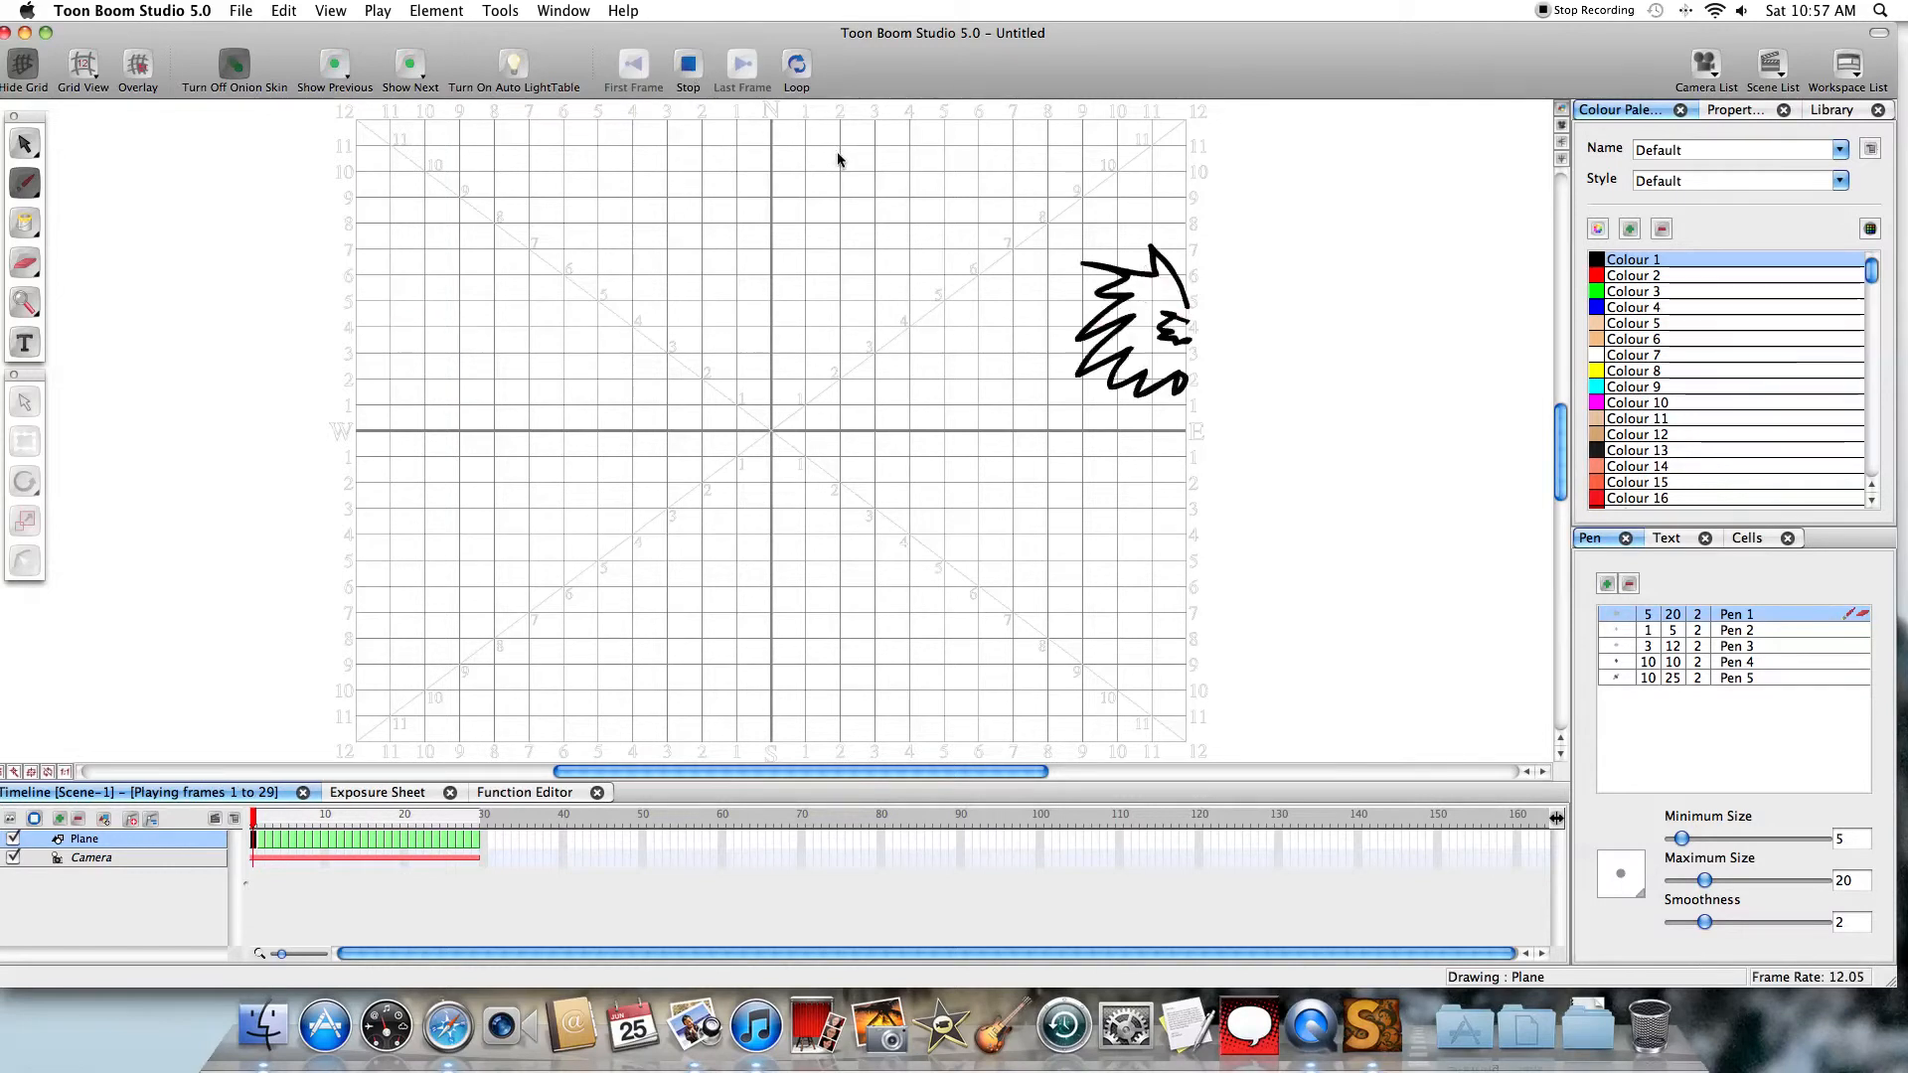
click(687, 61)
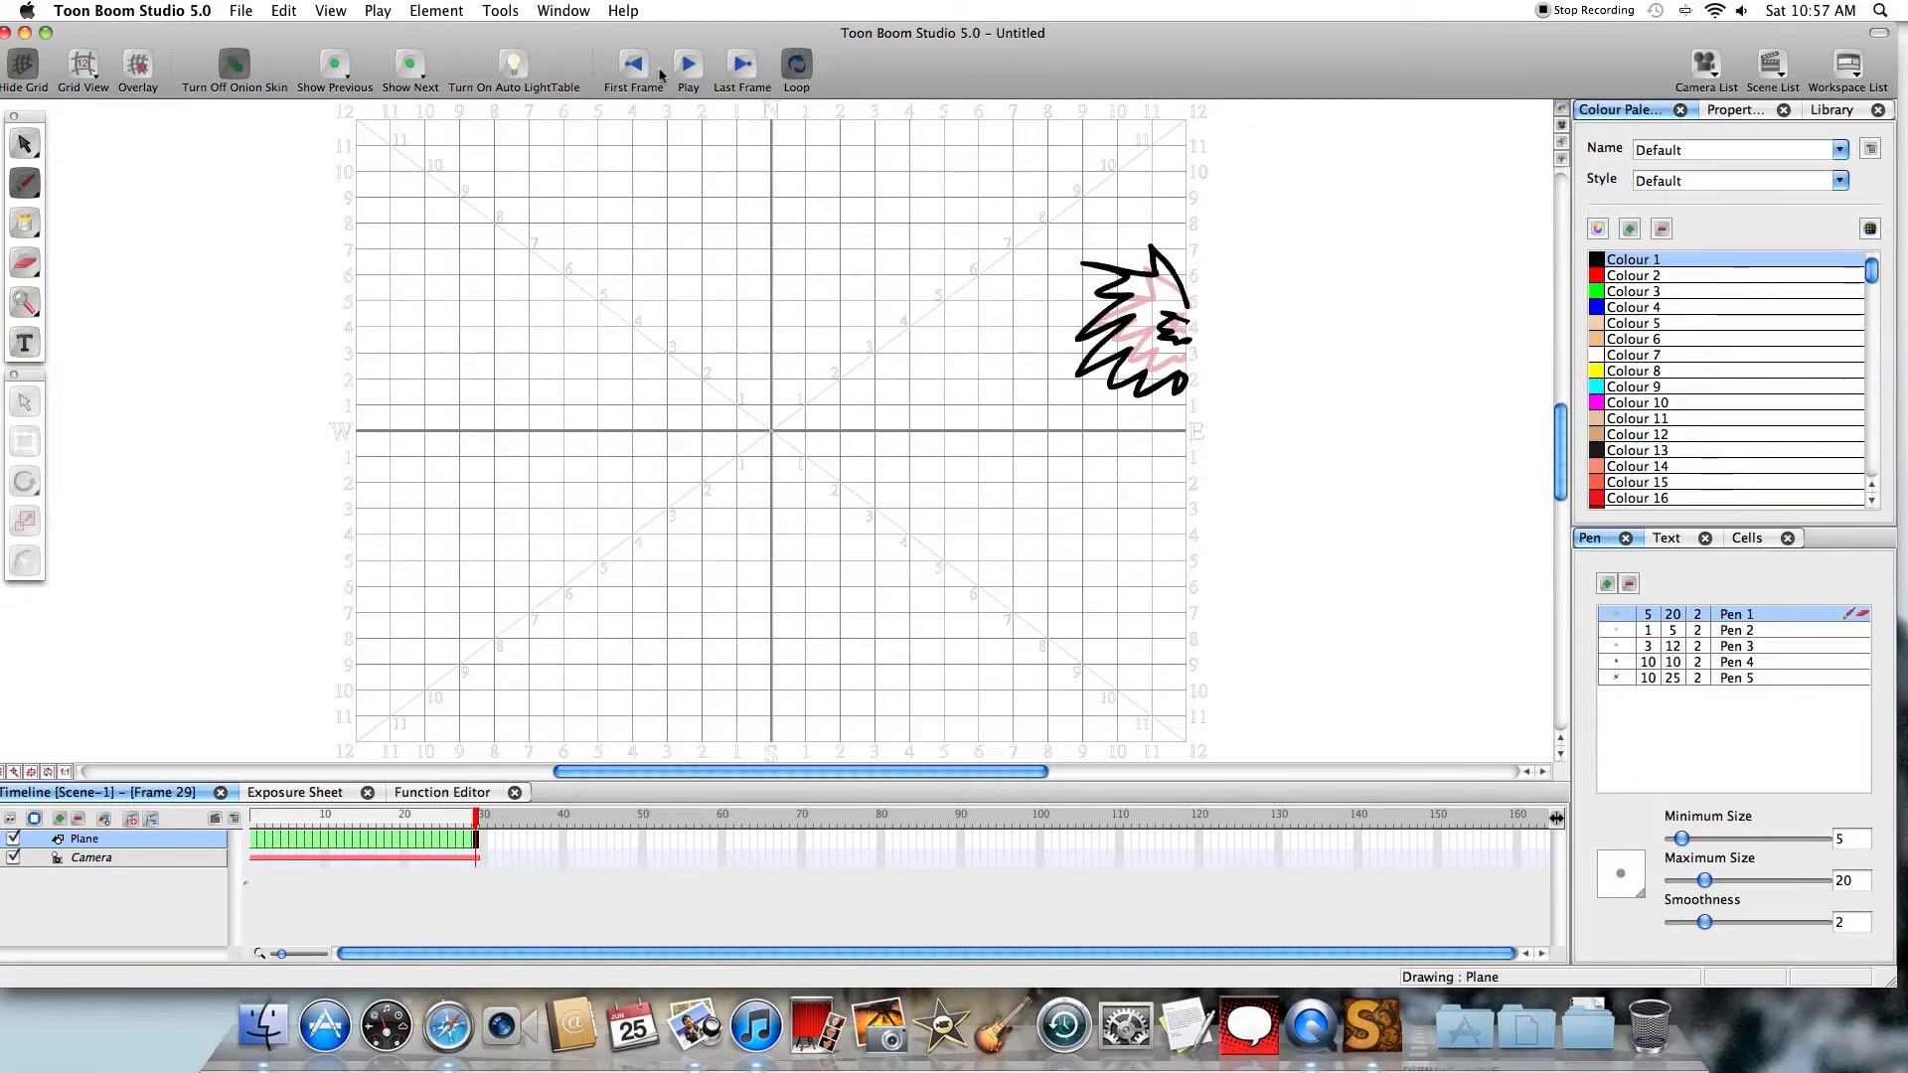
click(688, 64)
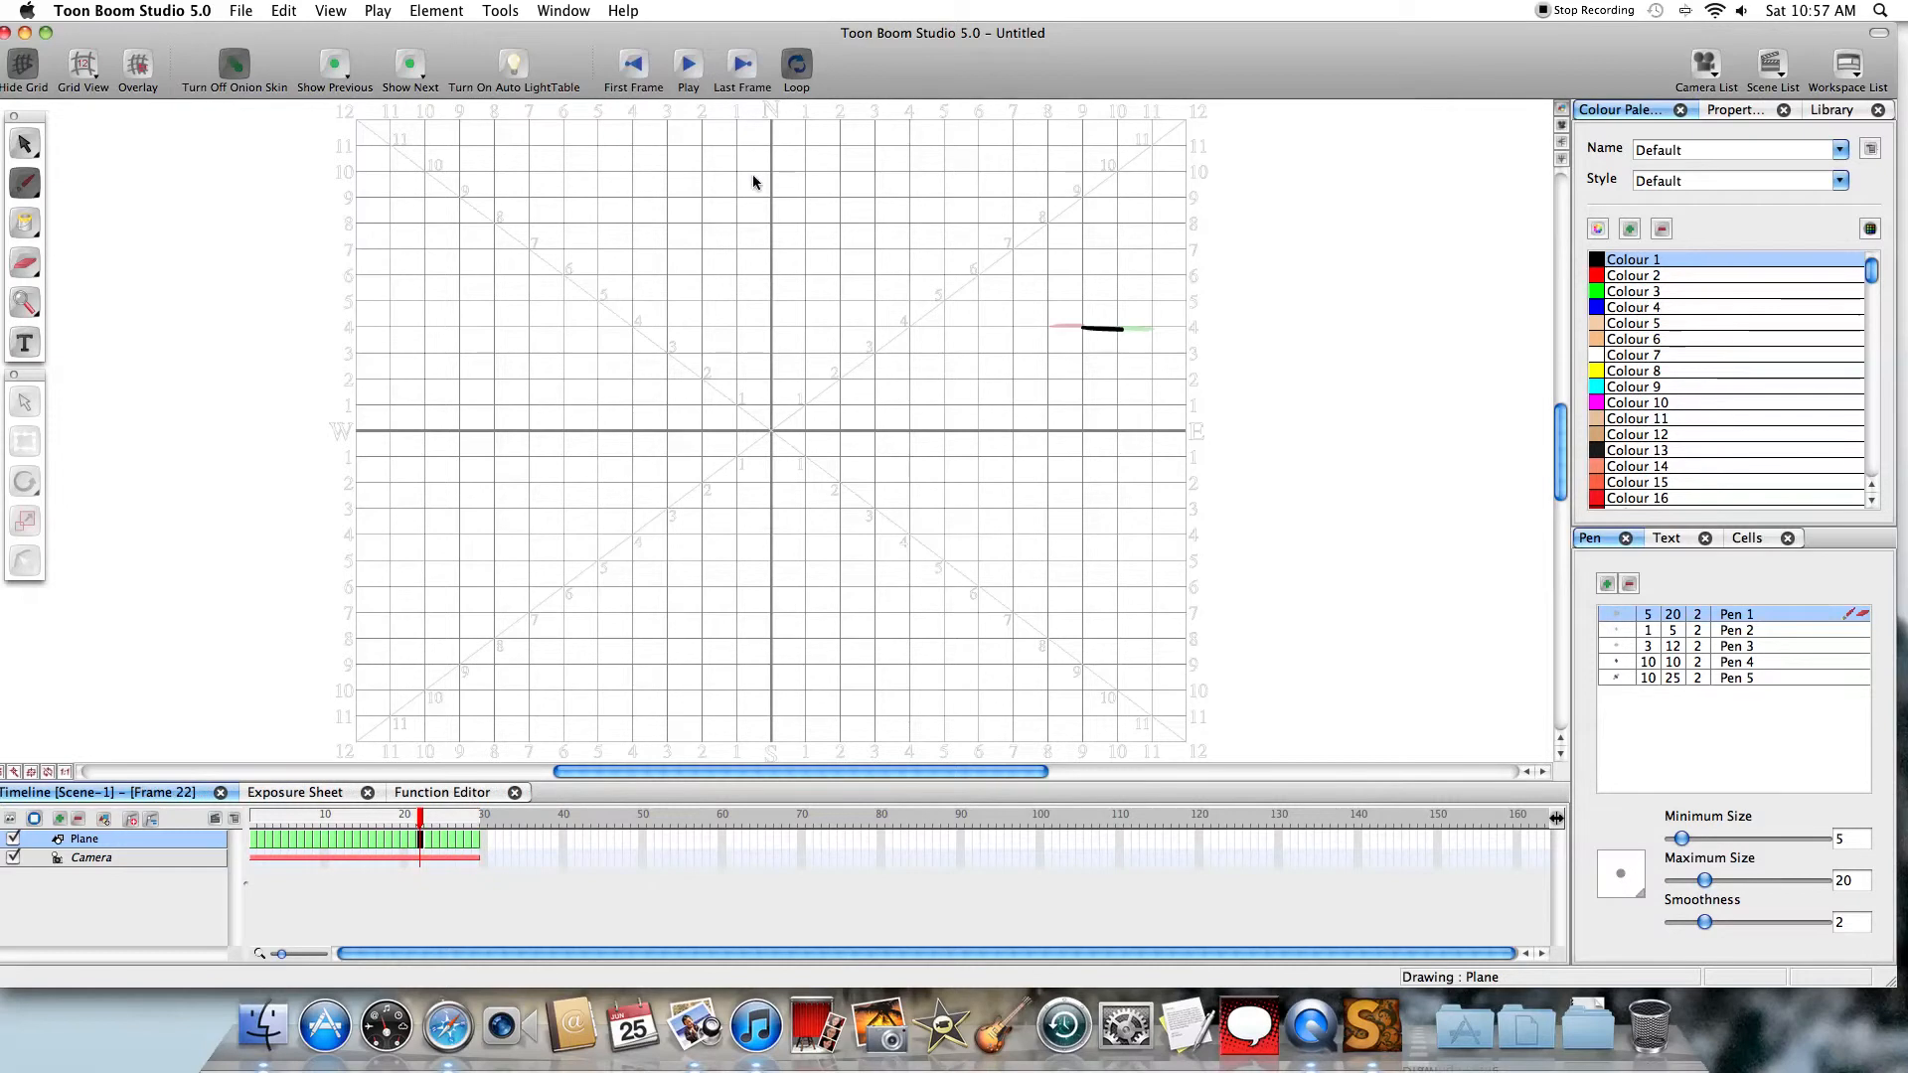
mouse_move(751, 312)
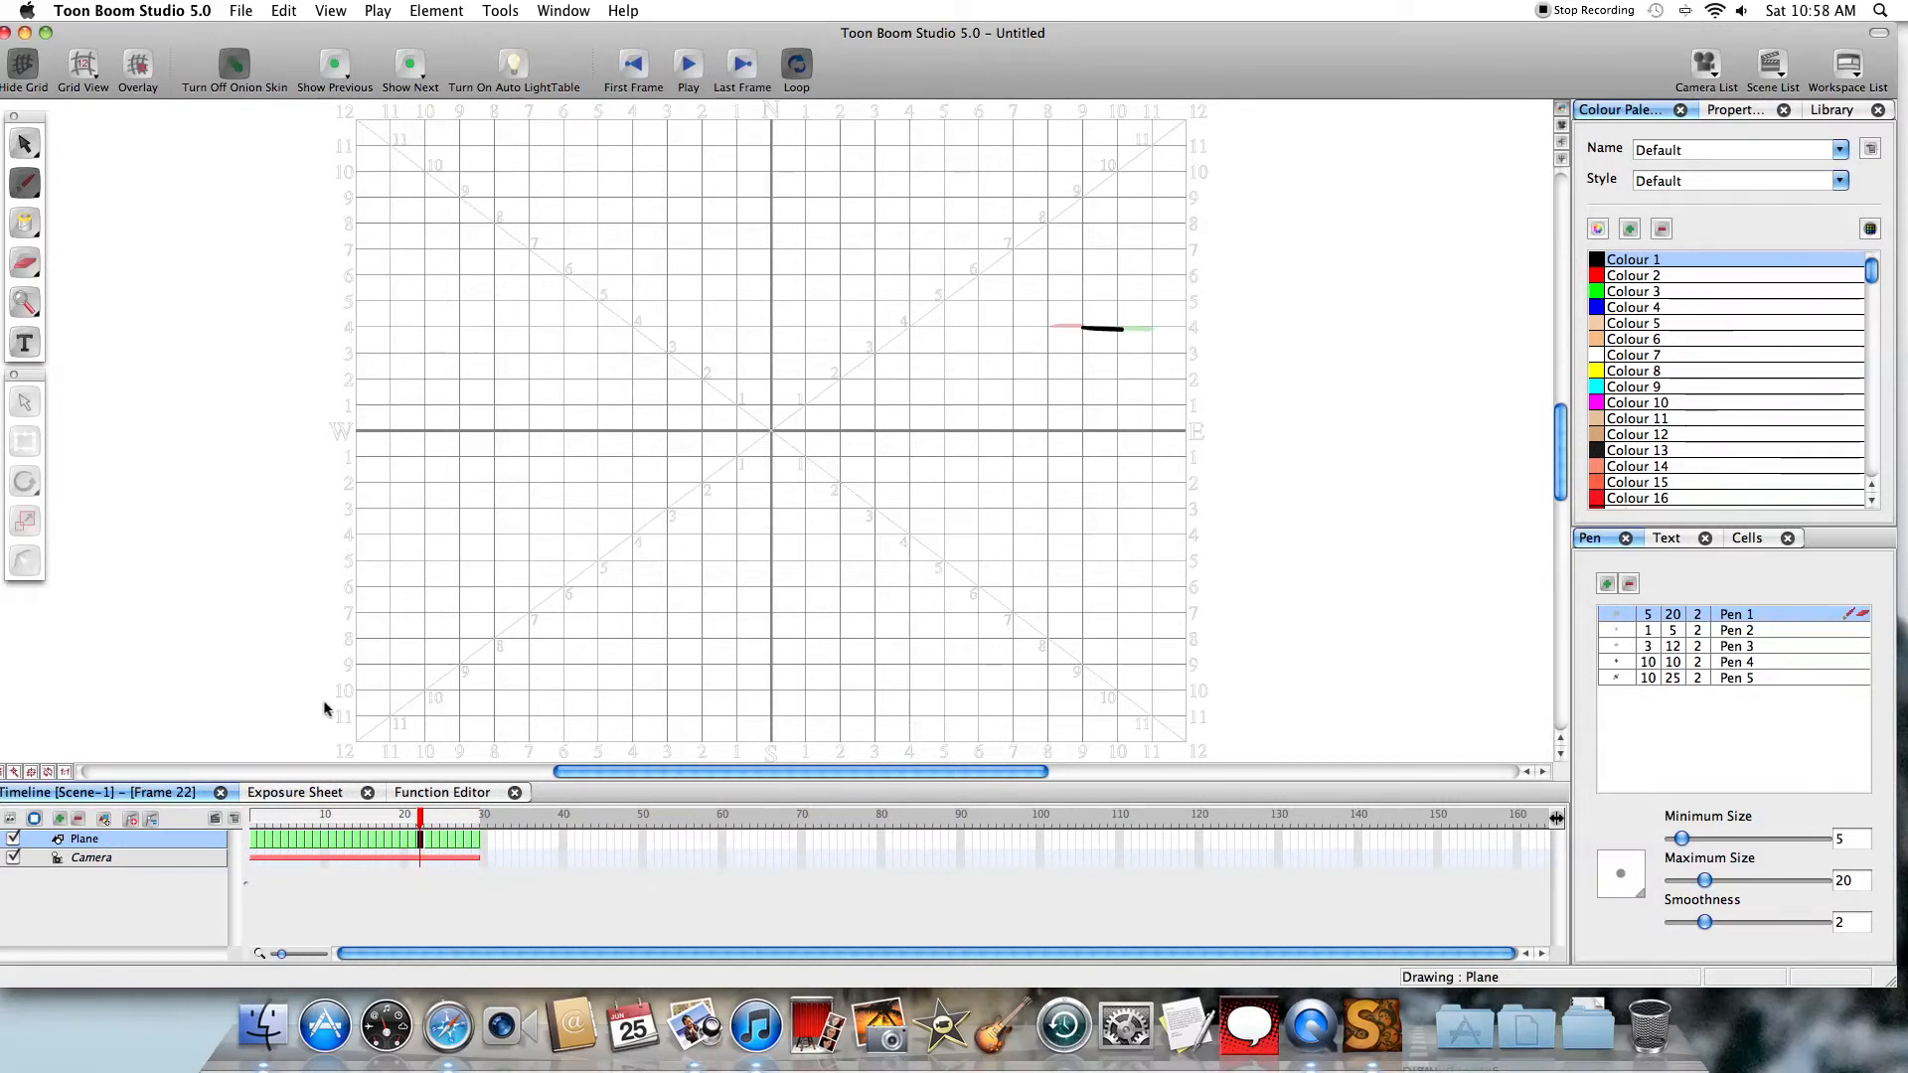
mouse_move(167, 827)
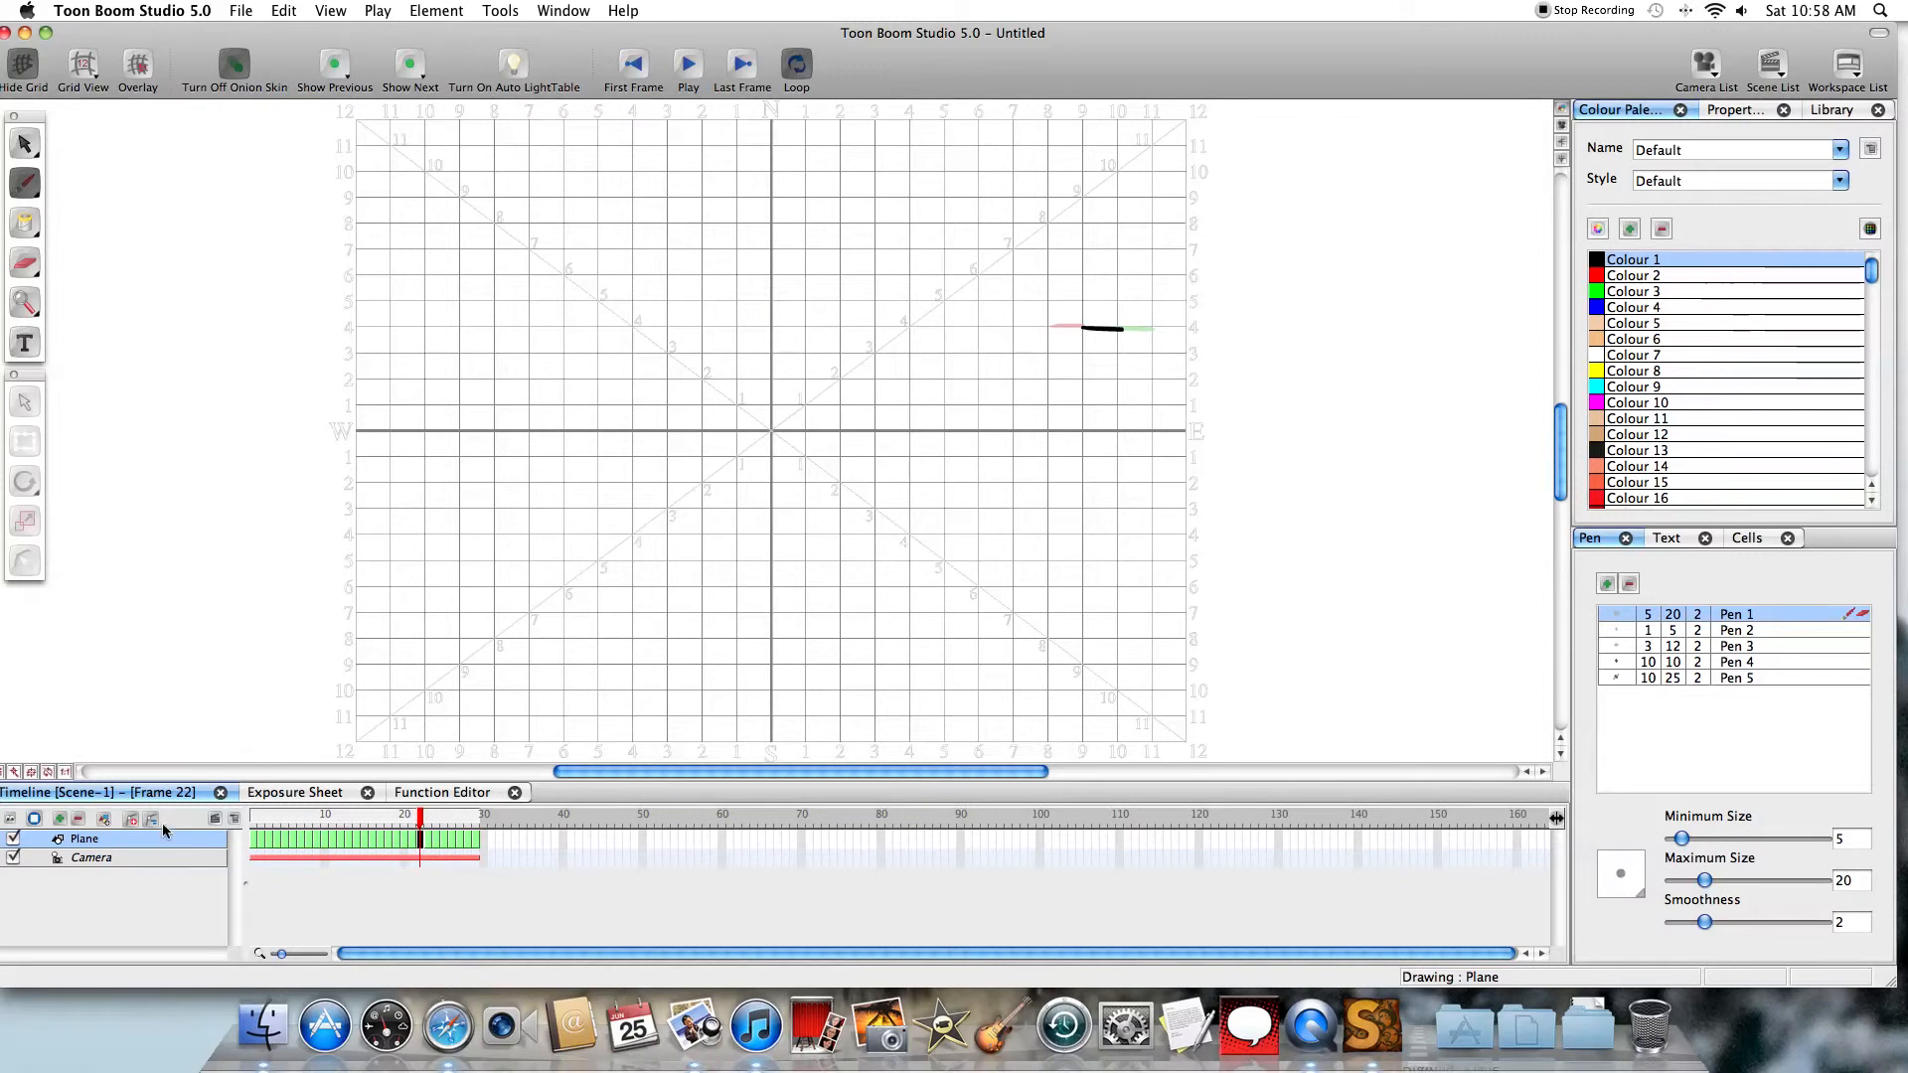
mouse_move(357, 320)
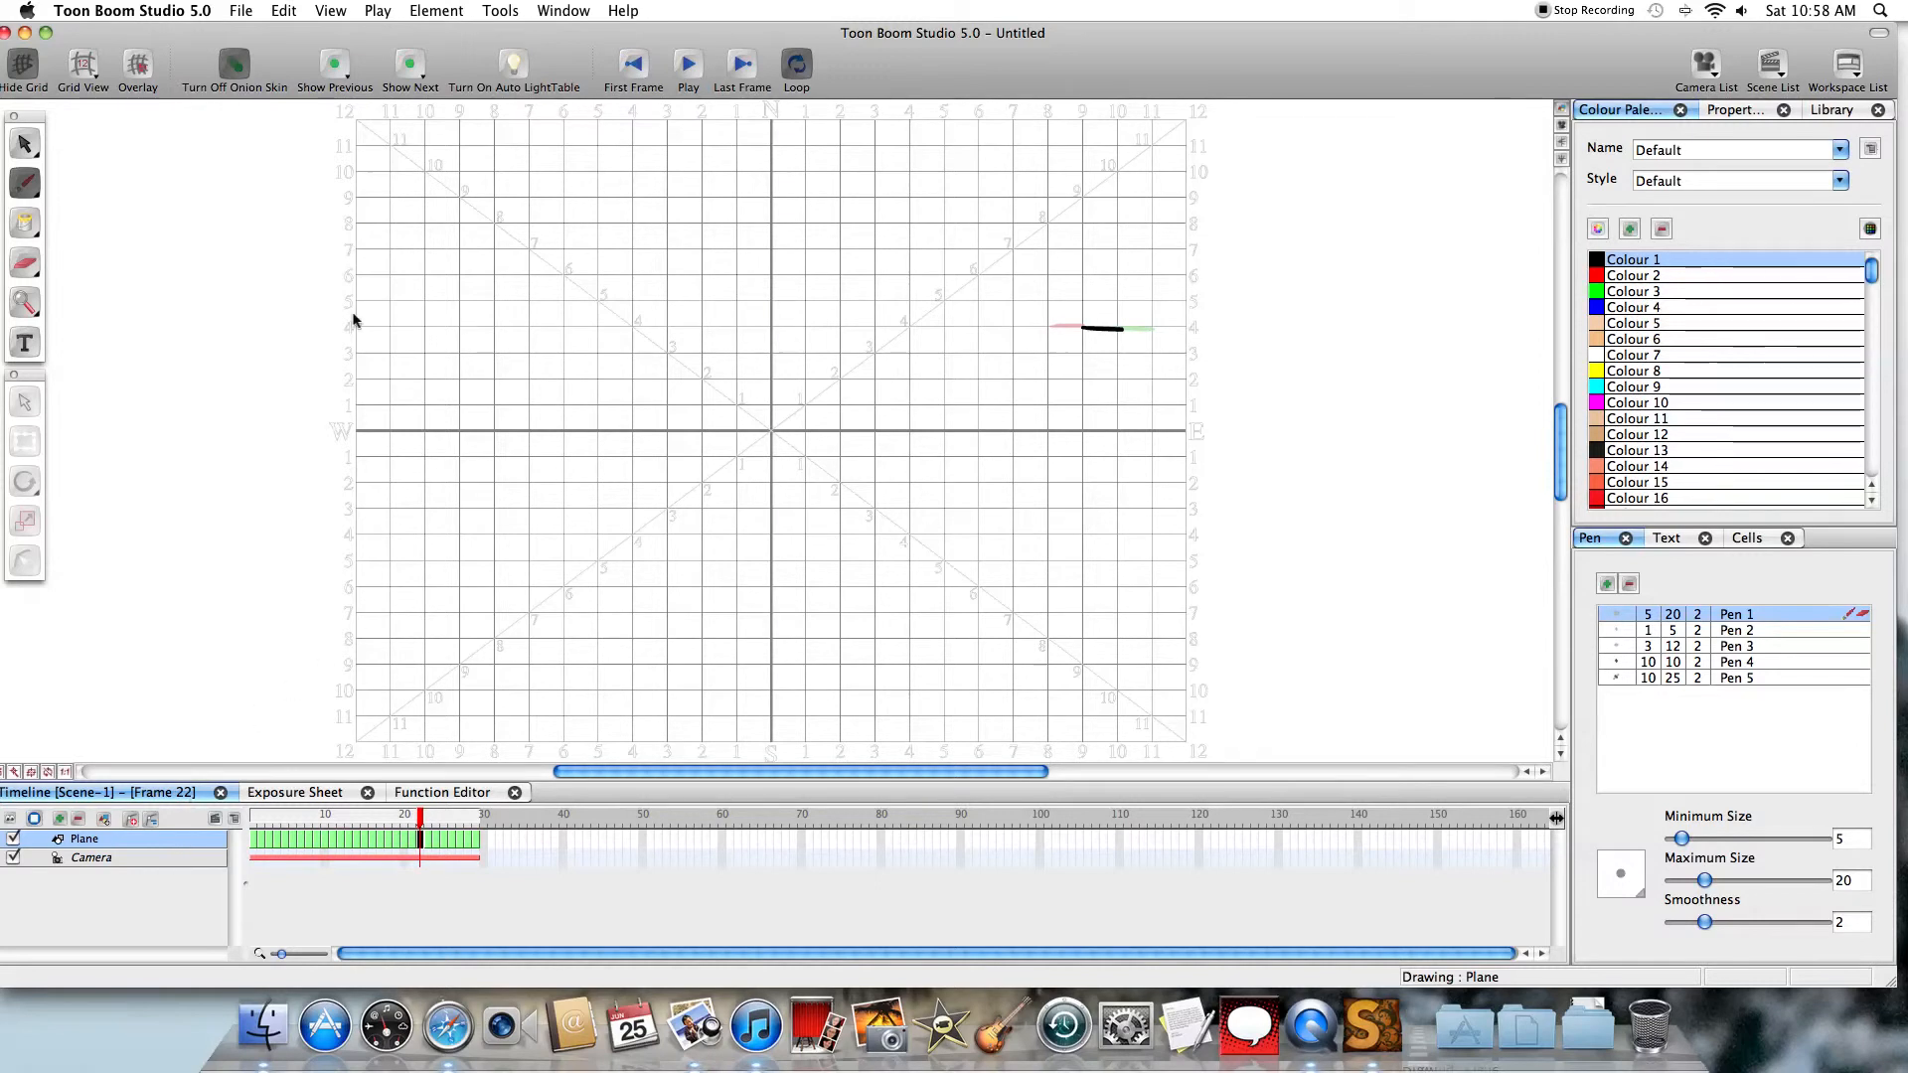
Add a new drawing element above Plane and rename it Trees
click(436, 10)
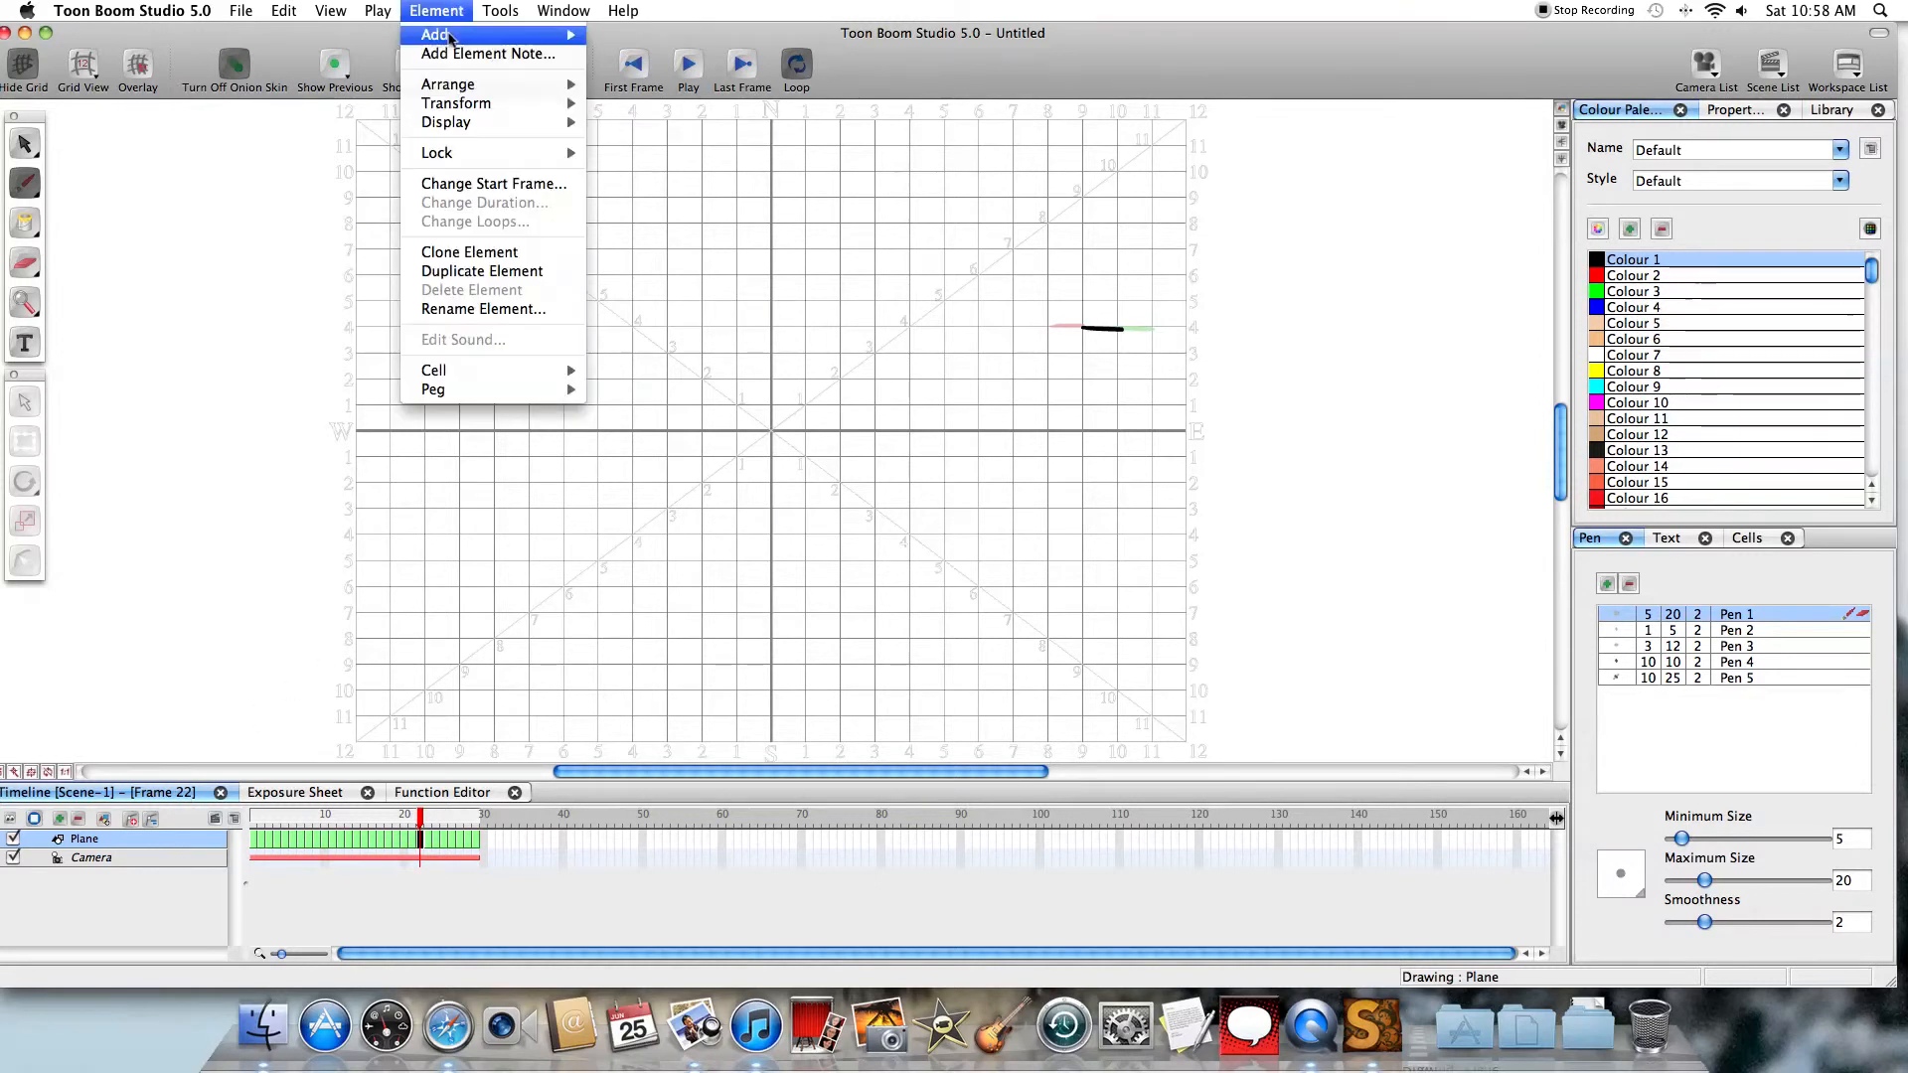
mouse_move(433, 35)
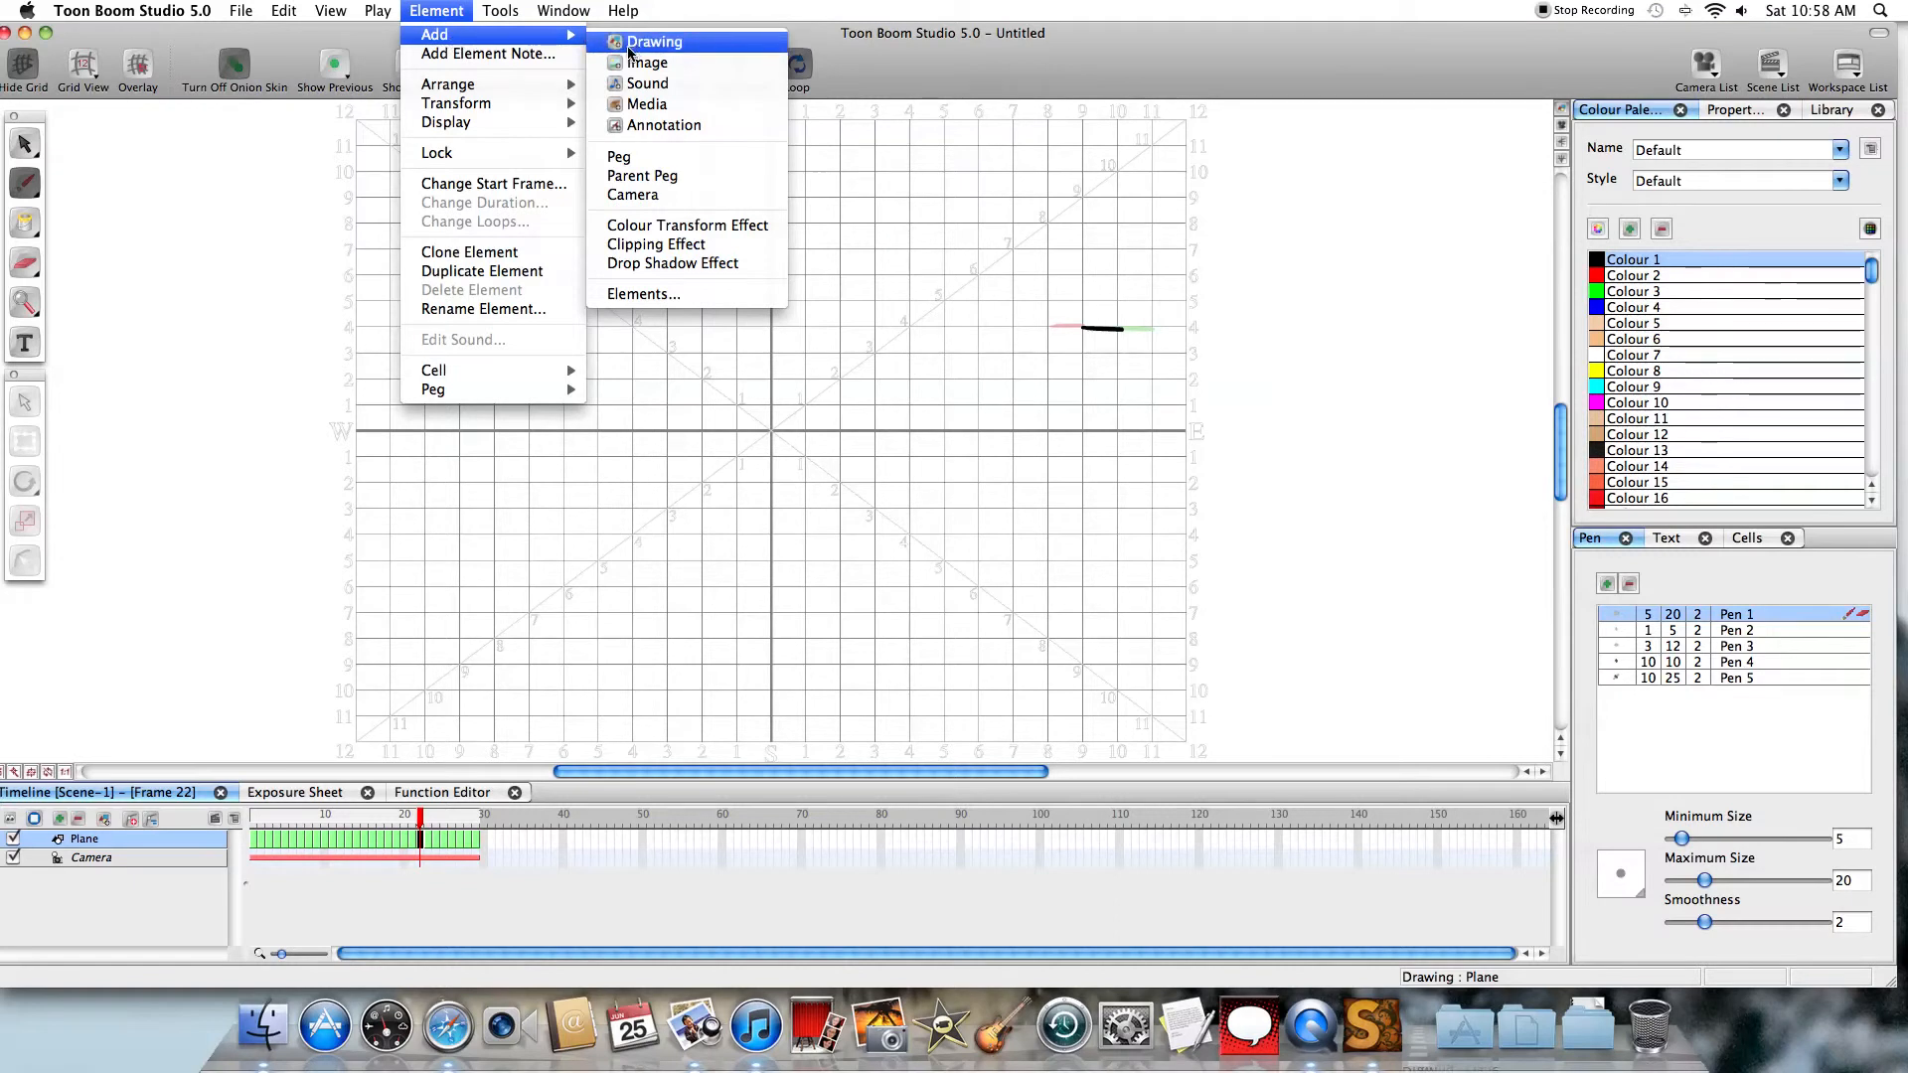
click(652, 41)
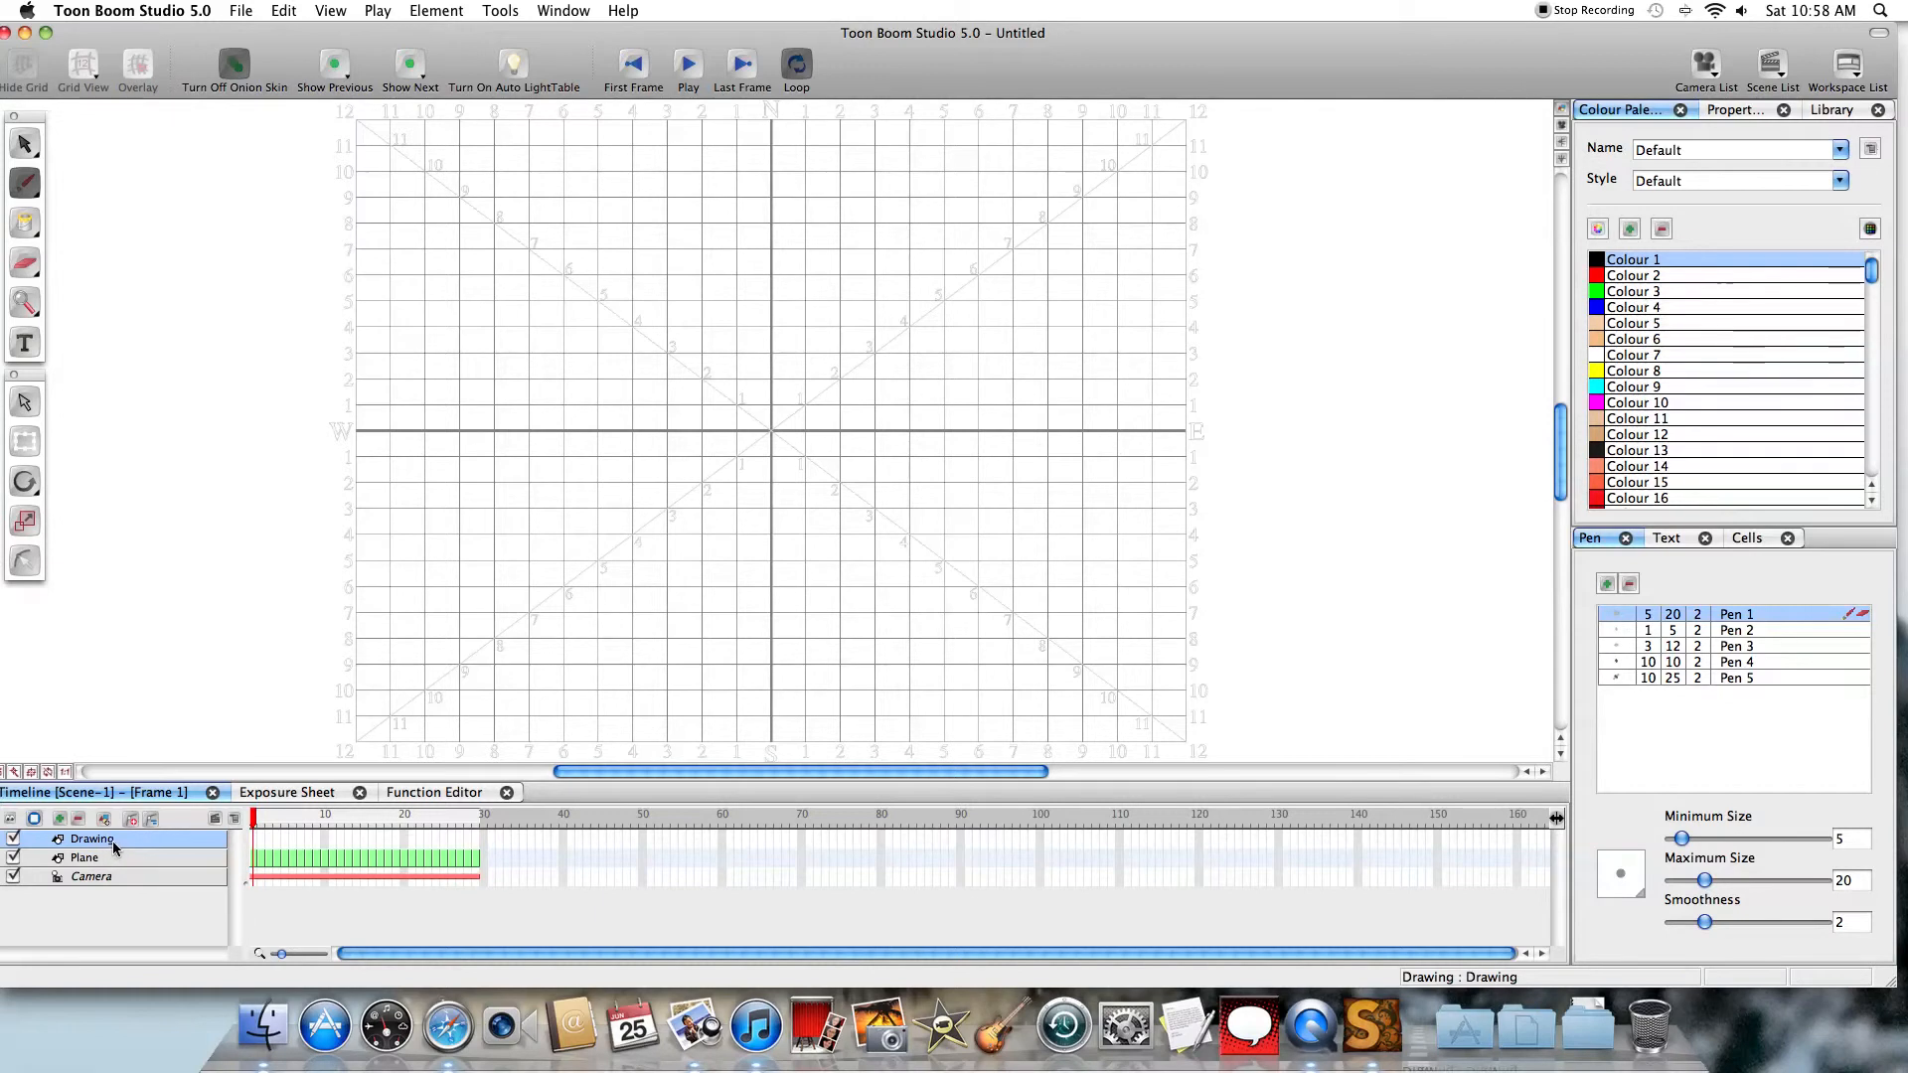
double_click(92, 838)
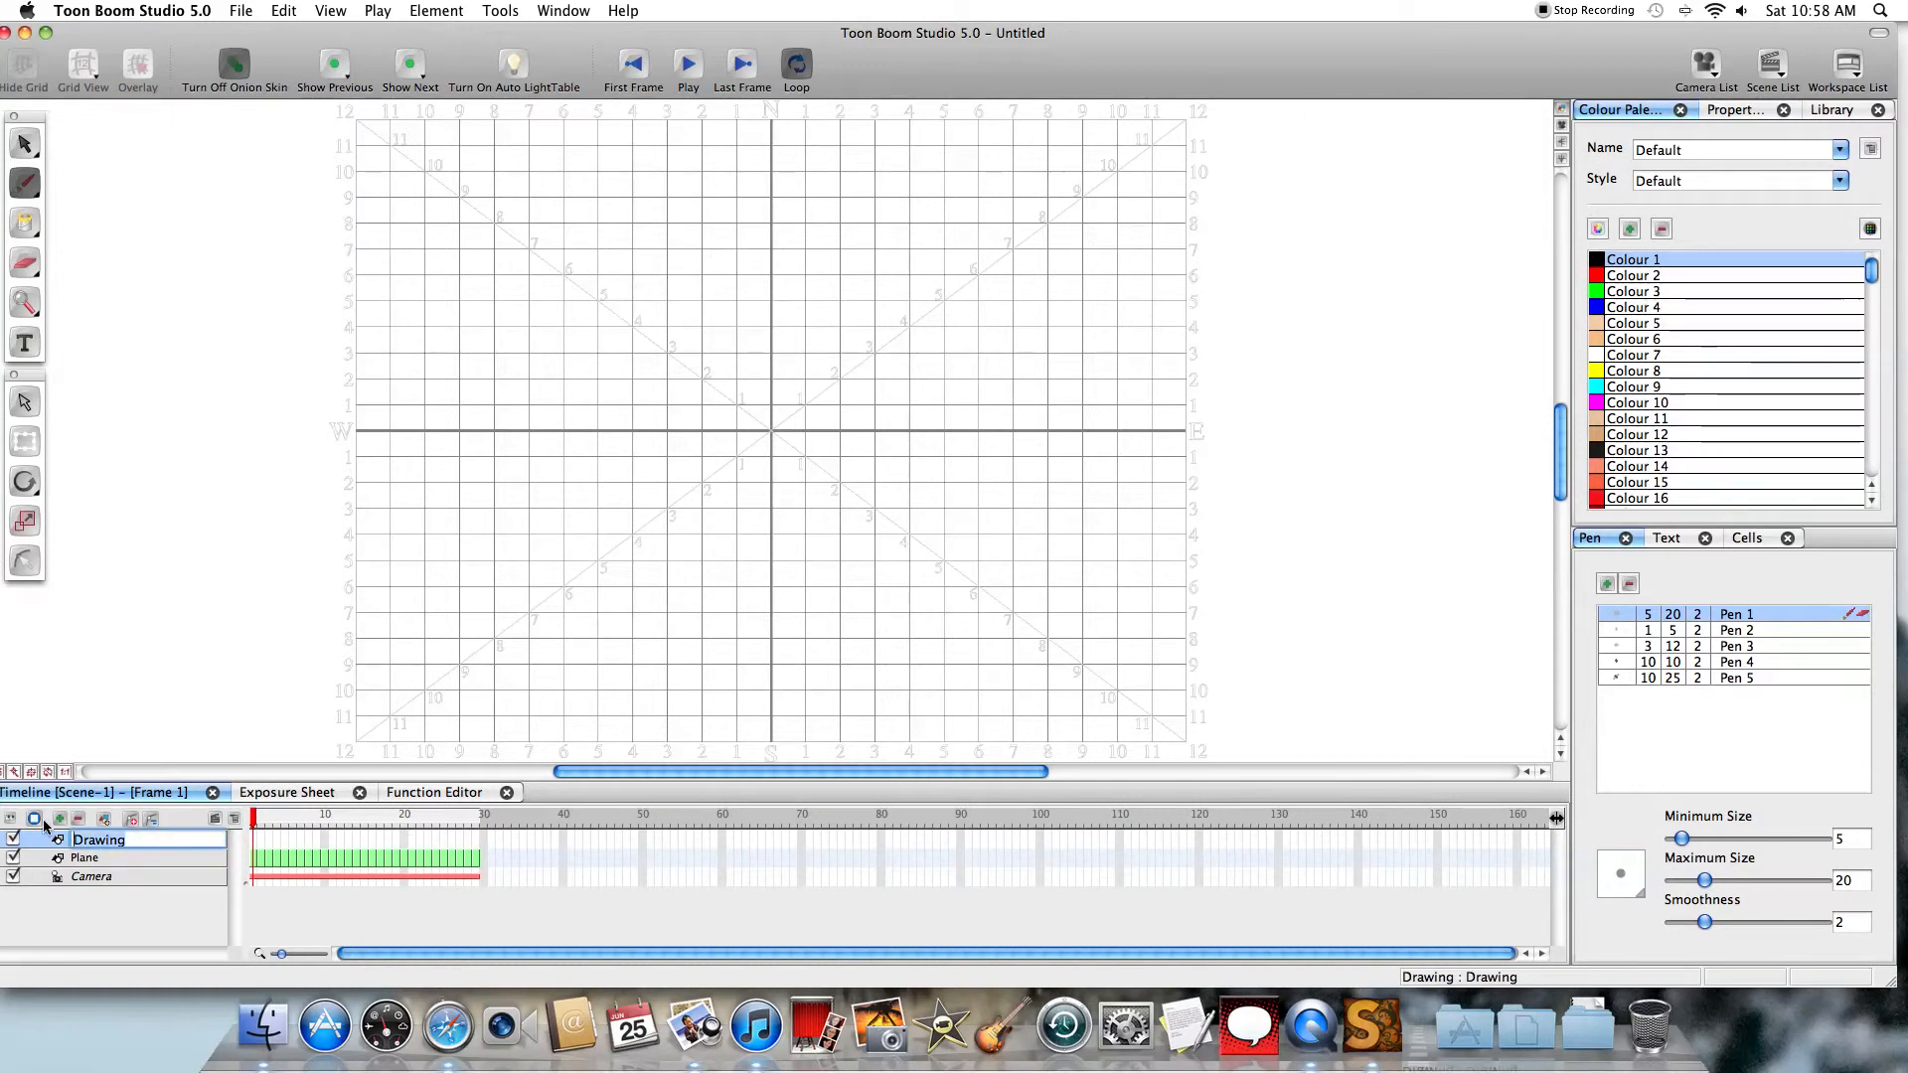
text(Trees)
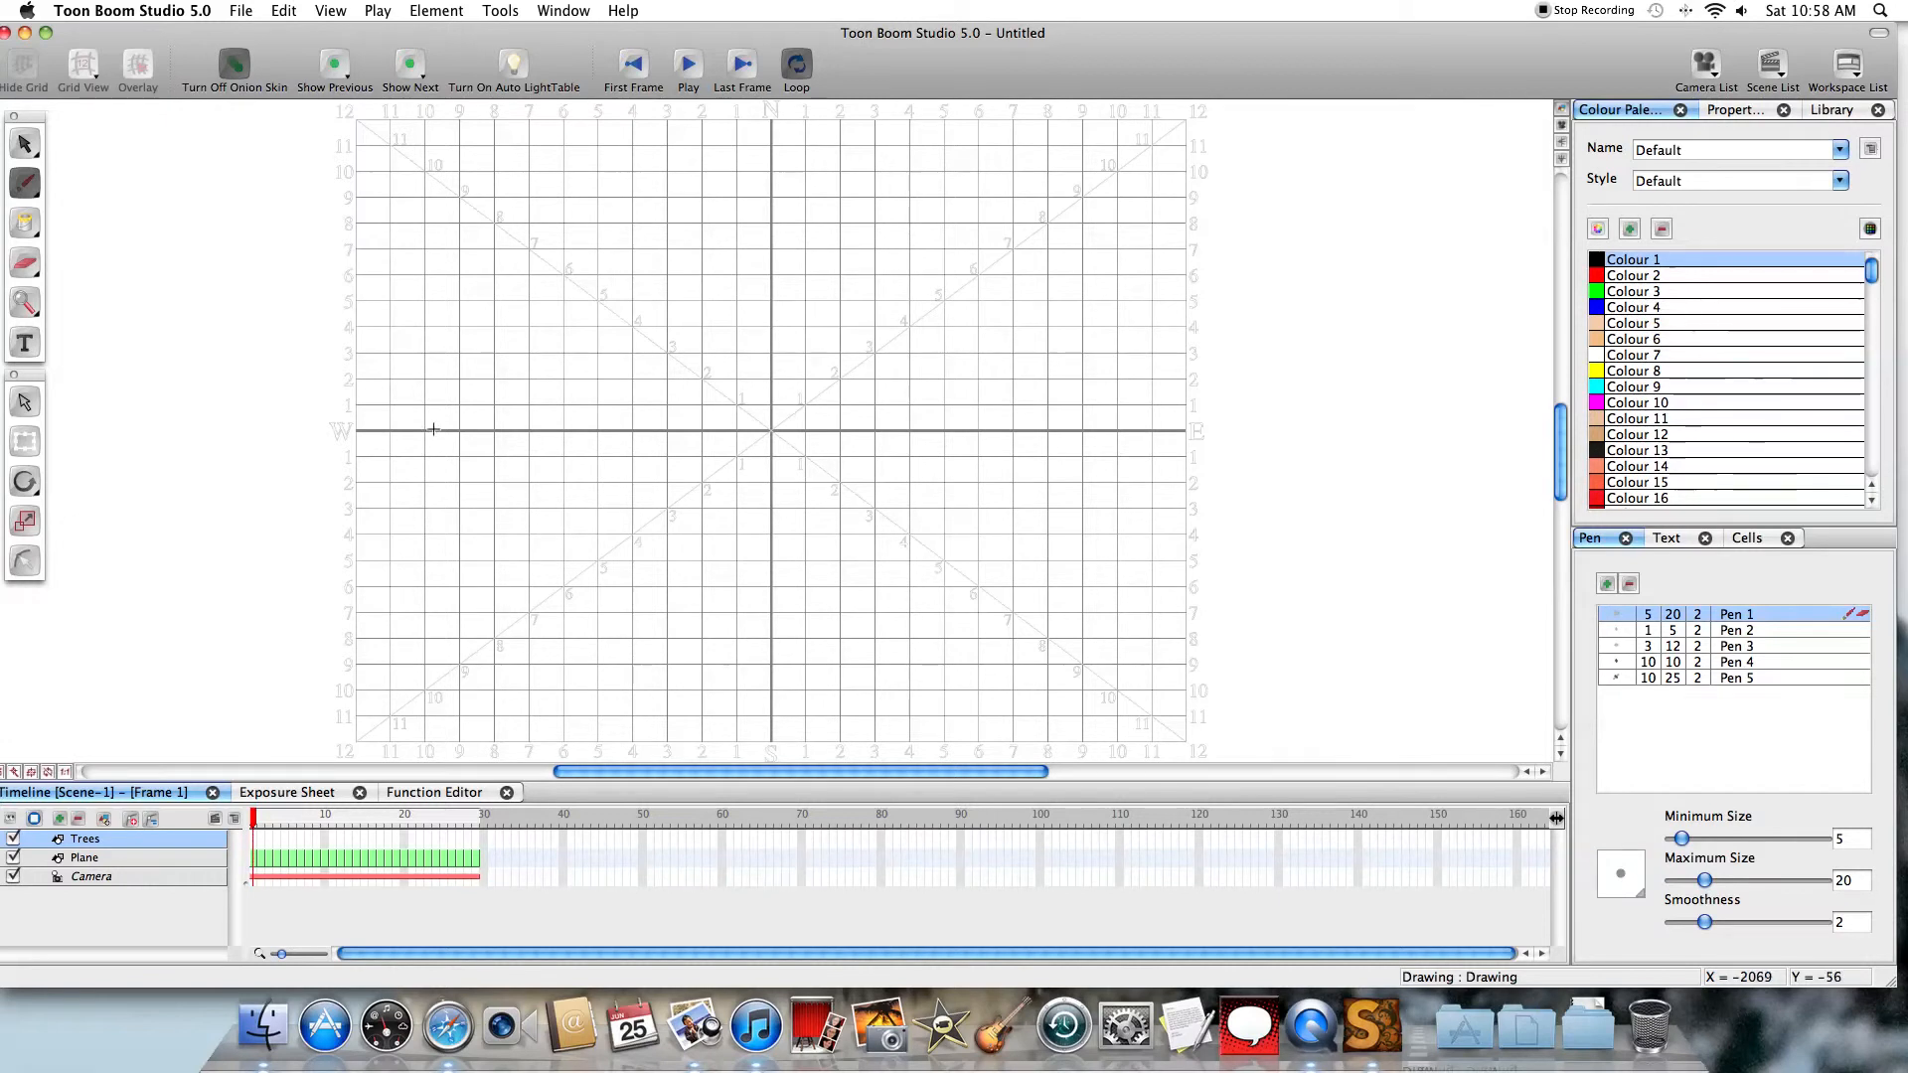
mouse_move(461, 453)
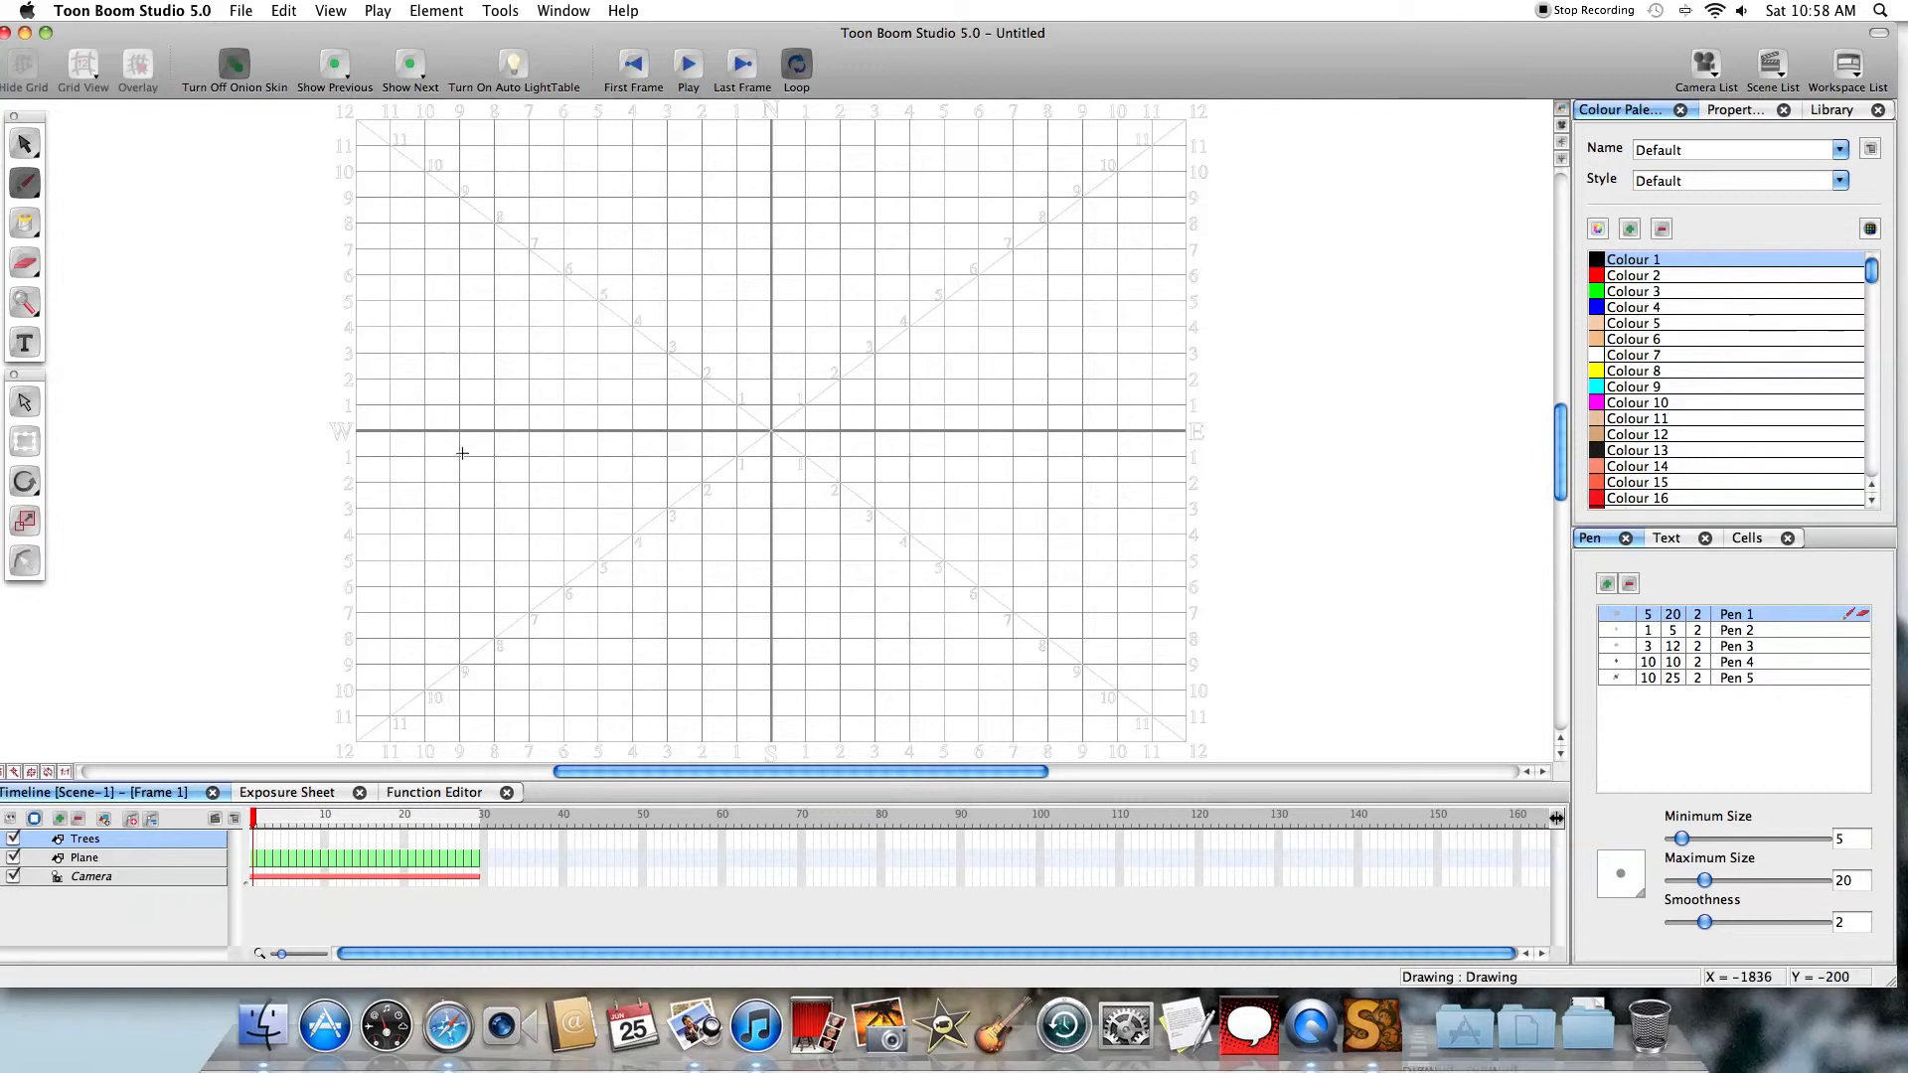
mouse_move(461, 453)
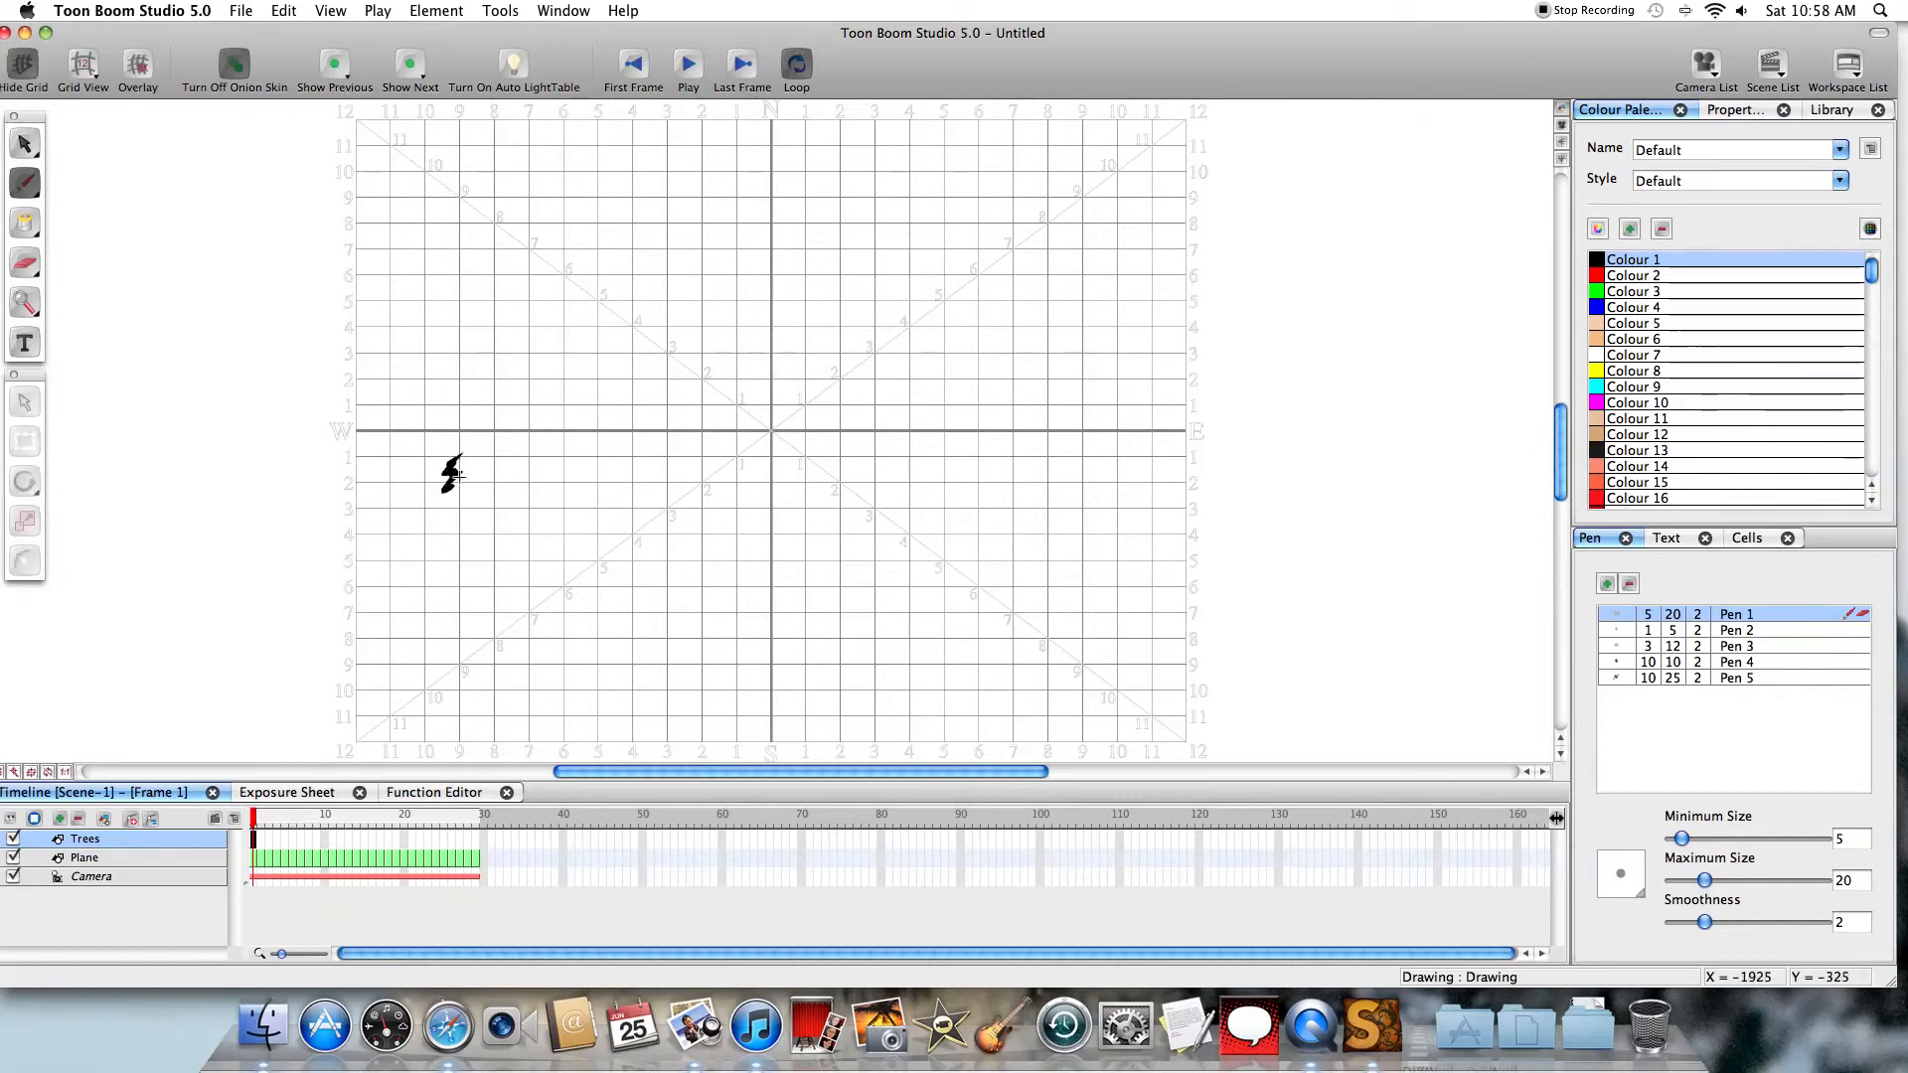
Sketch a row of small trees below the horizon line on the Trees layer's first frame
drag(451, 469, 458, 493)
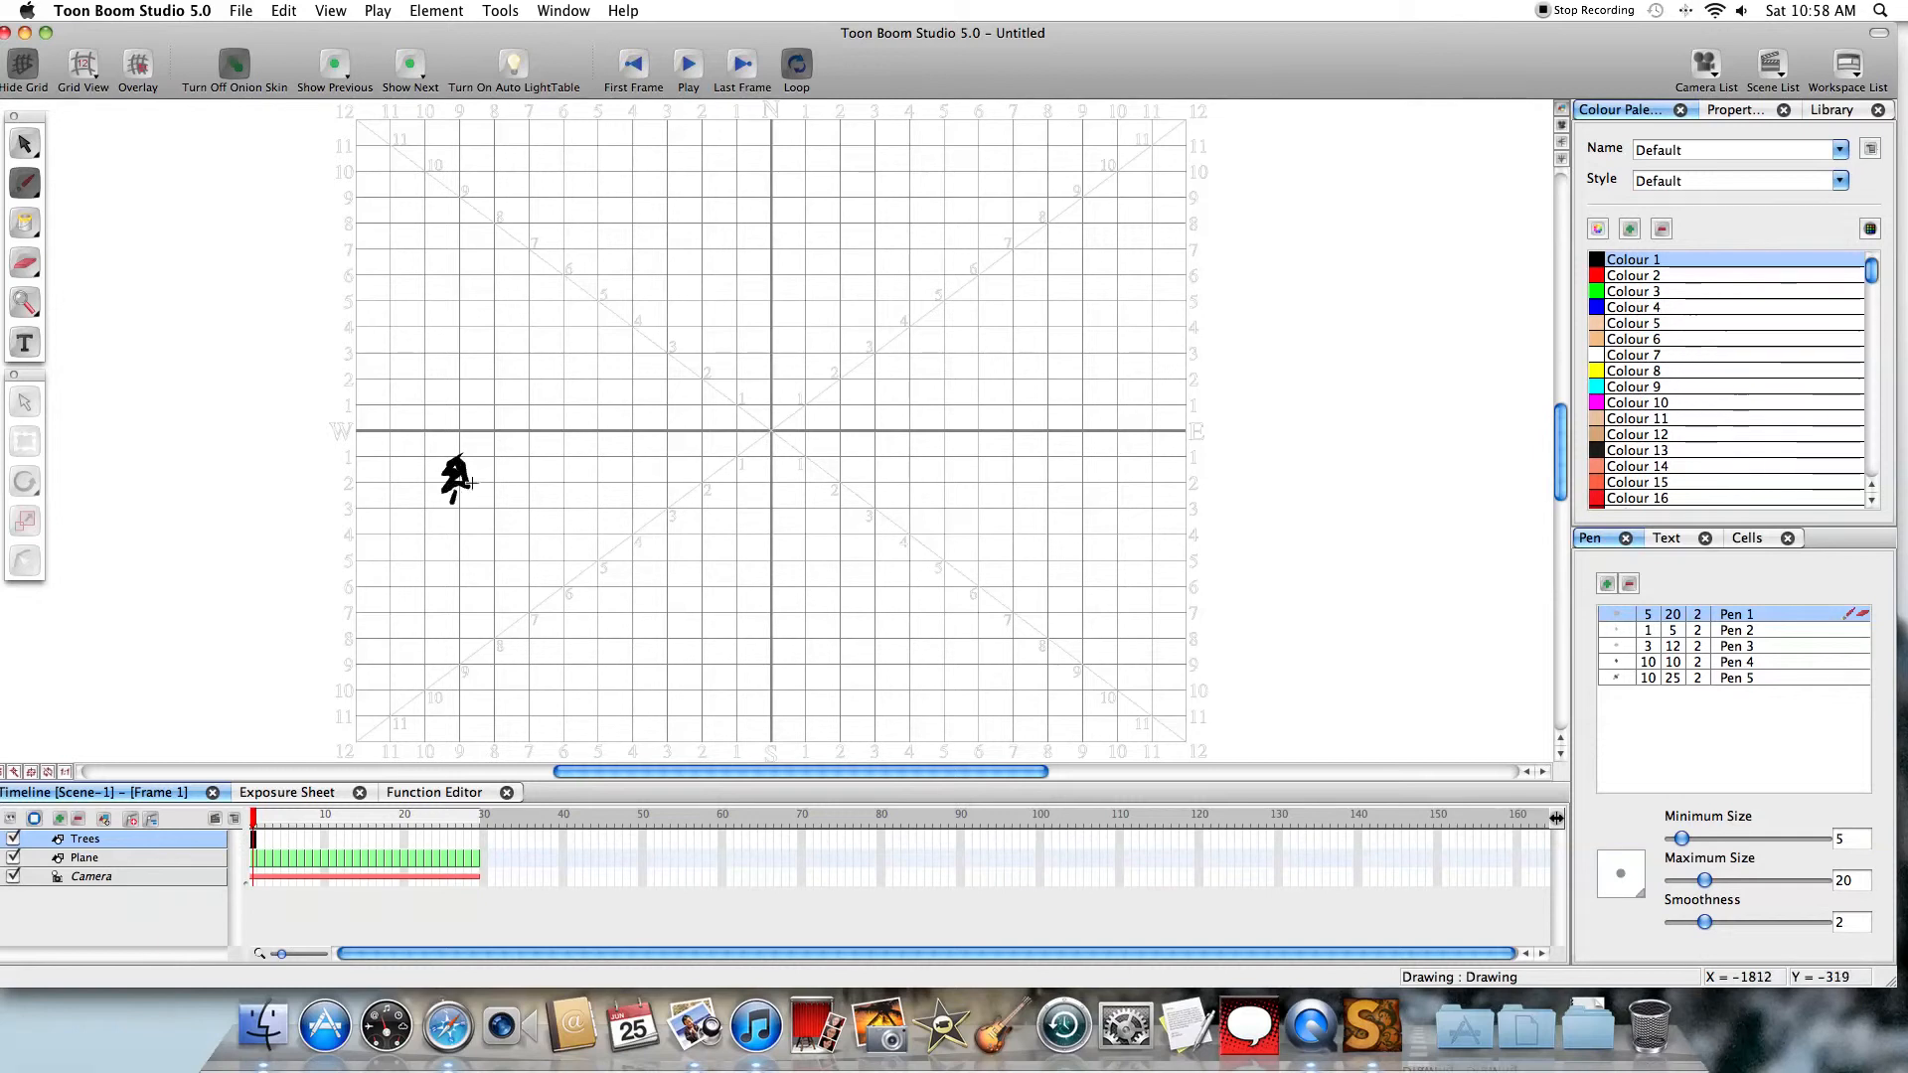
mouse_move(599, 459)
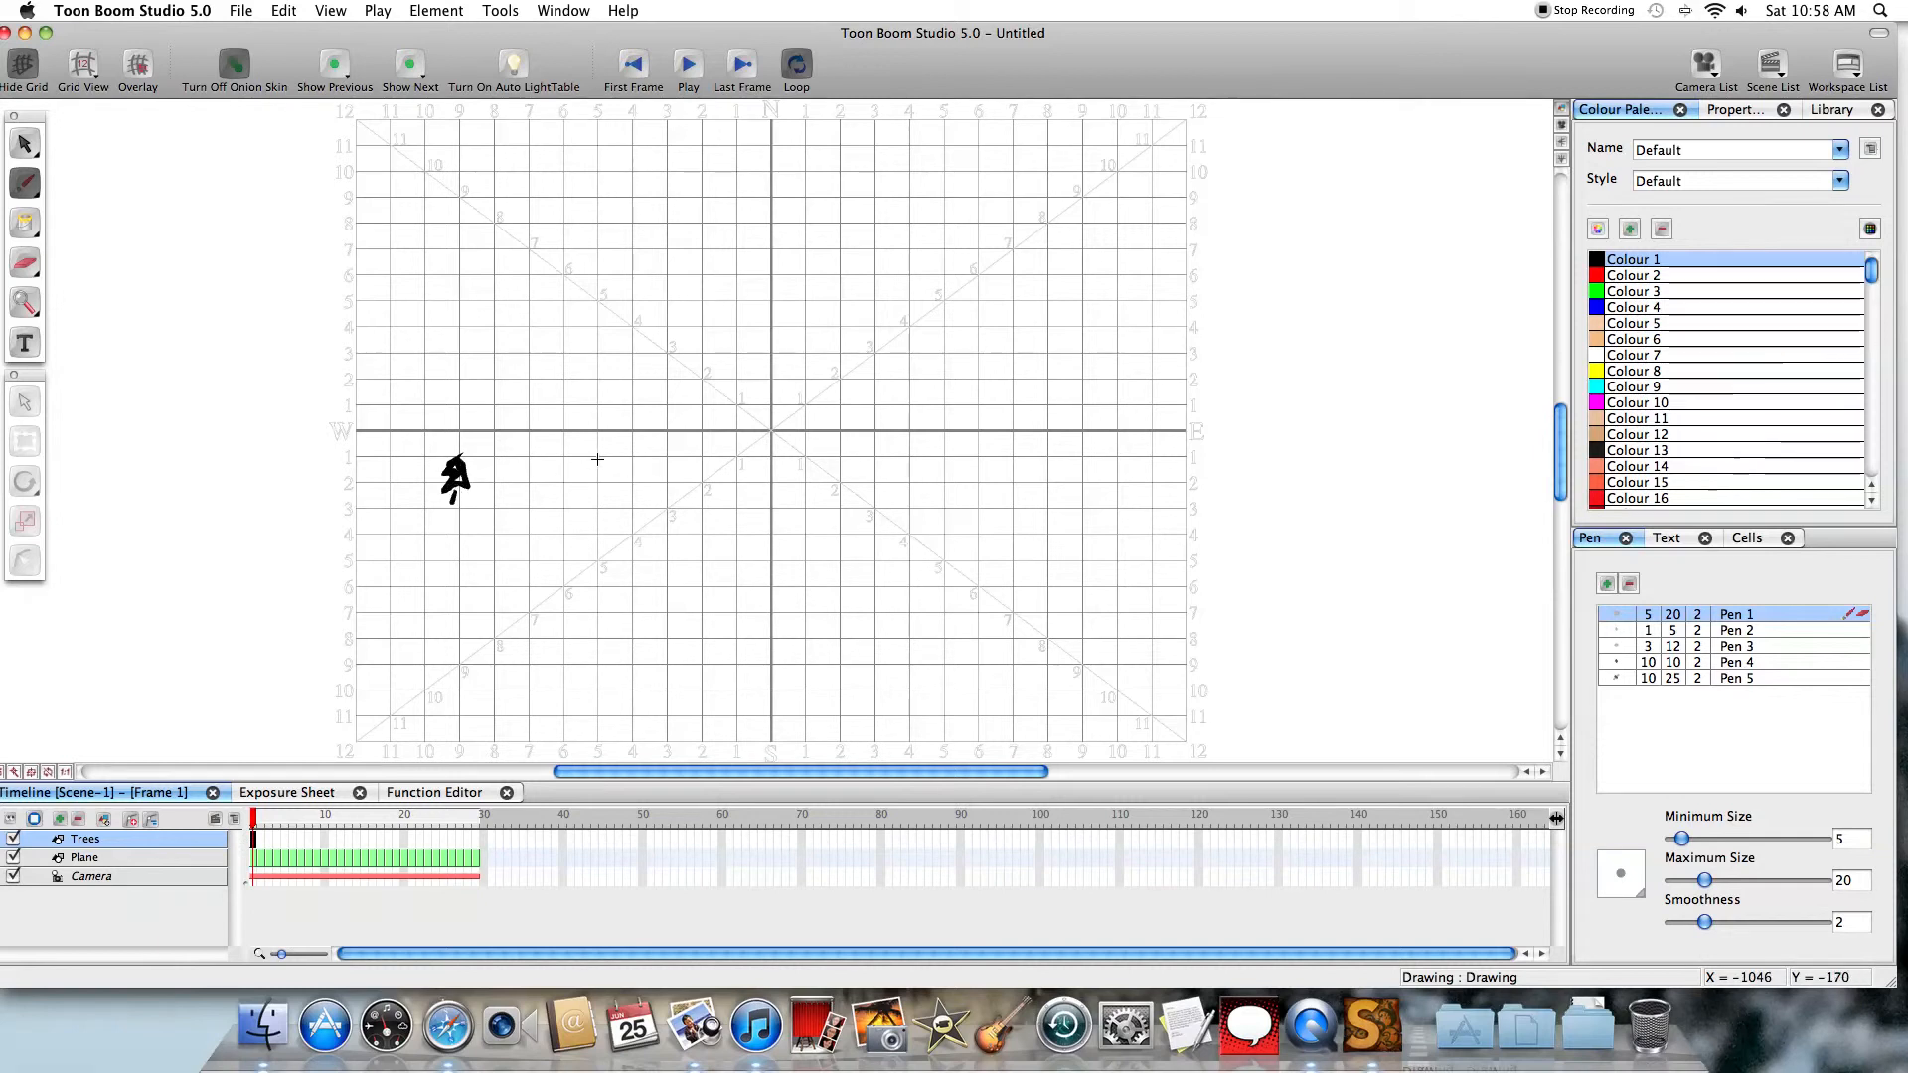
click(596, 493)
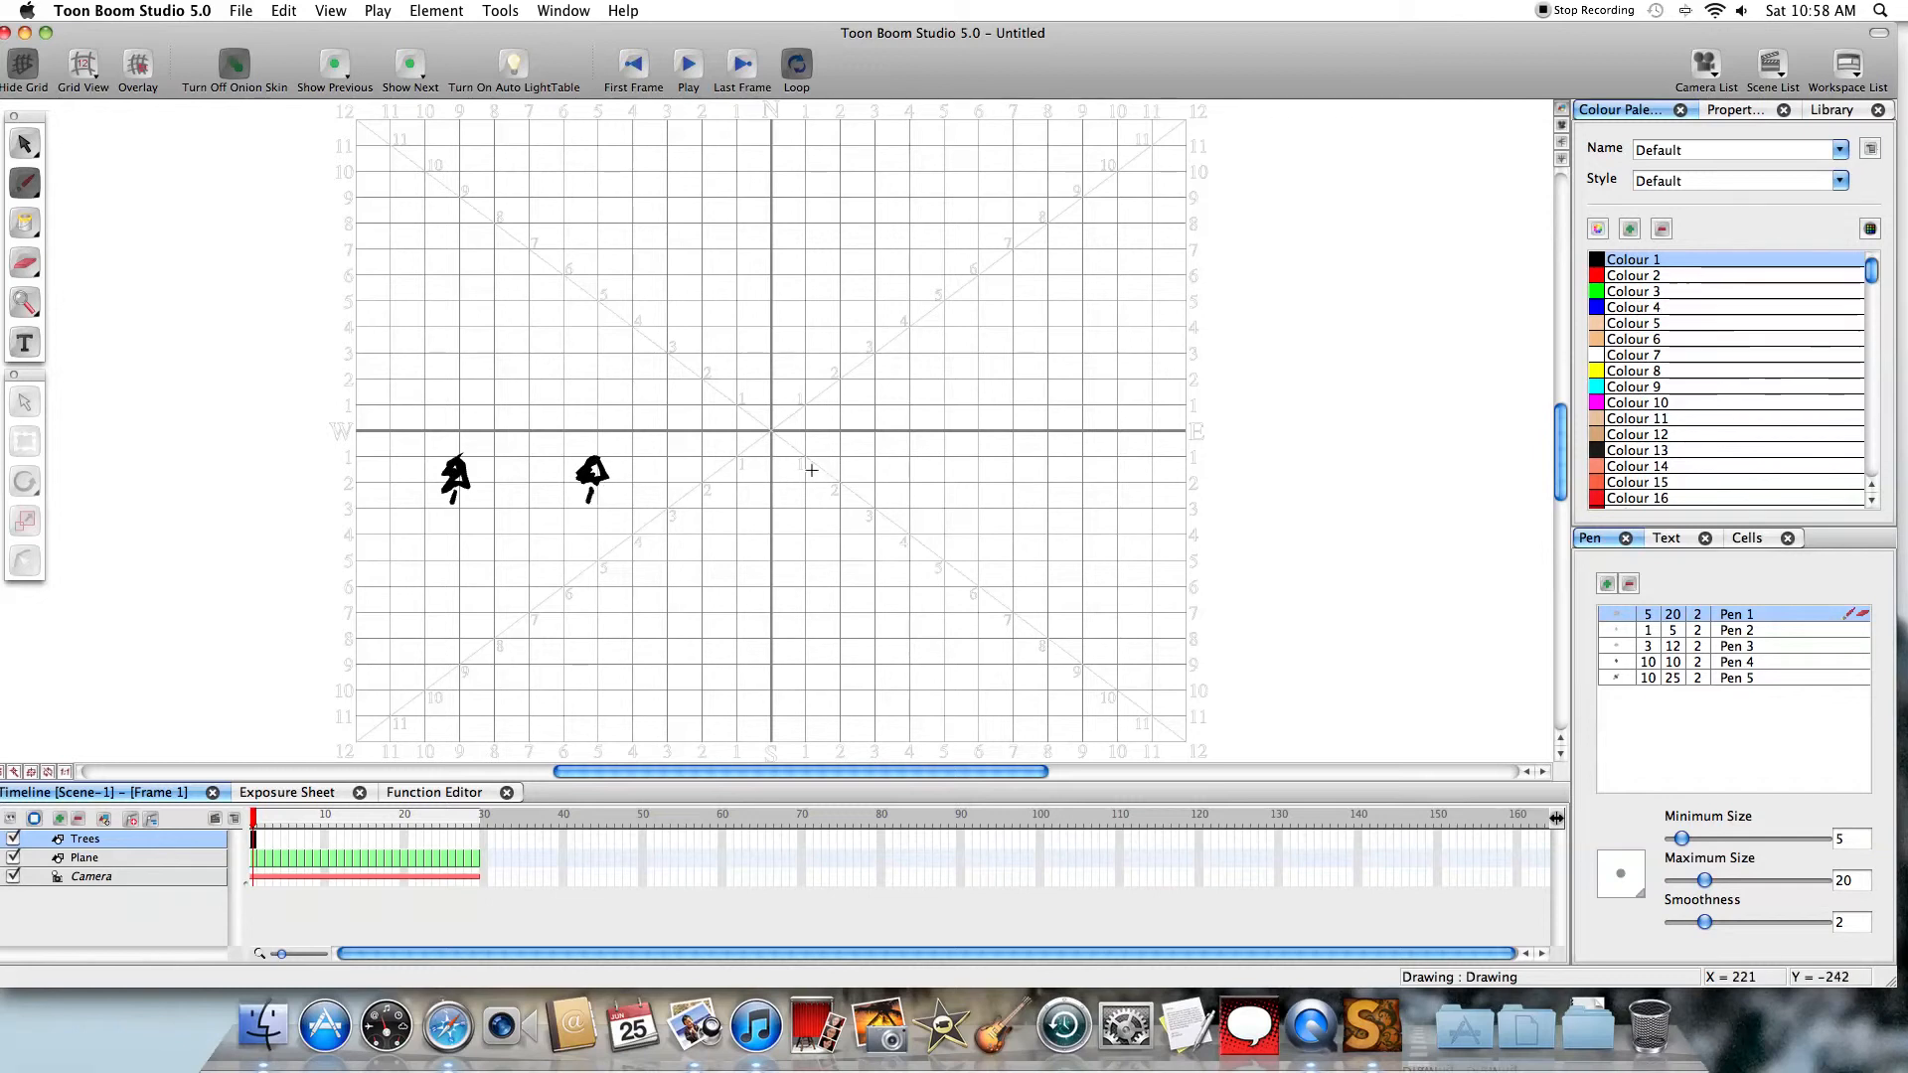
drag(785, 475, 803, 487)
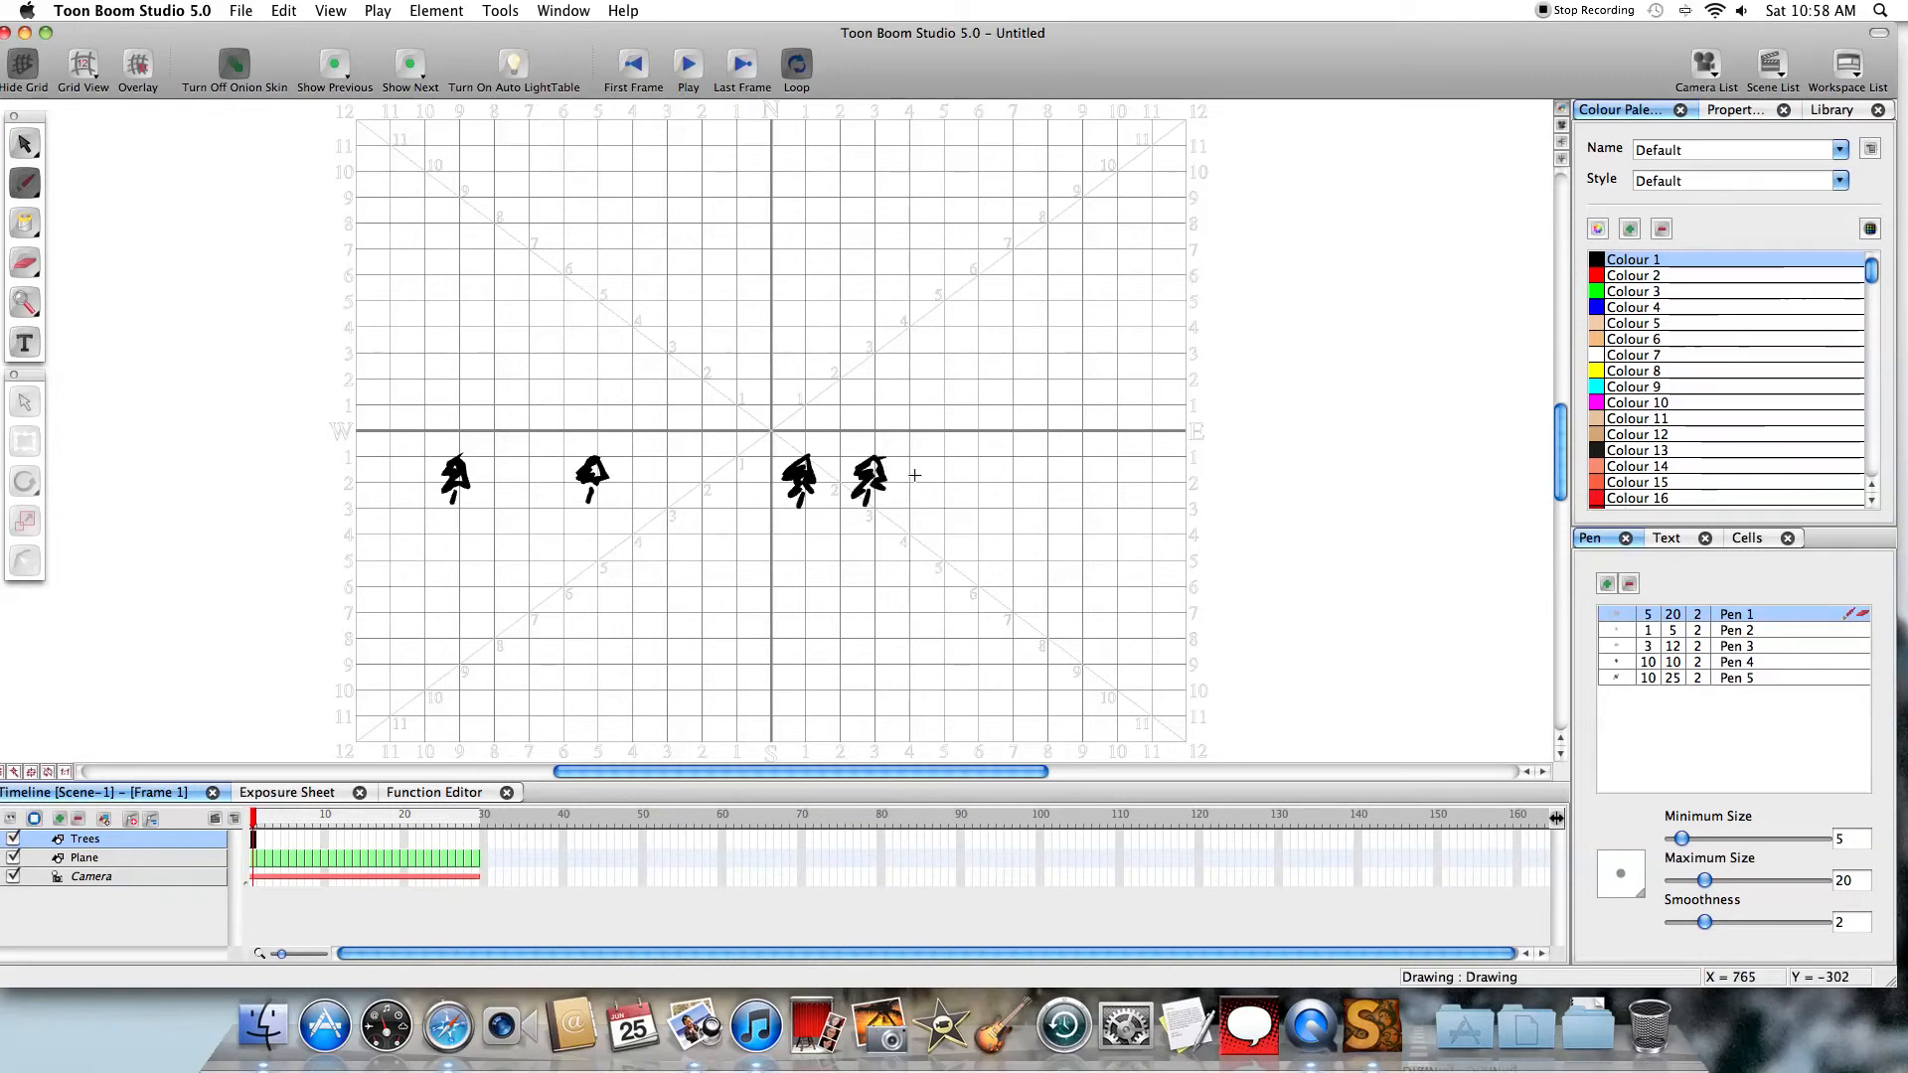
drag(906, 475, 974, 475)
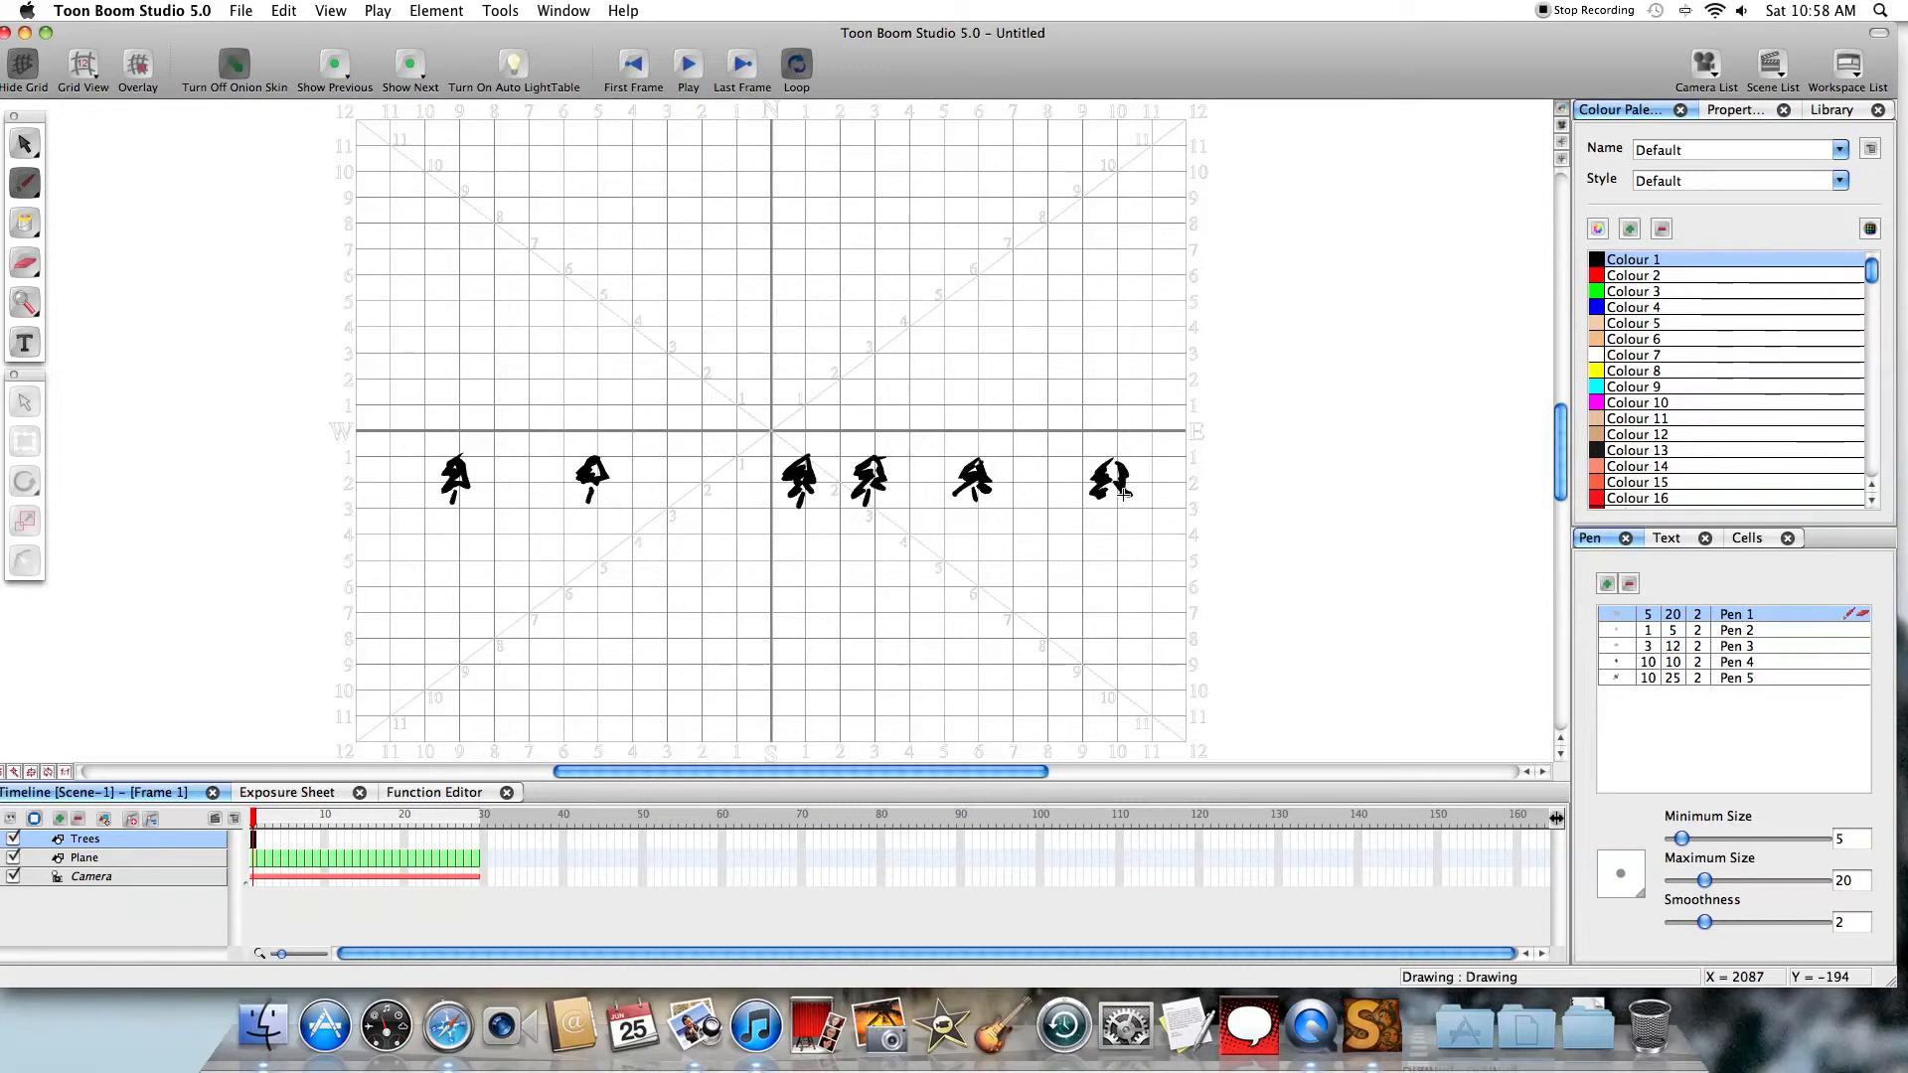
mouse_move(1195, 435)
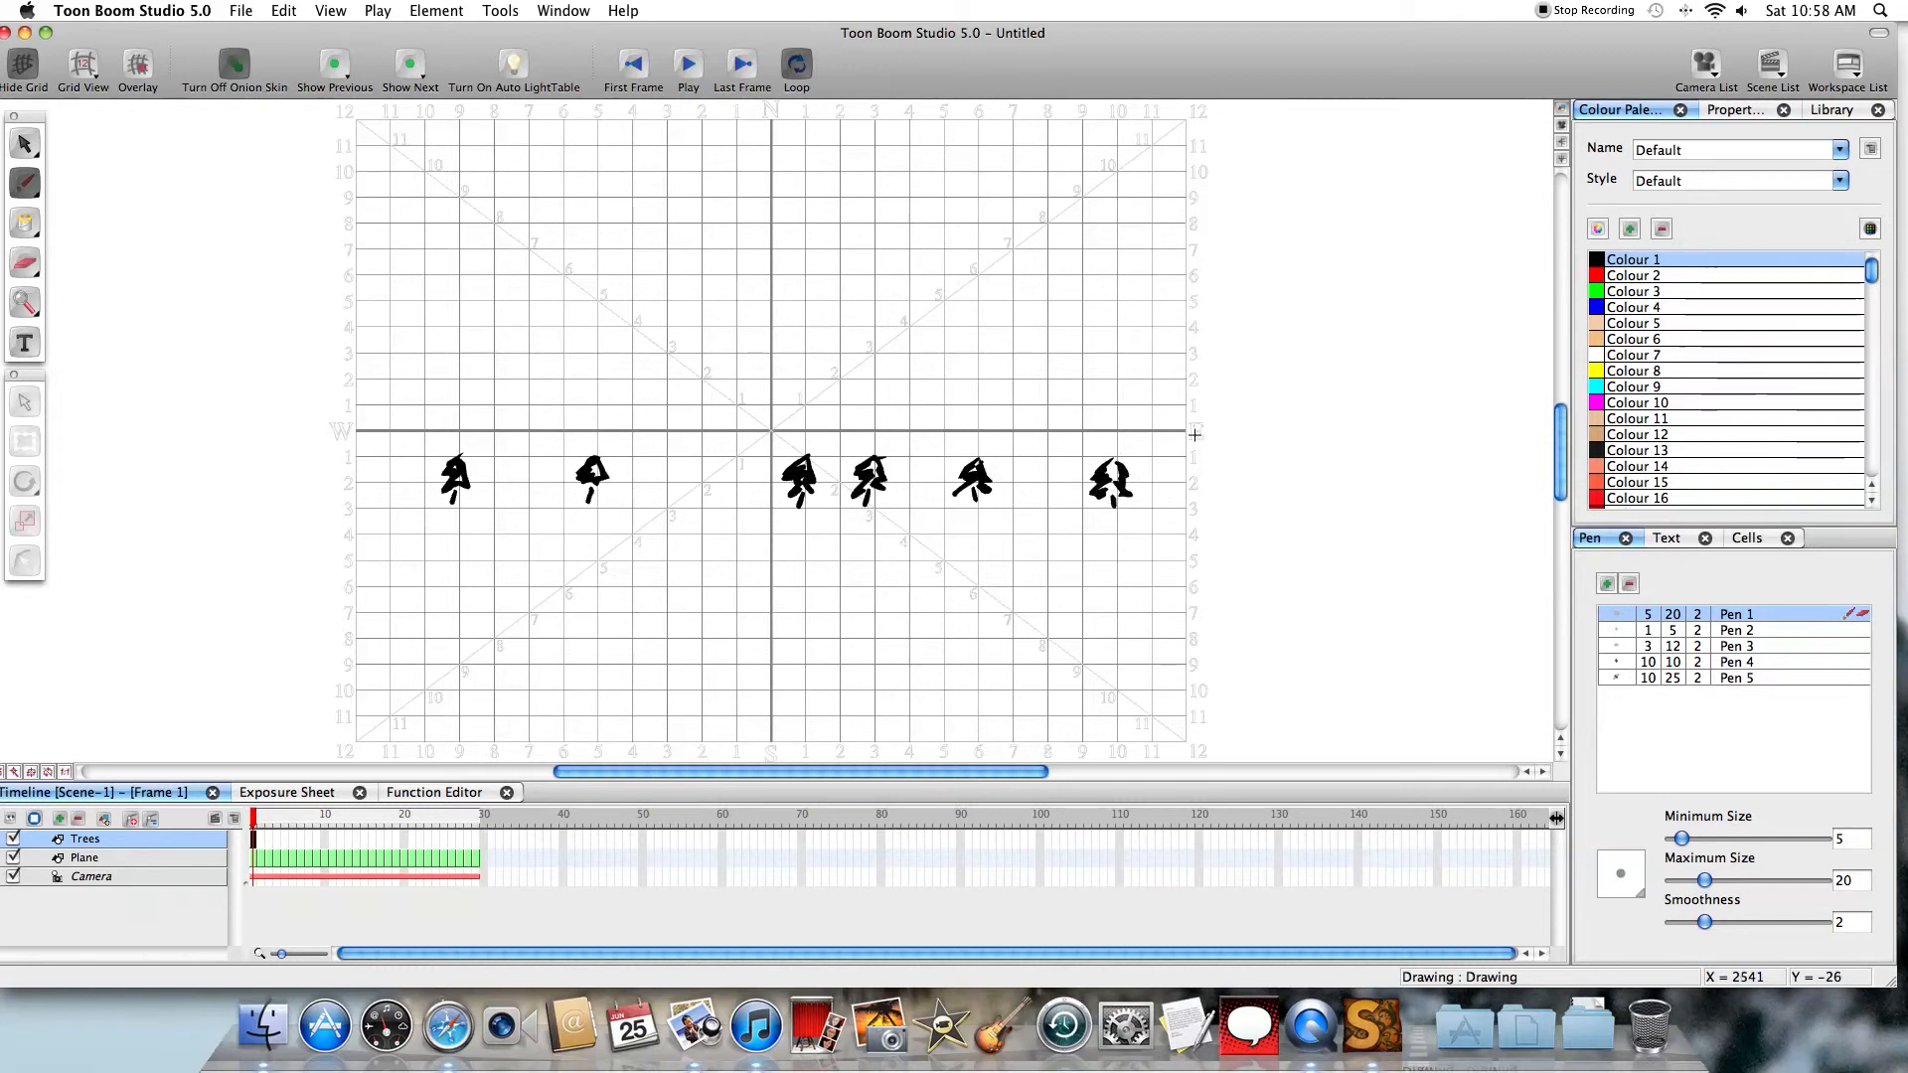
mouse_move(1077, 405)
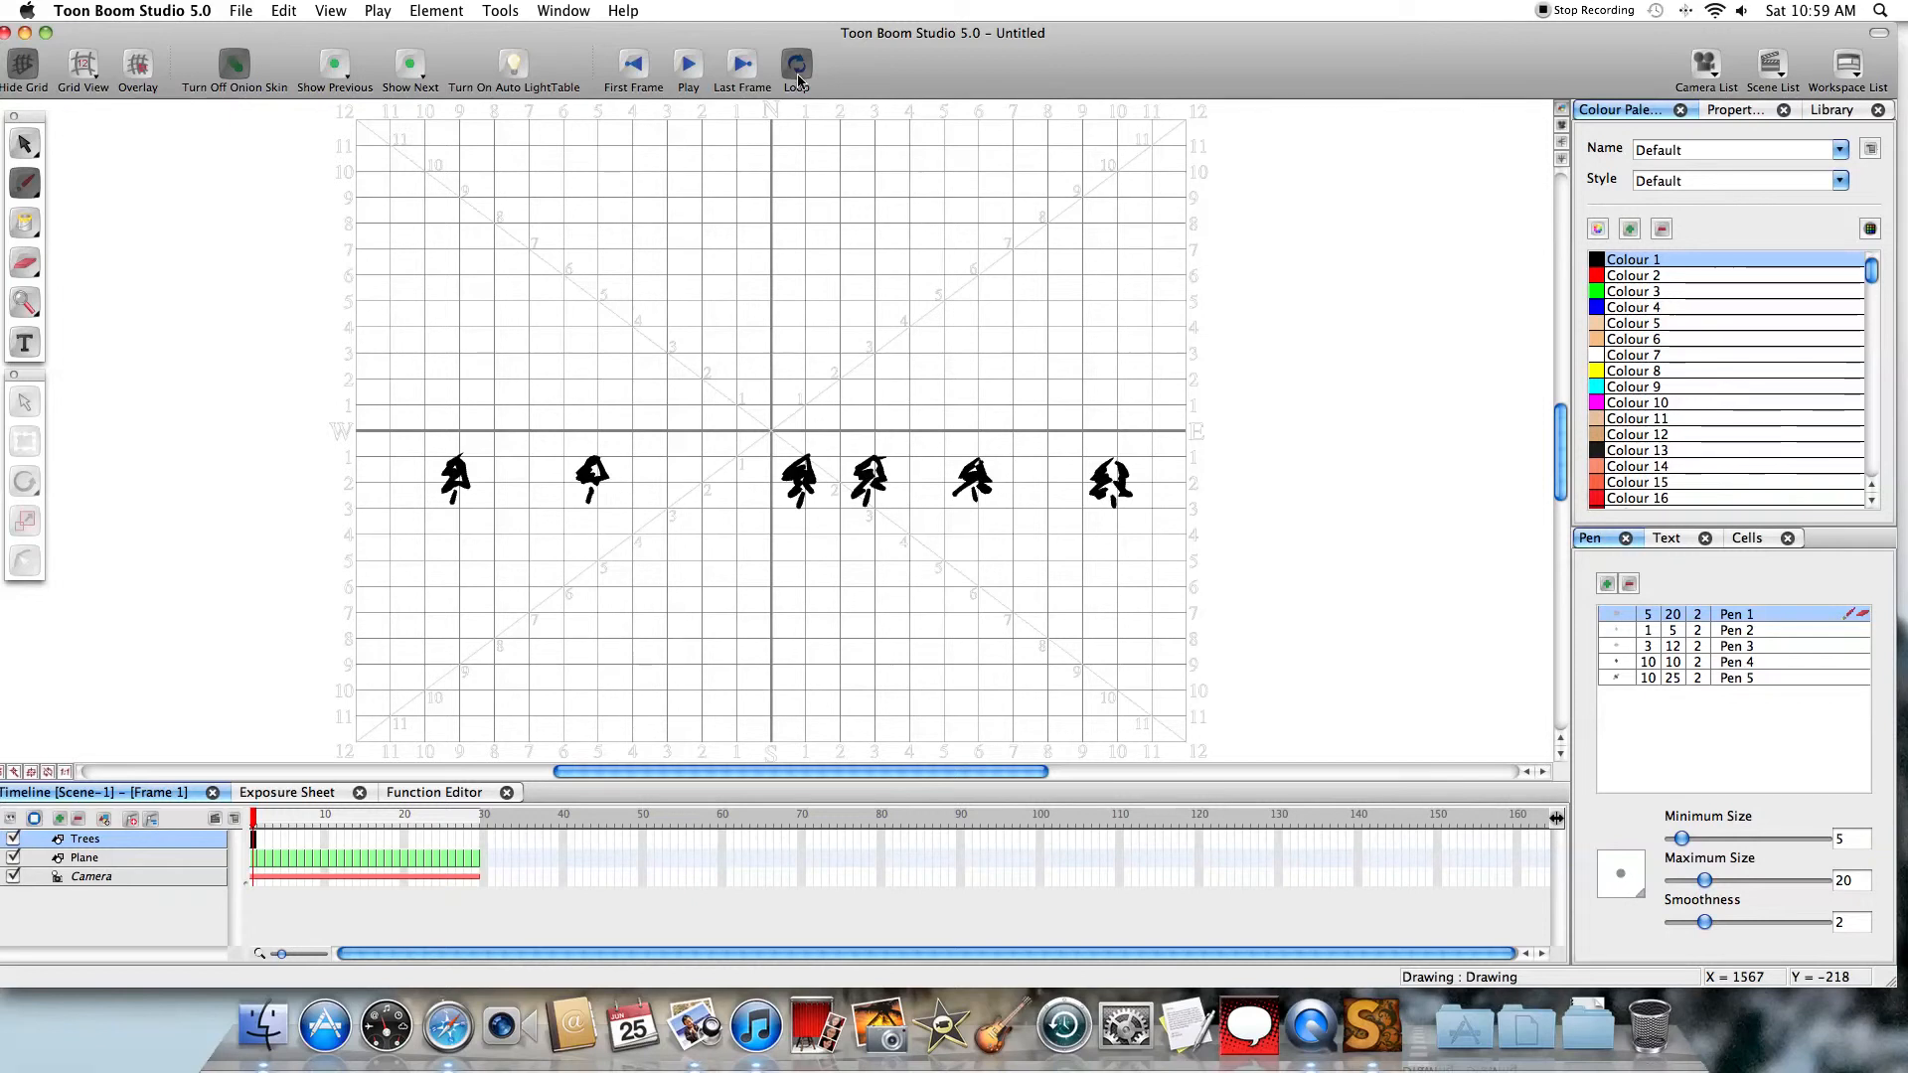
mouse_move(859, 433)
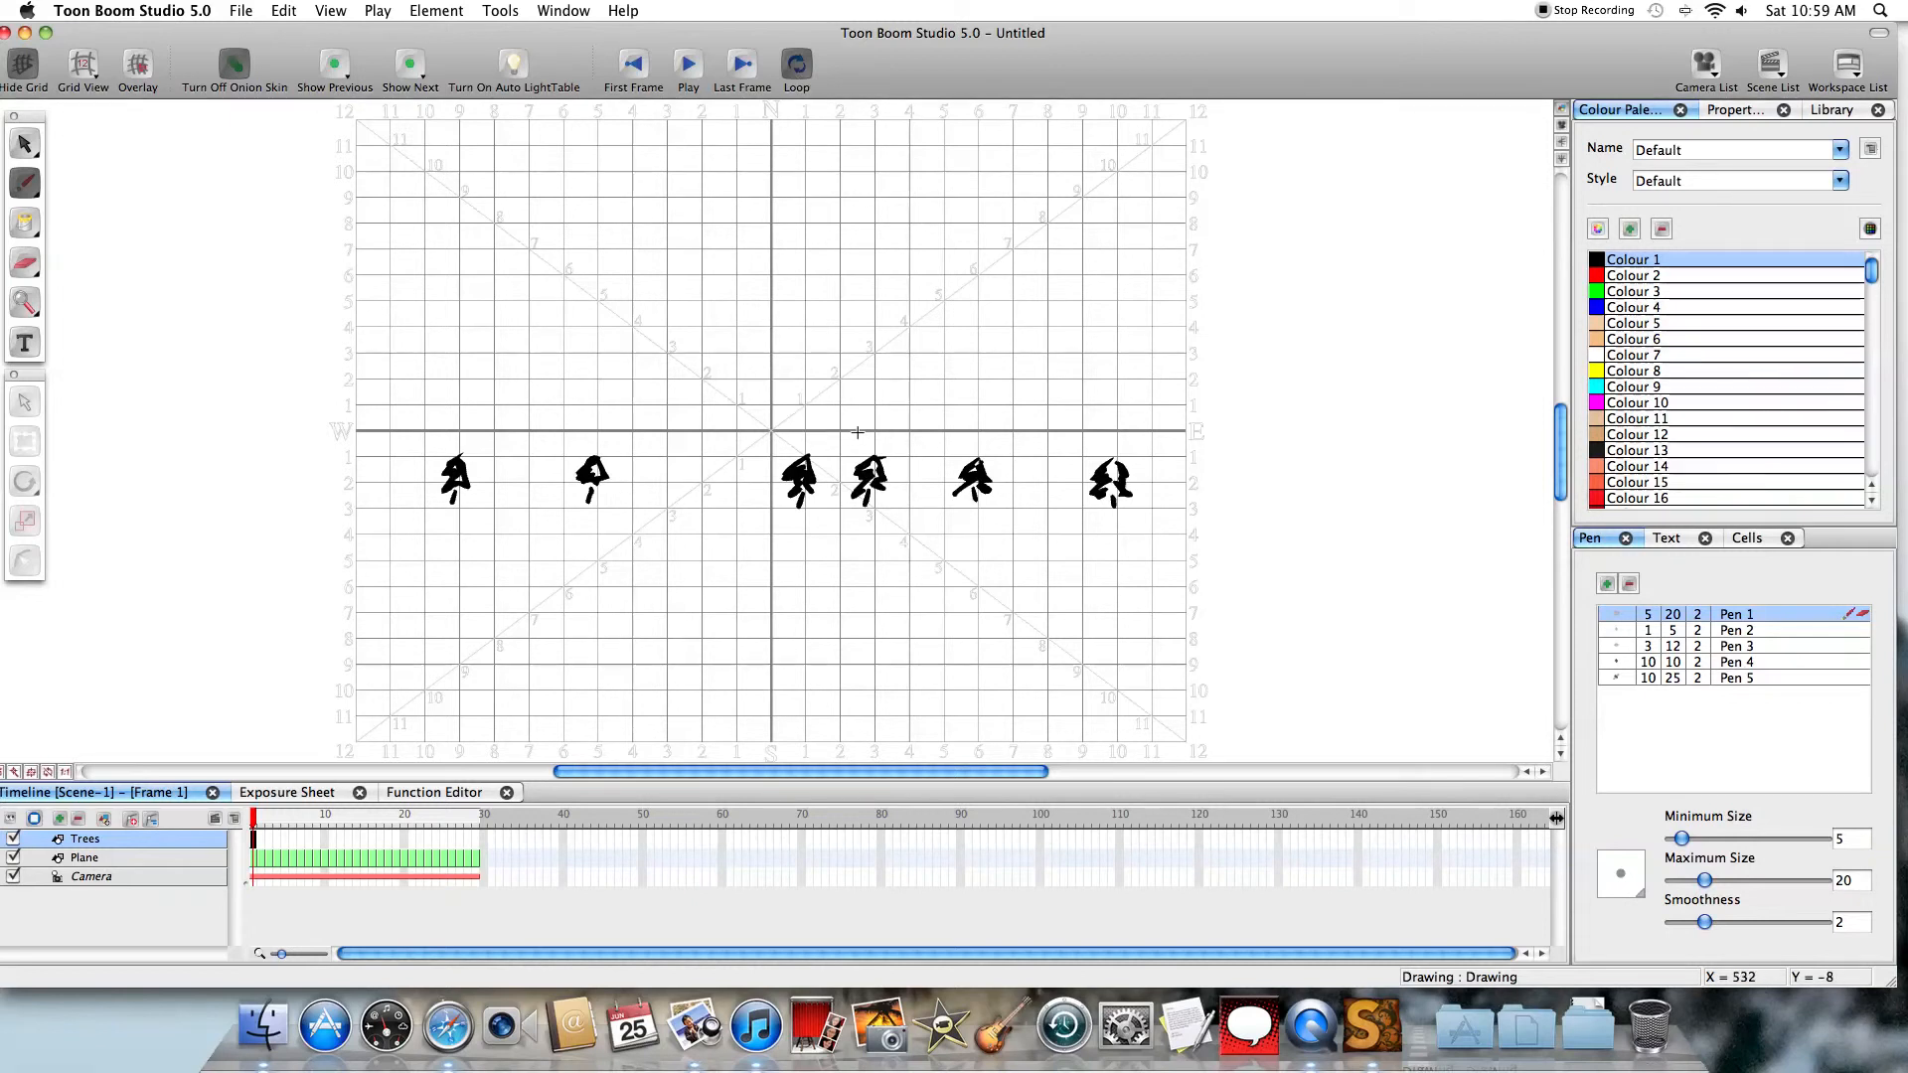
mouse_move(692, 453)
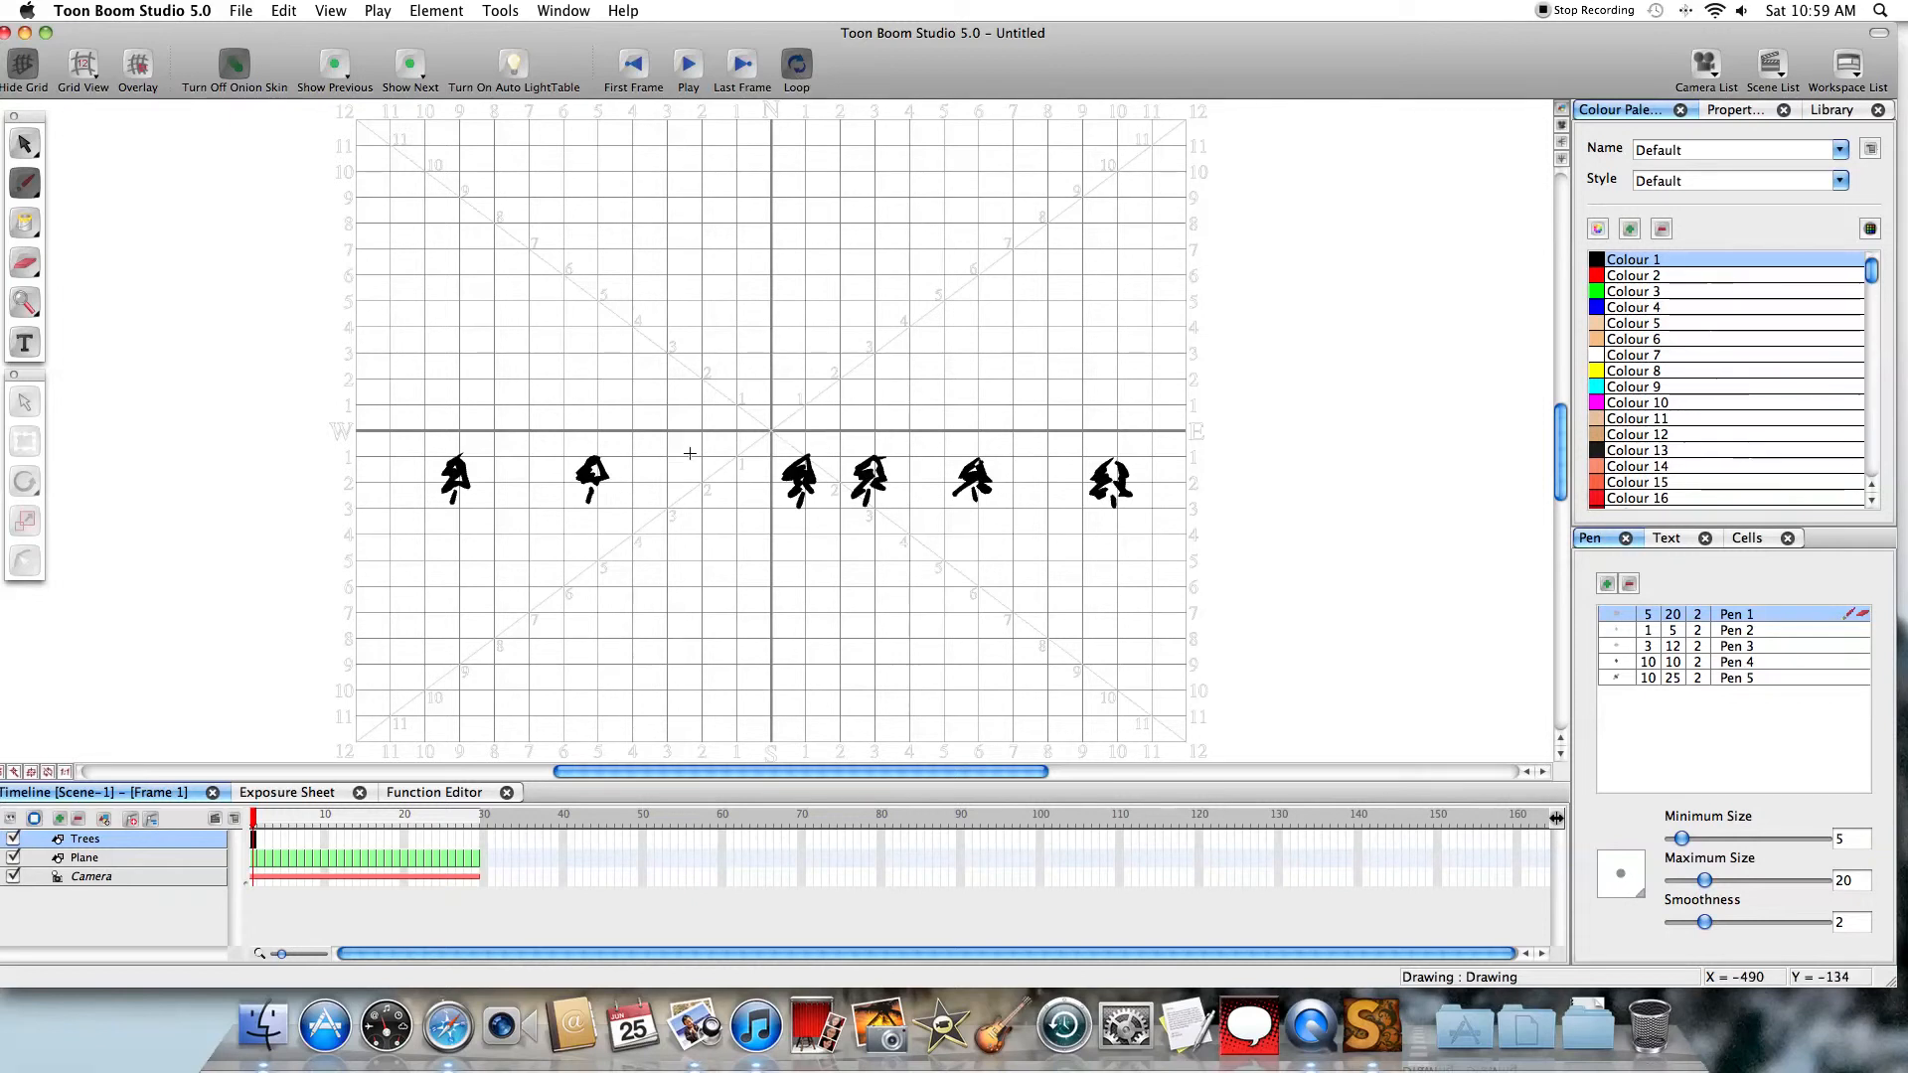
mouse_move(543, 519)
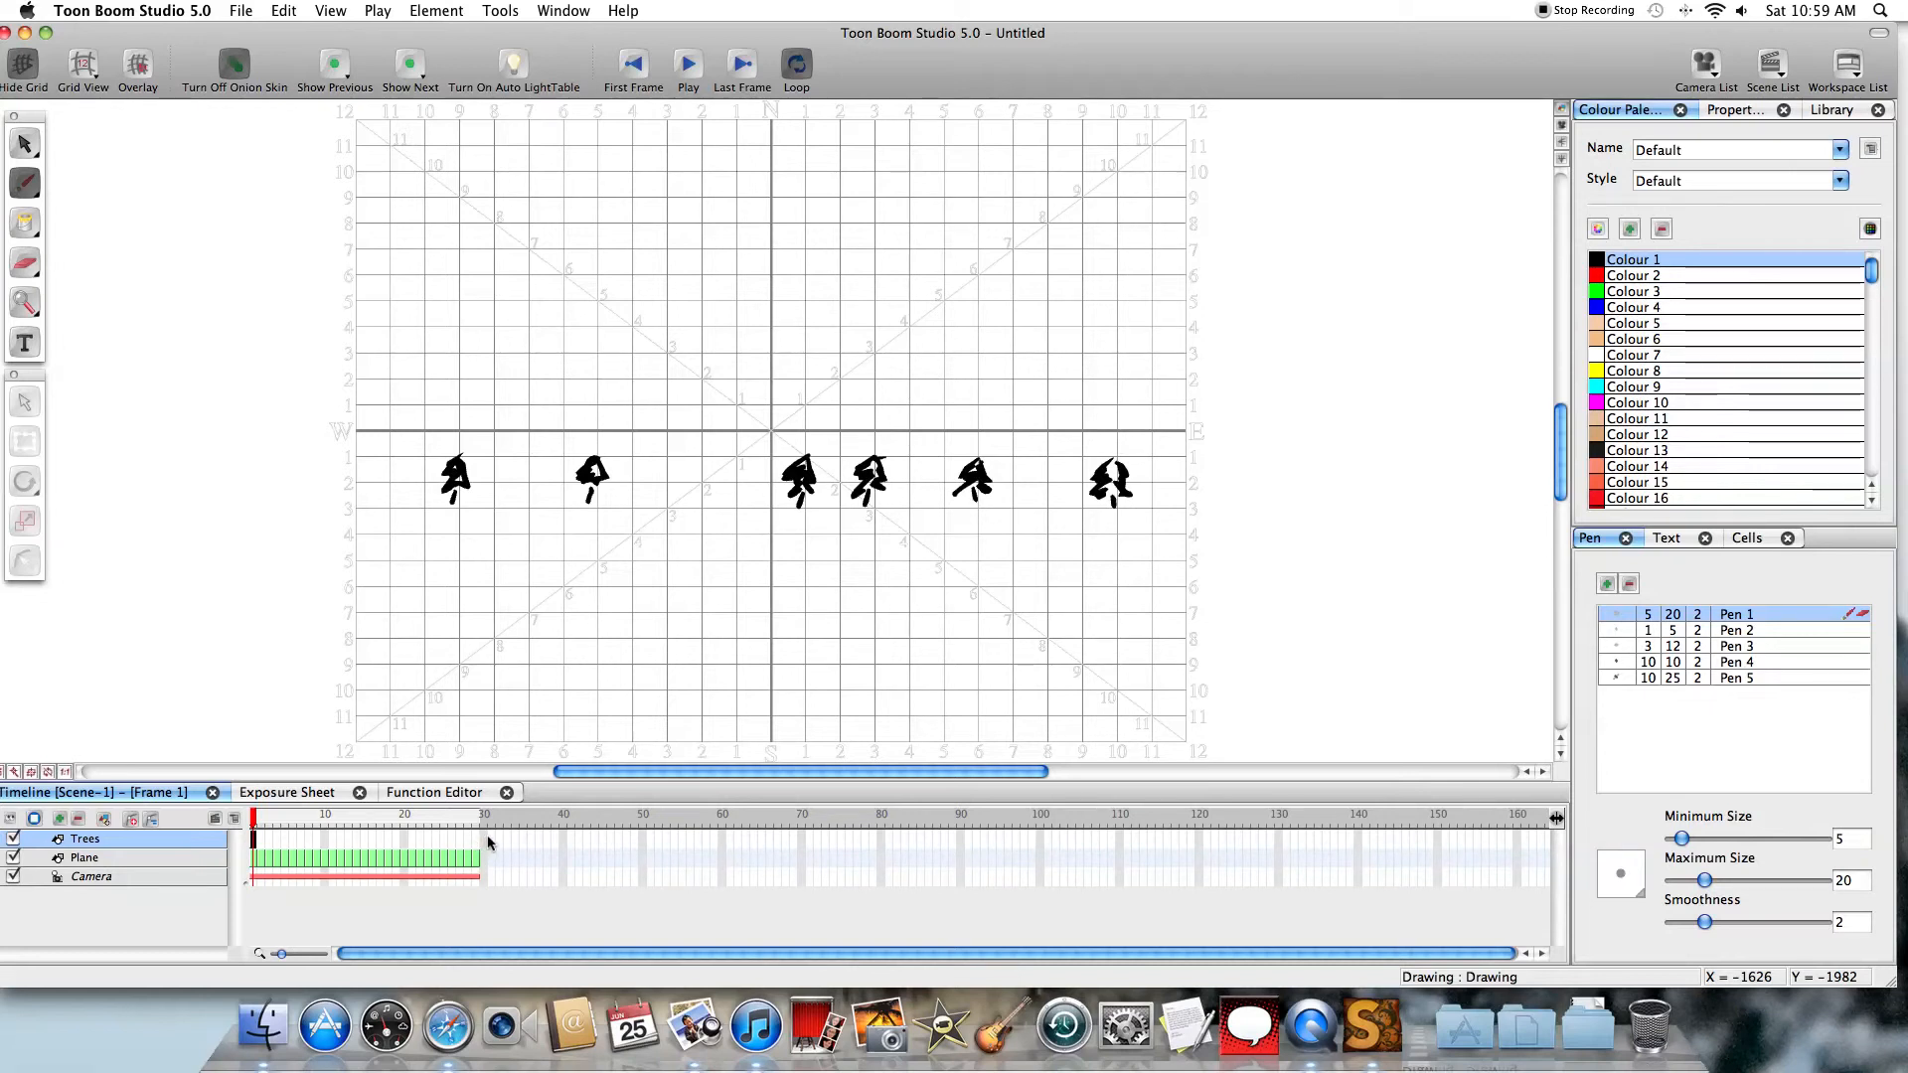
mouse_move(499, 843)
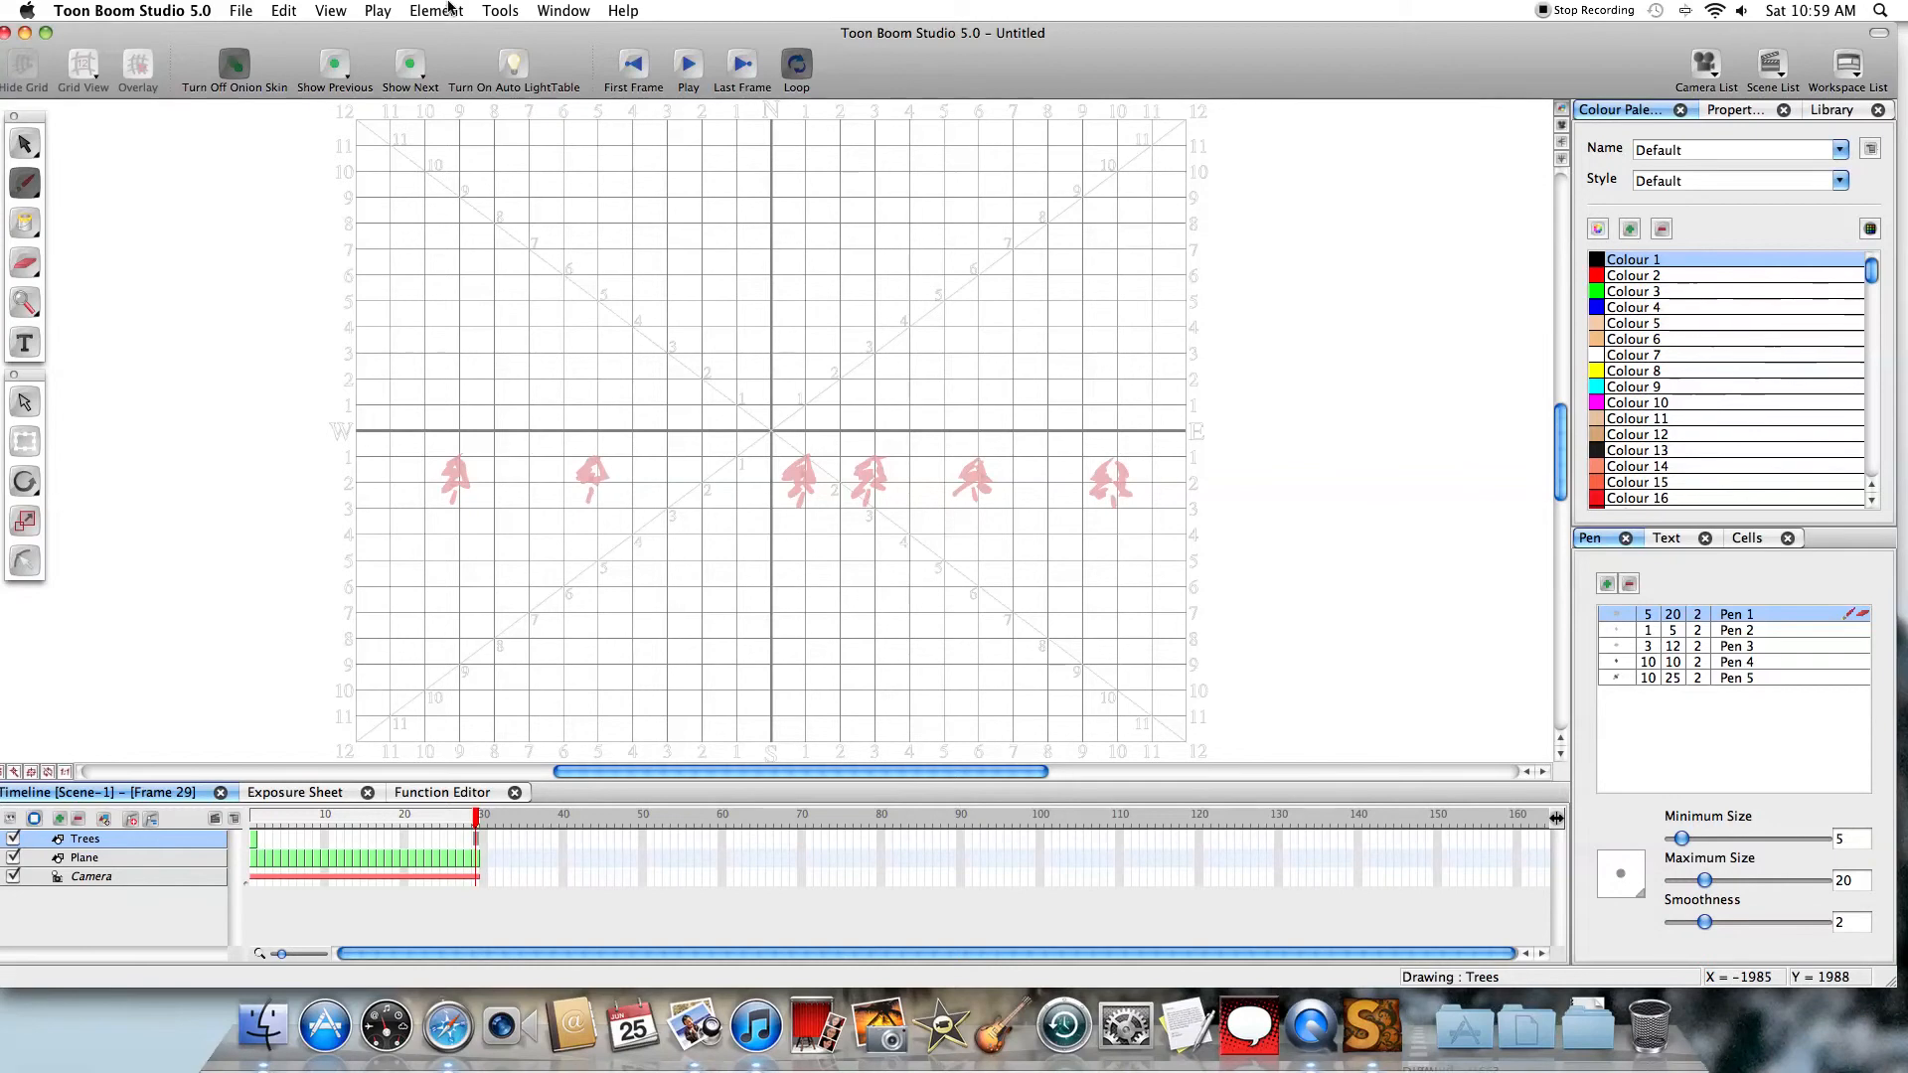
Extend the Trees cell's exposure through frame 29 via Element > Cell
click(434, 10)
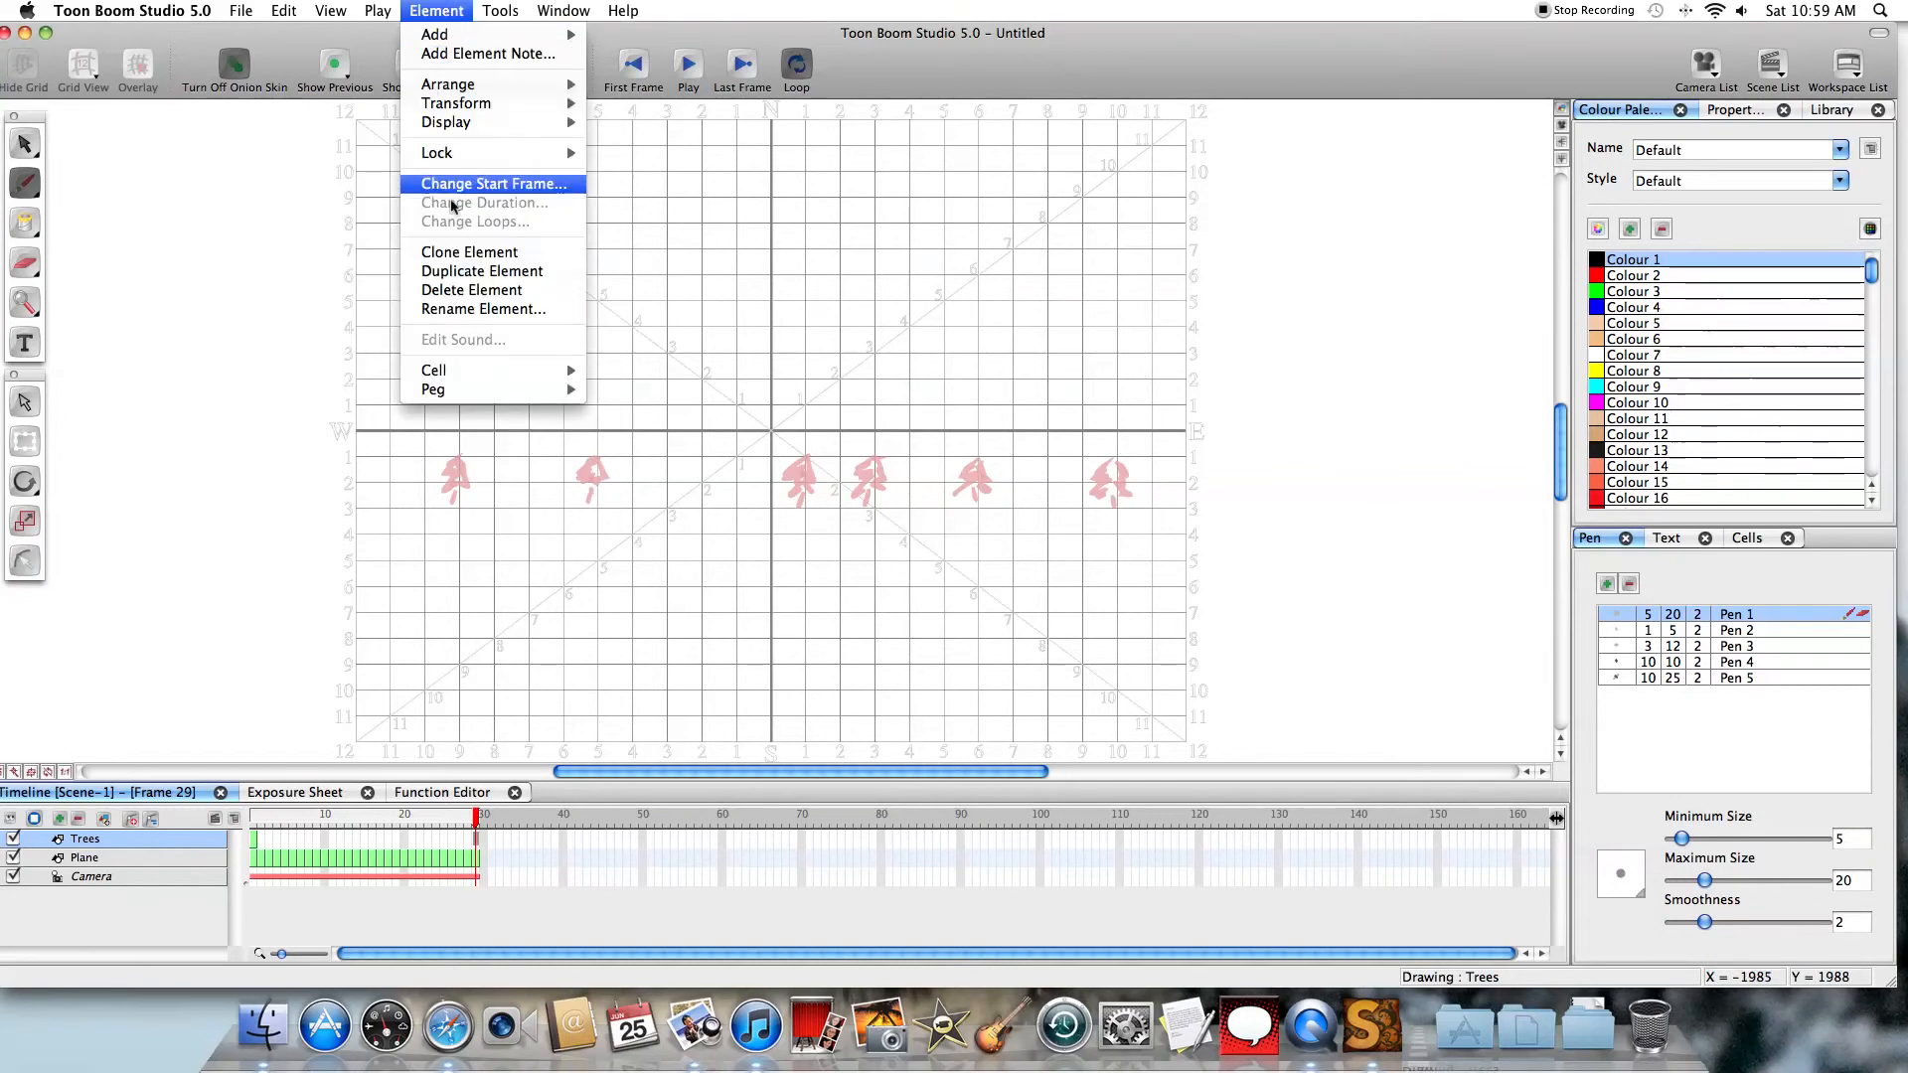
mouse_move(434, 369)
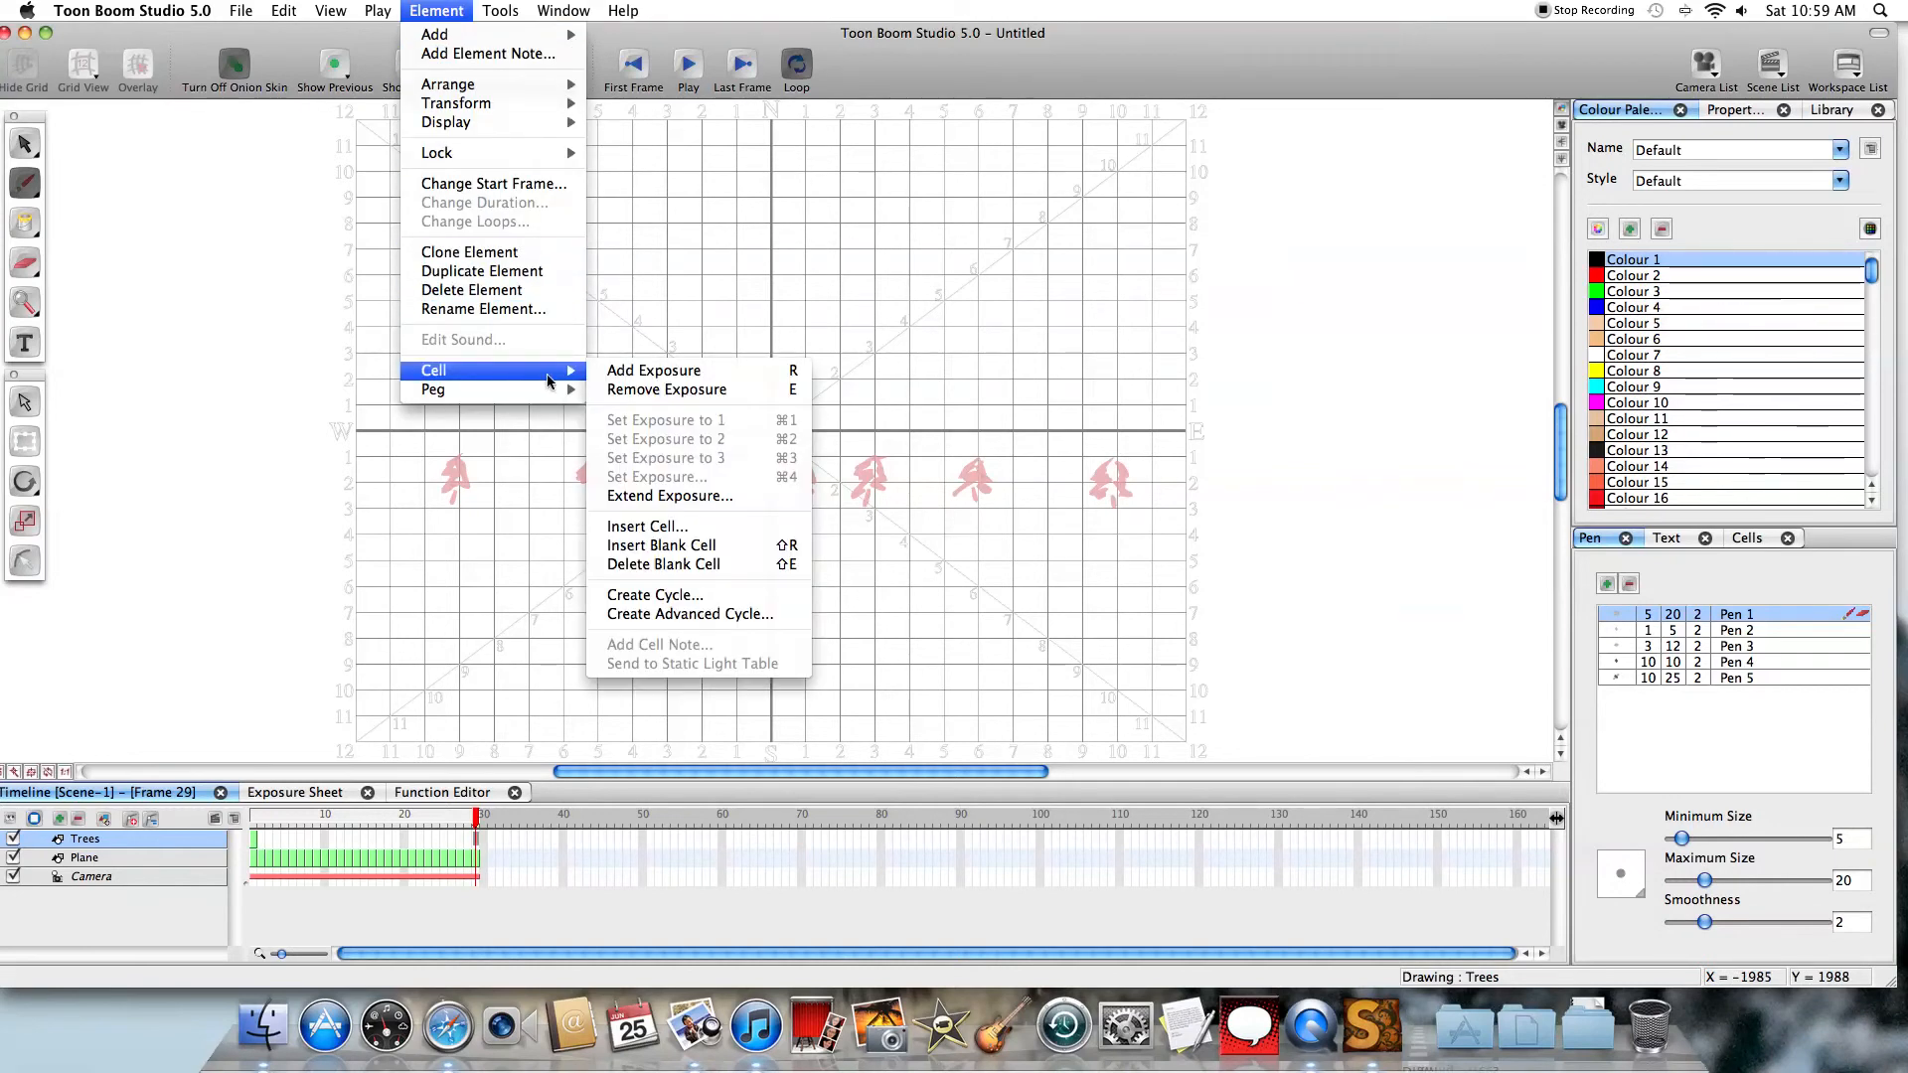
mouse_move(670, 497)
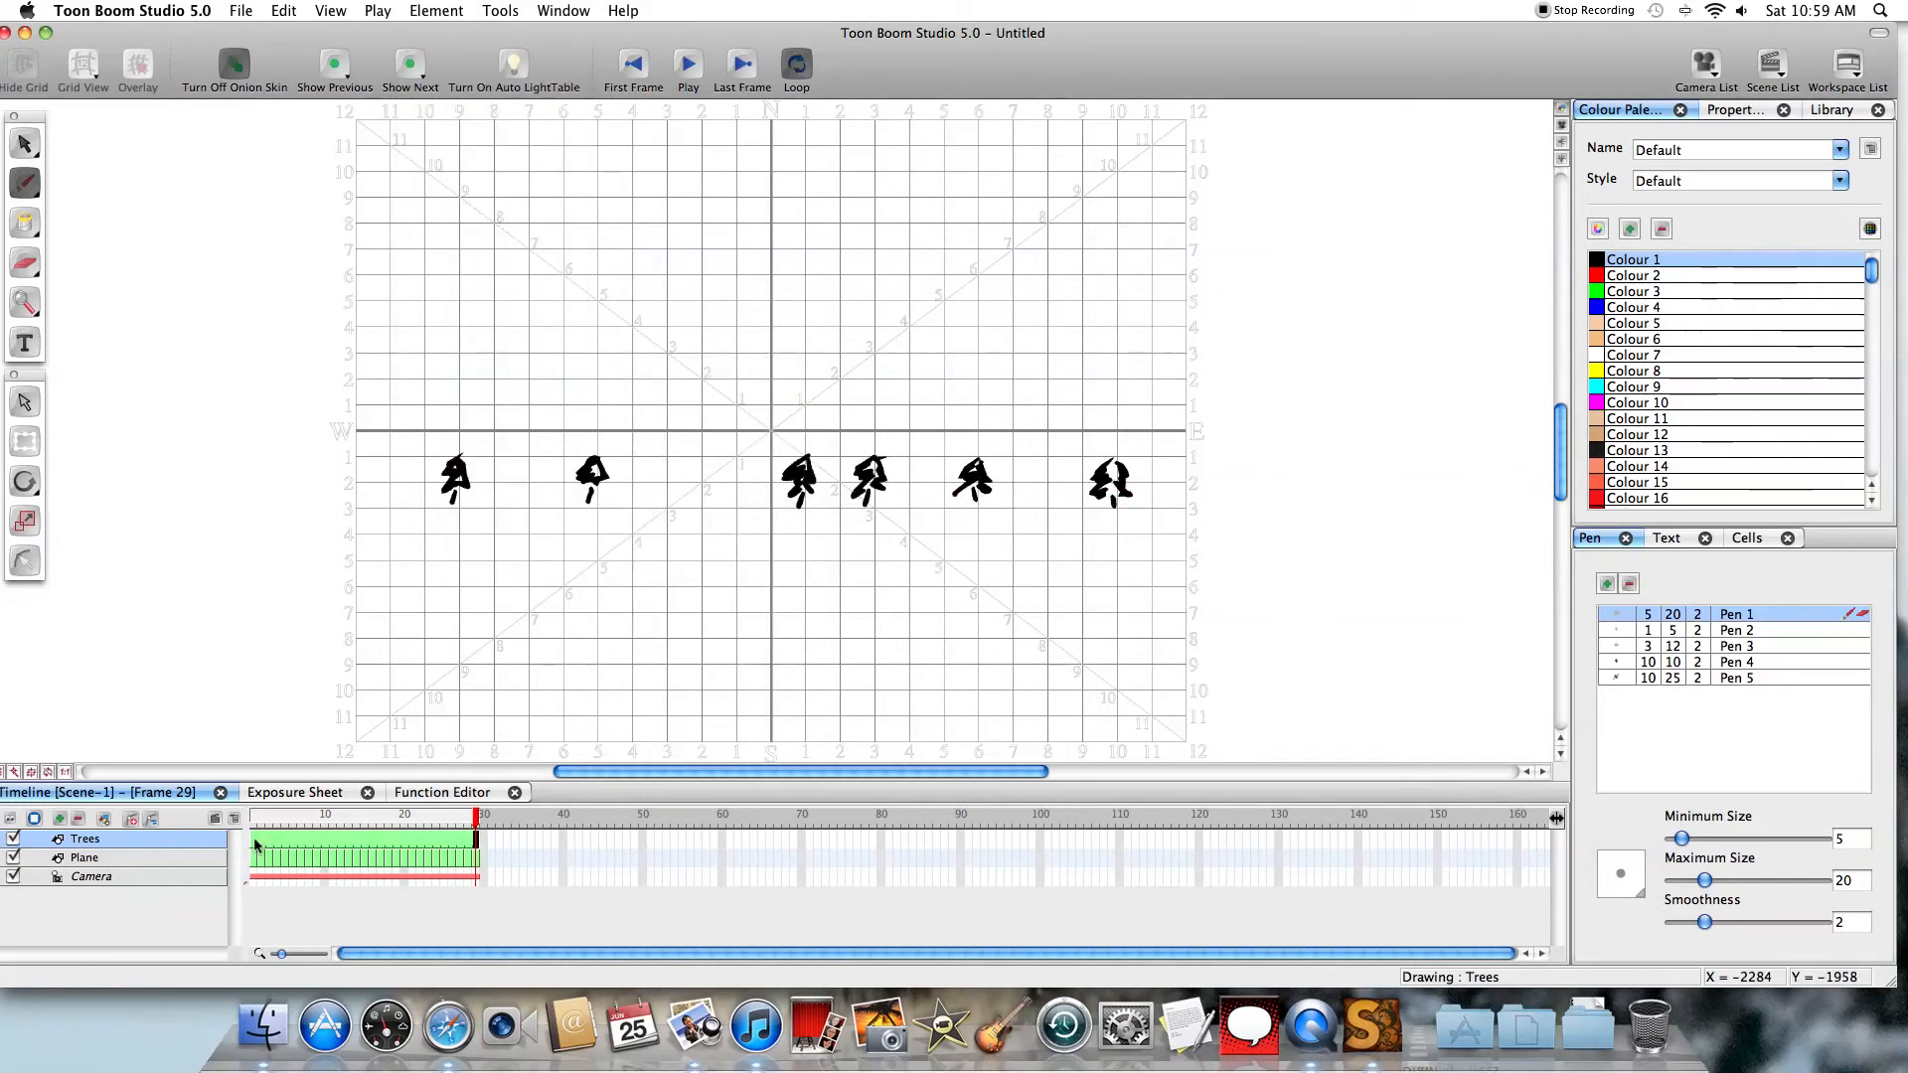
mouse_move(260, 718)
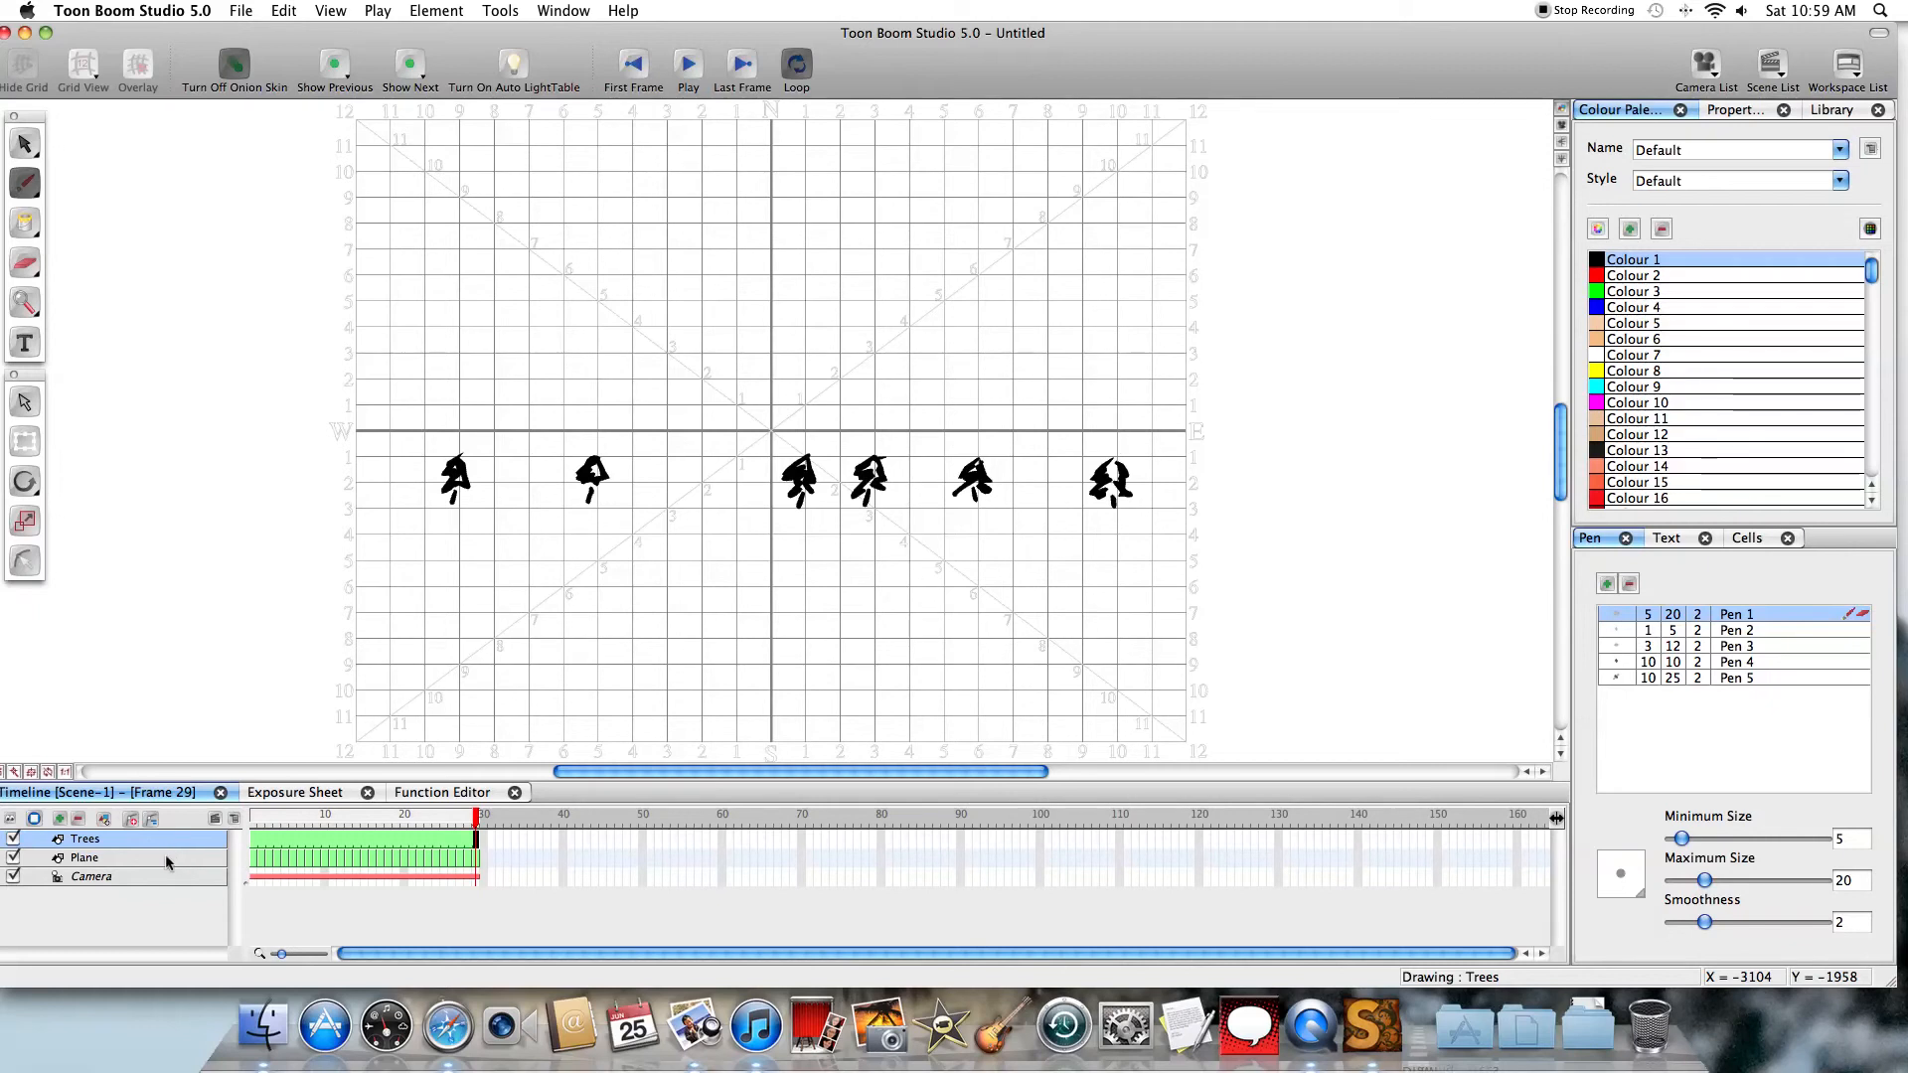
click(84, 857)
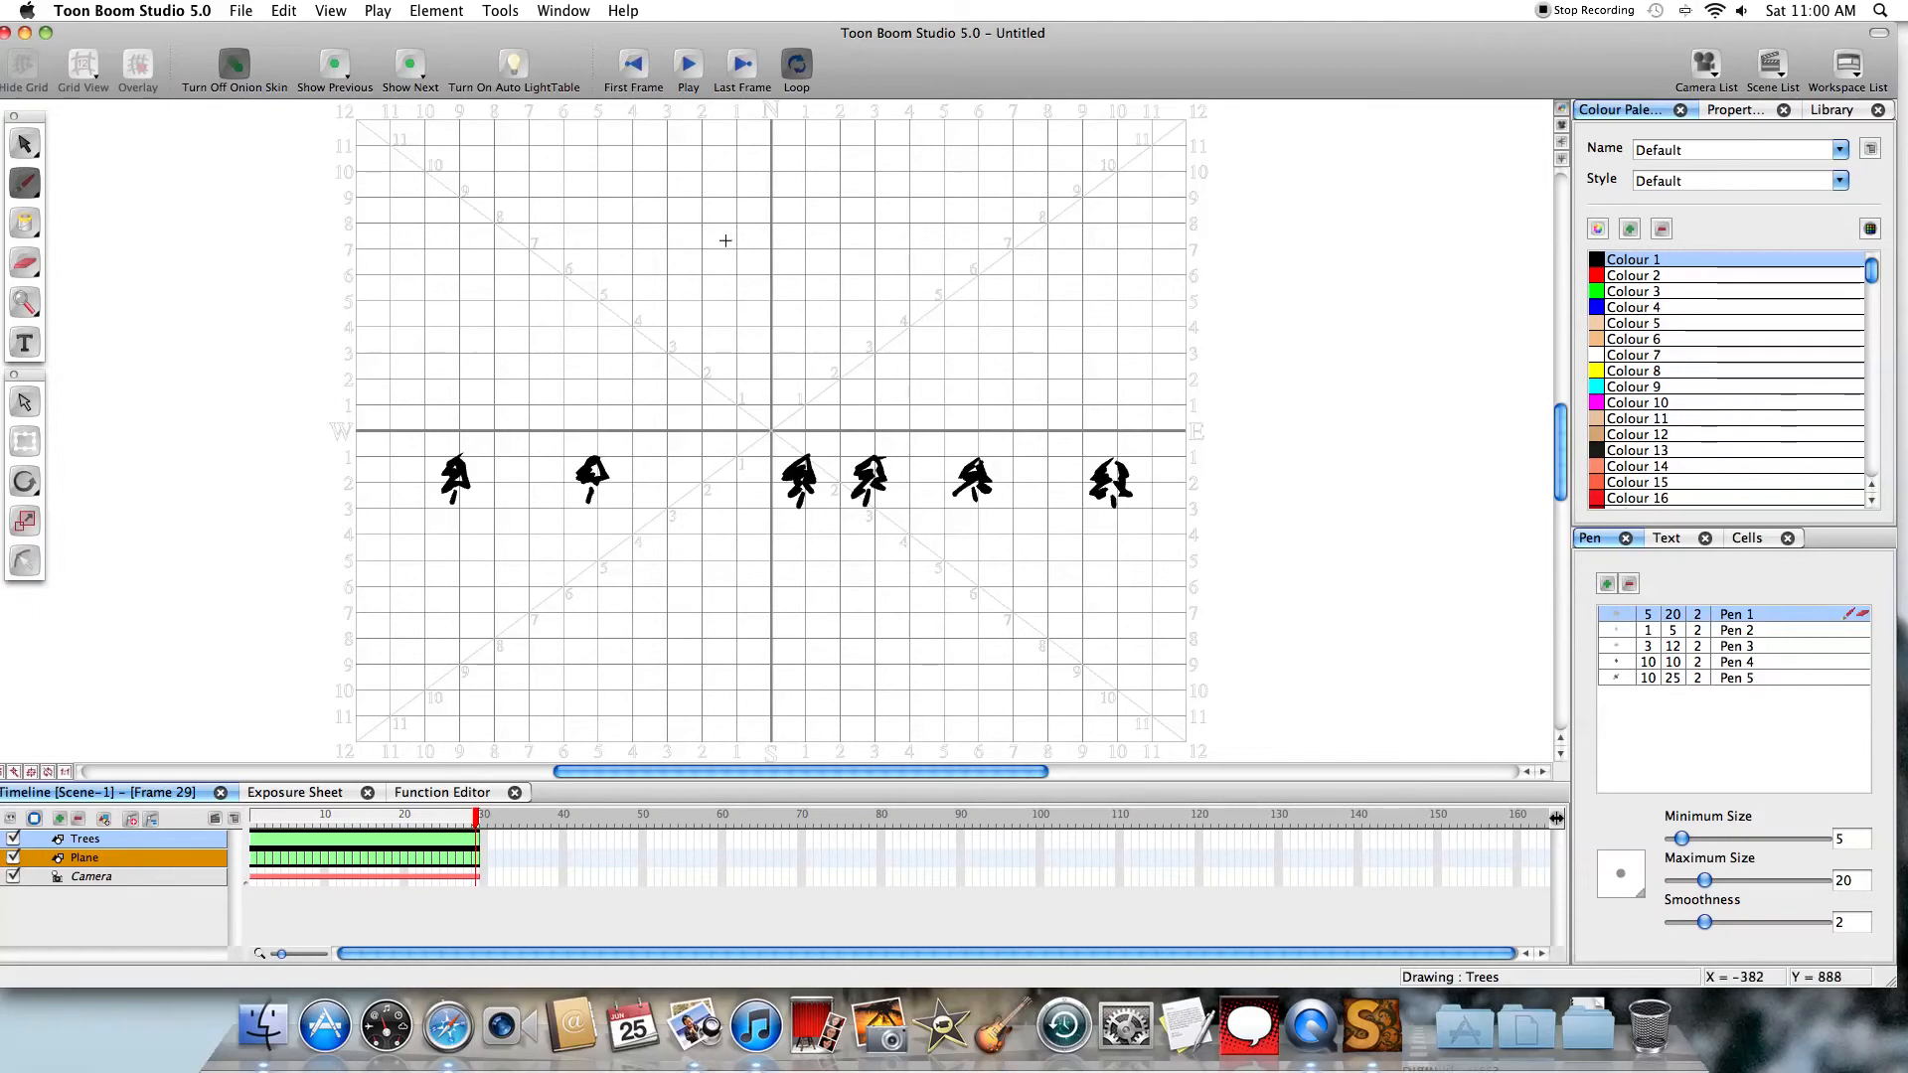
click(688, 62)
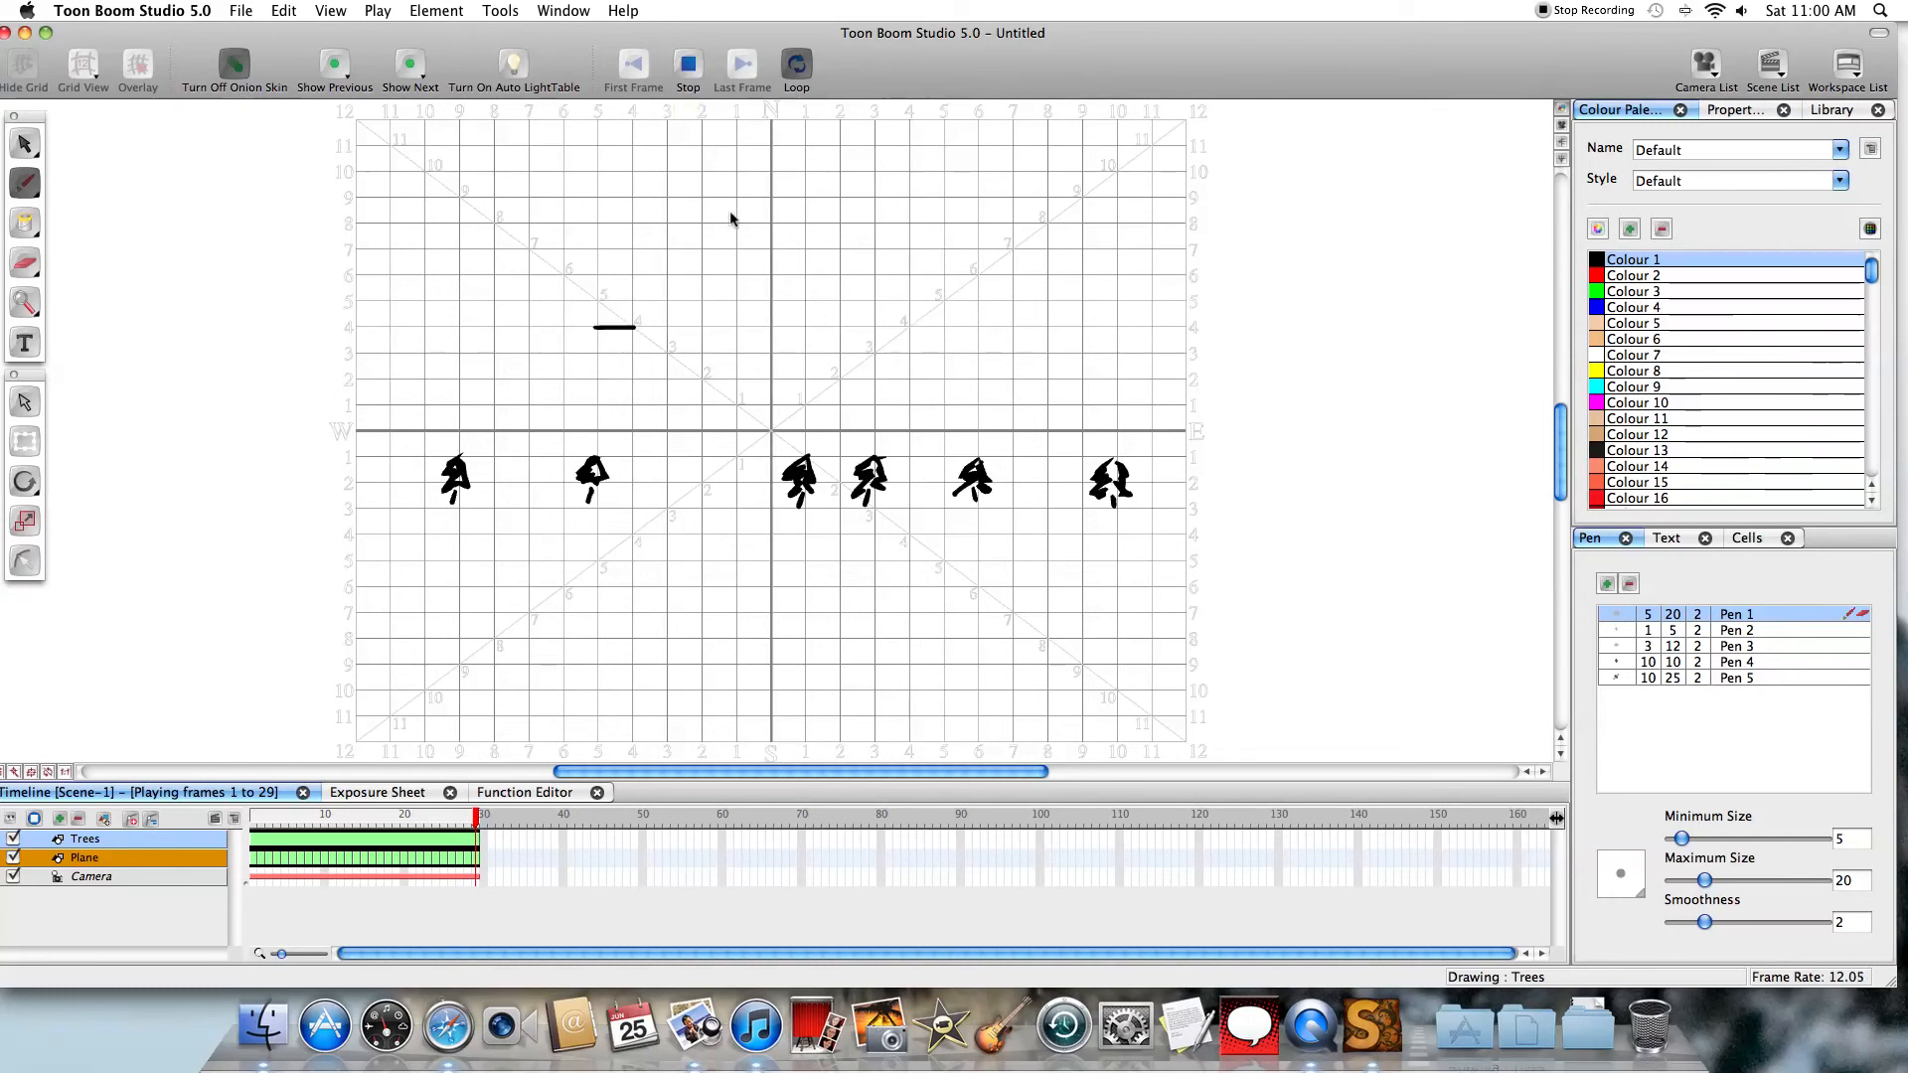
click(687, 62)
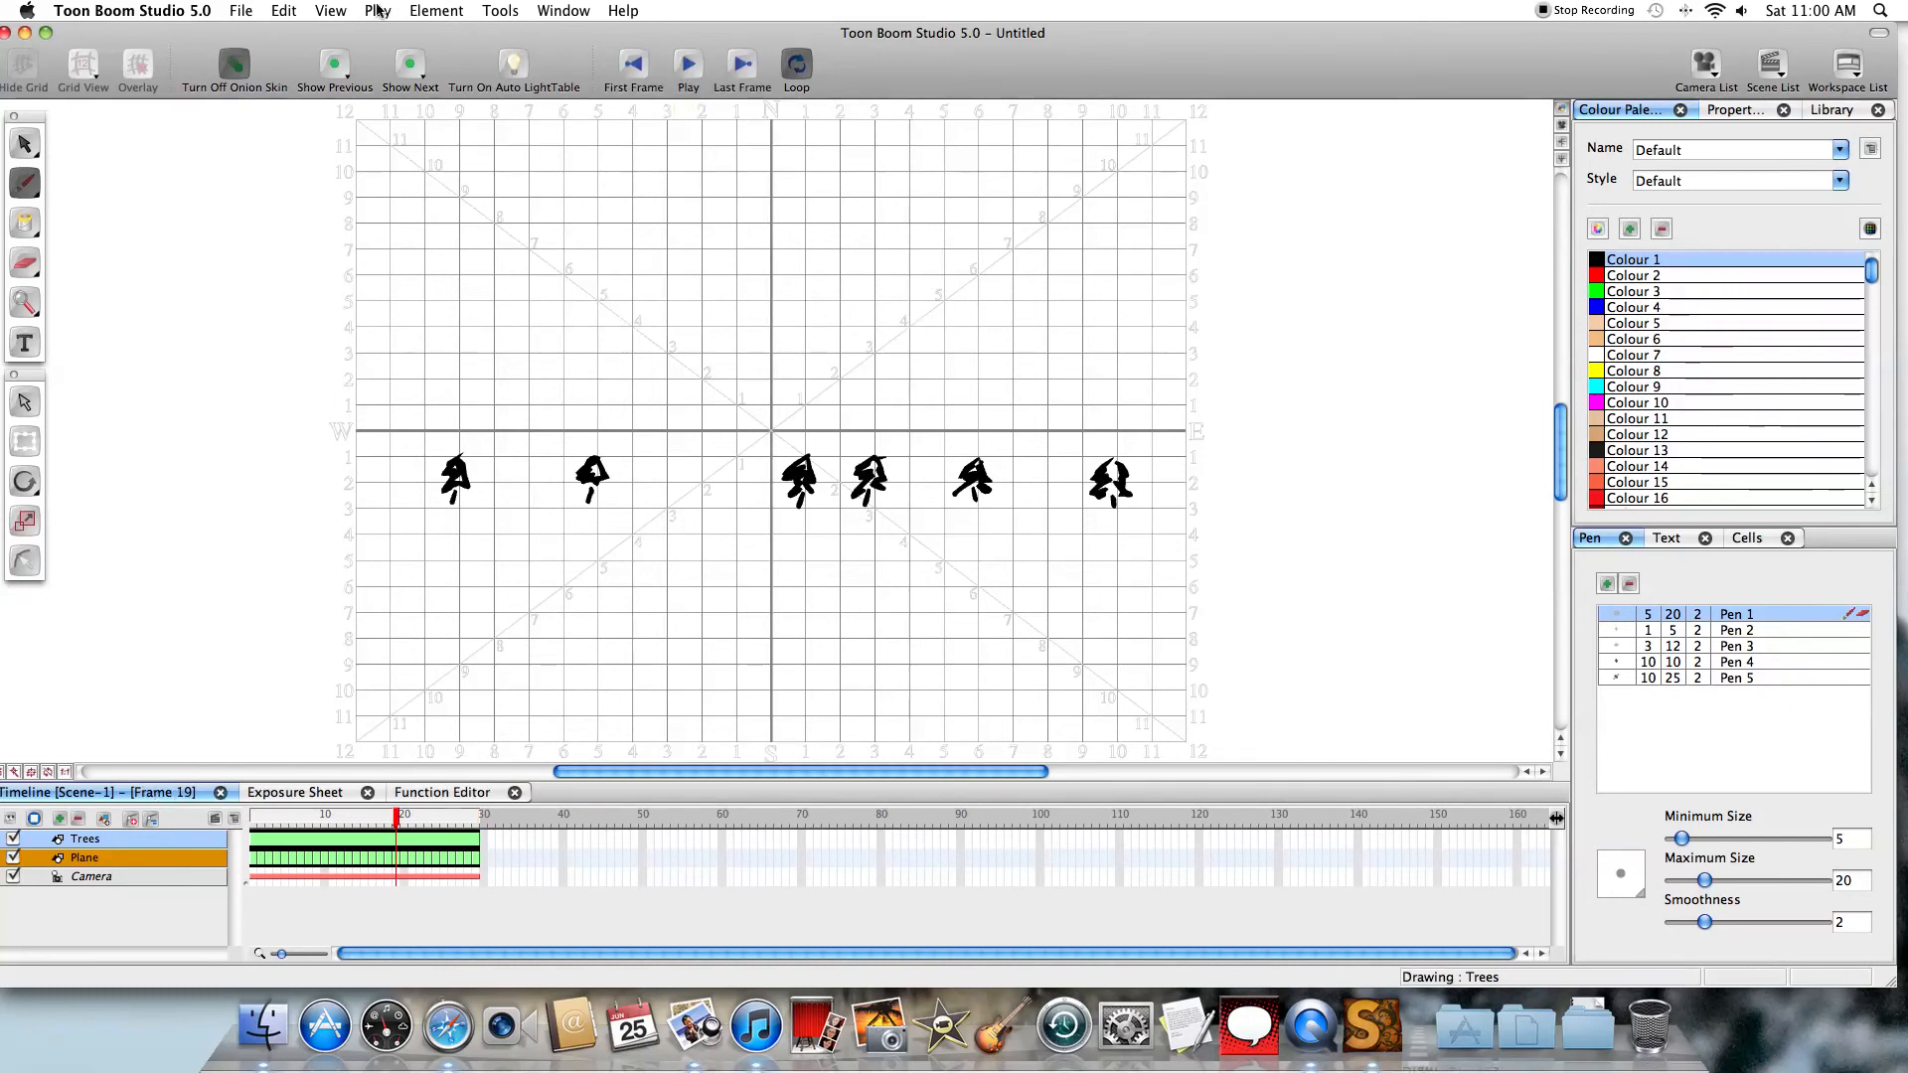
Run a Quick Preview of the animation in Safari and close the preview window
click(378, 10)
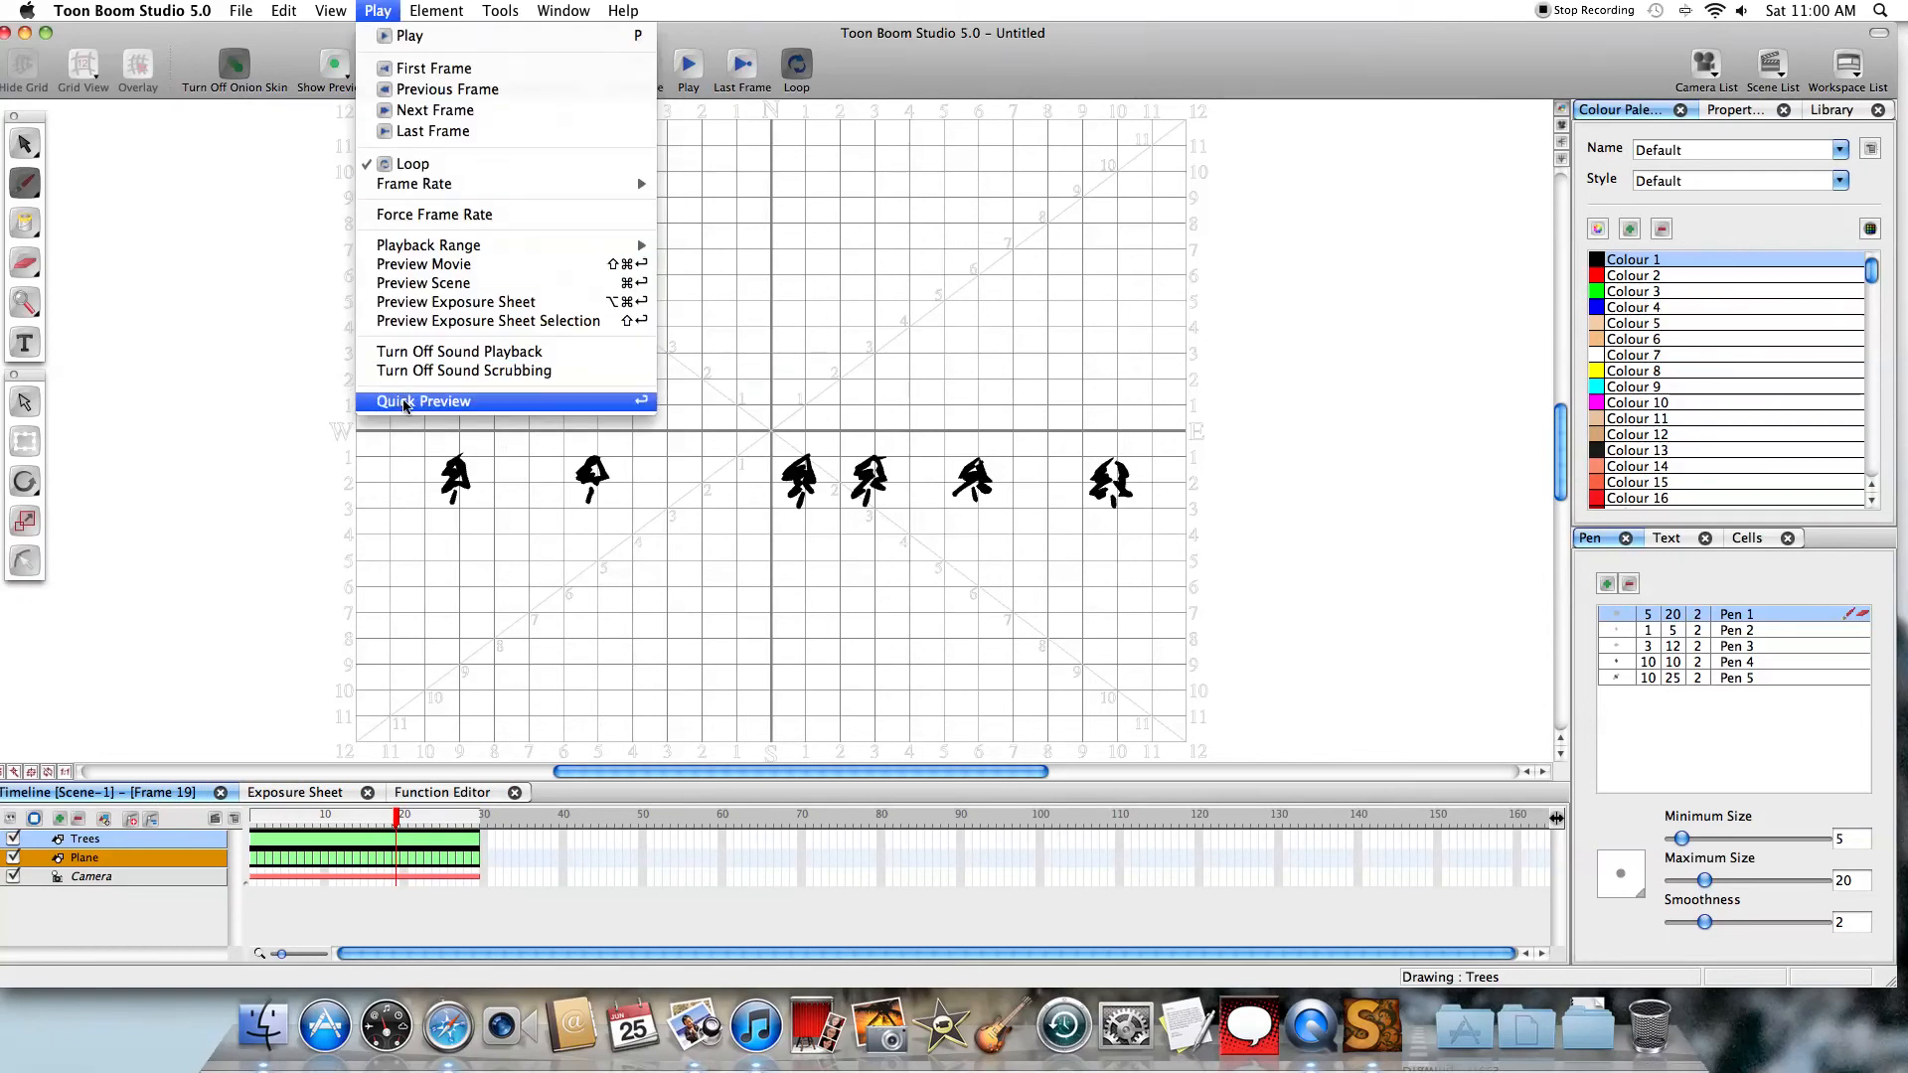
click(423, 402)
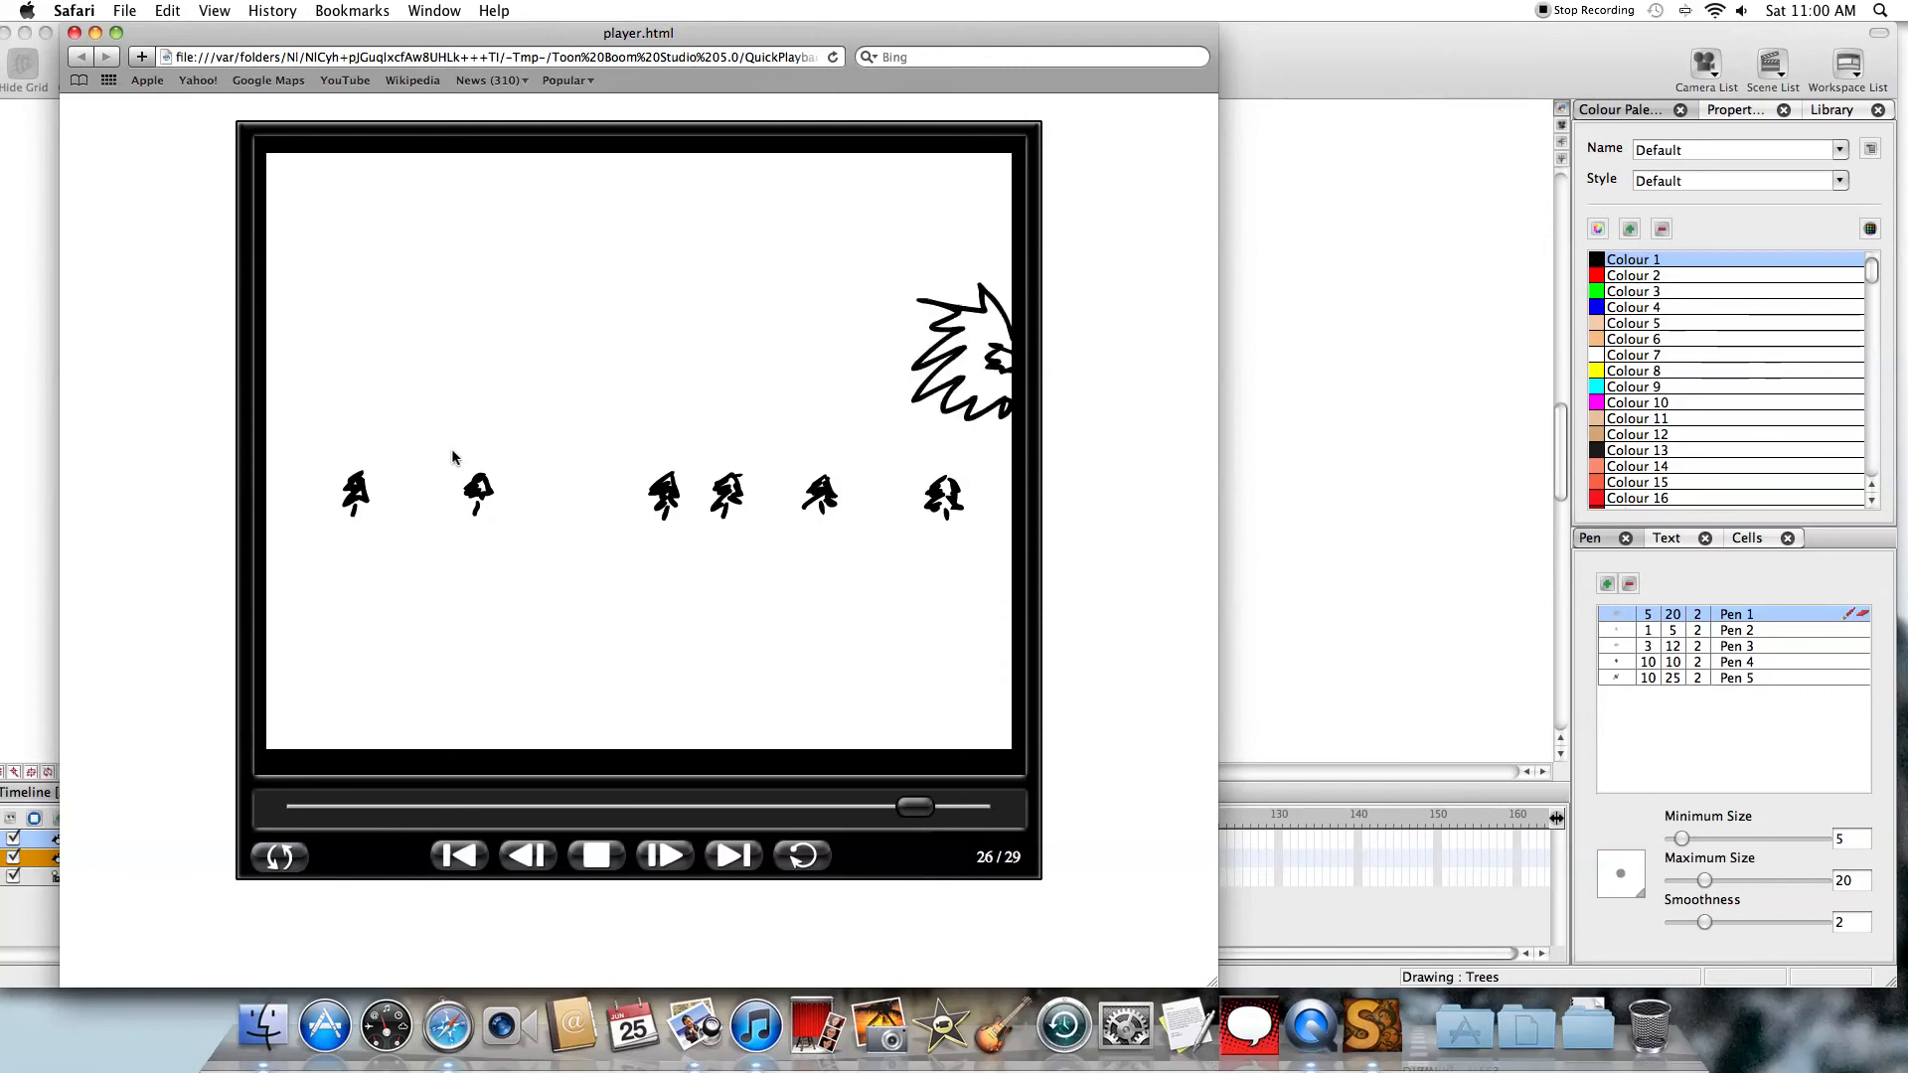
click(596, 854)
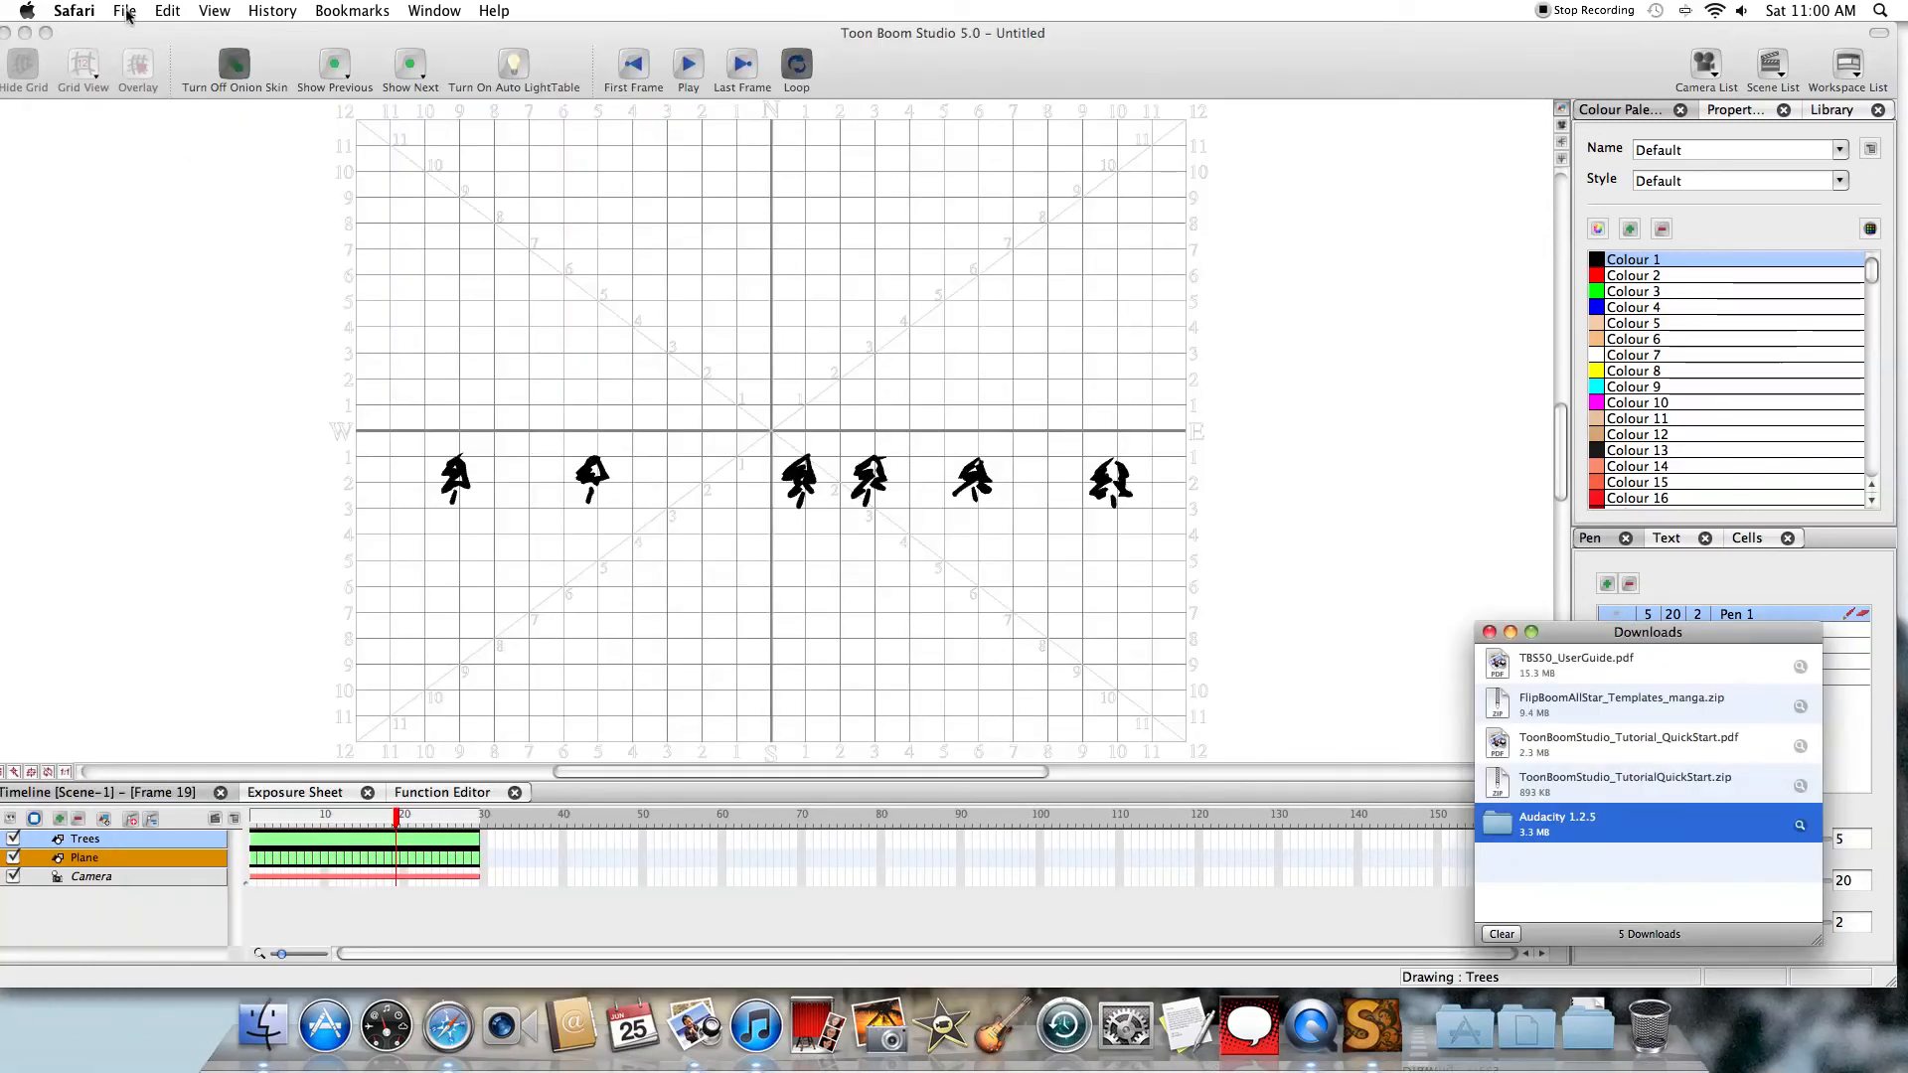
Return to the project and bring up the Export Movie settings from the File menu
click(124, 10)
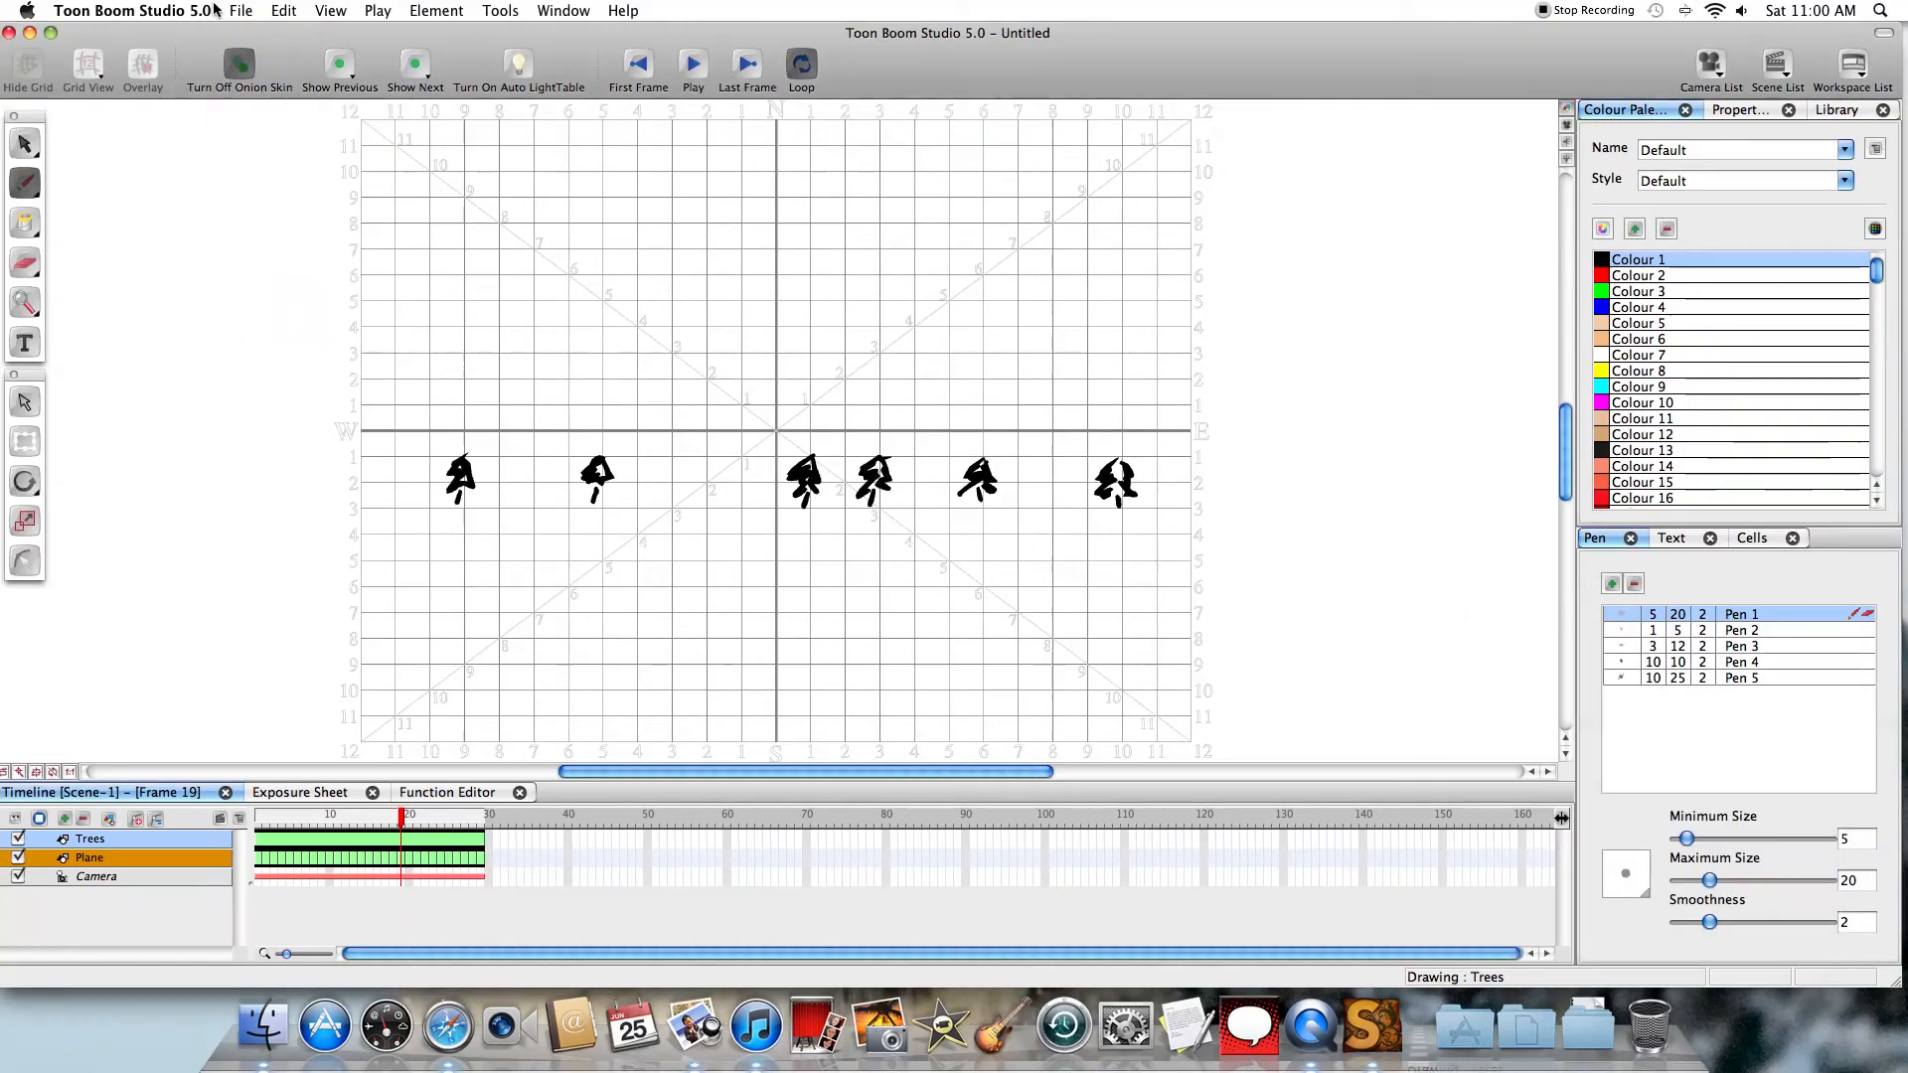
click(242, 10)
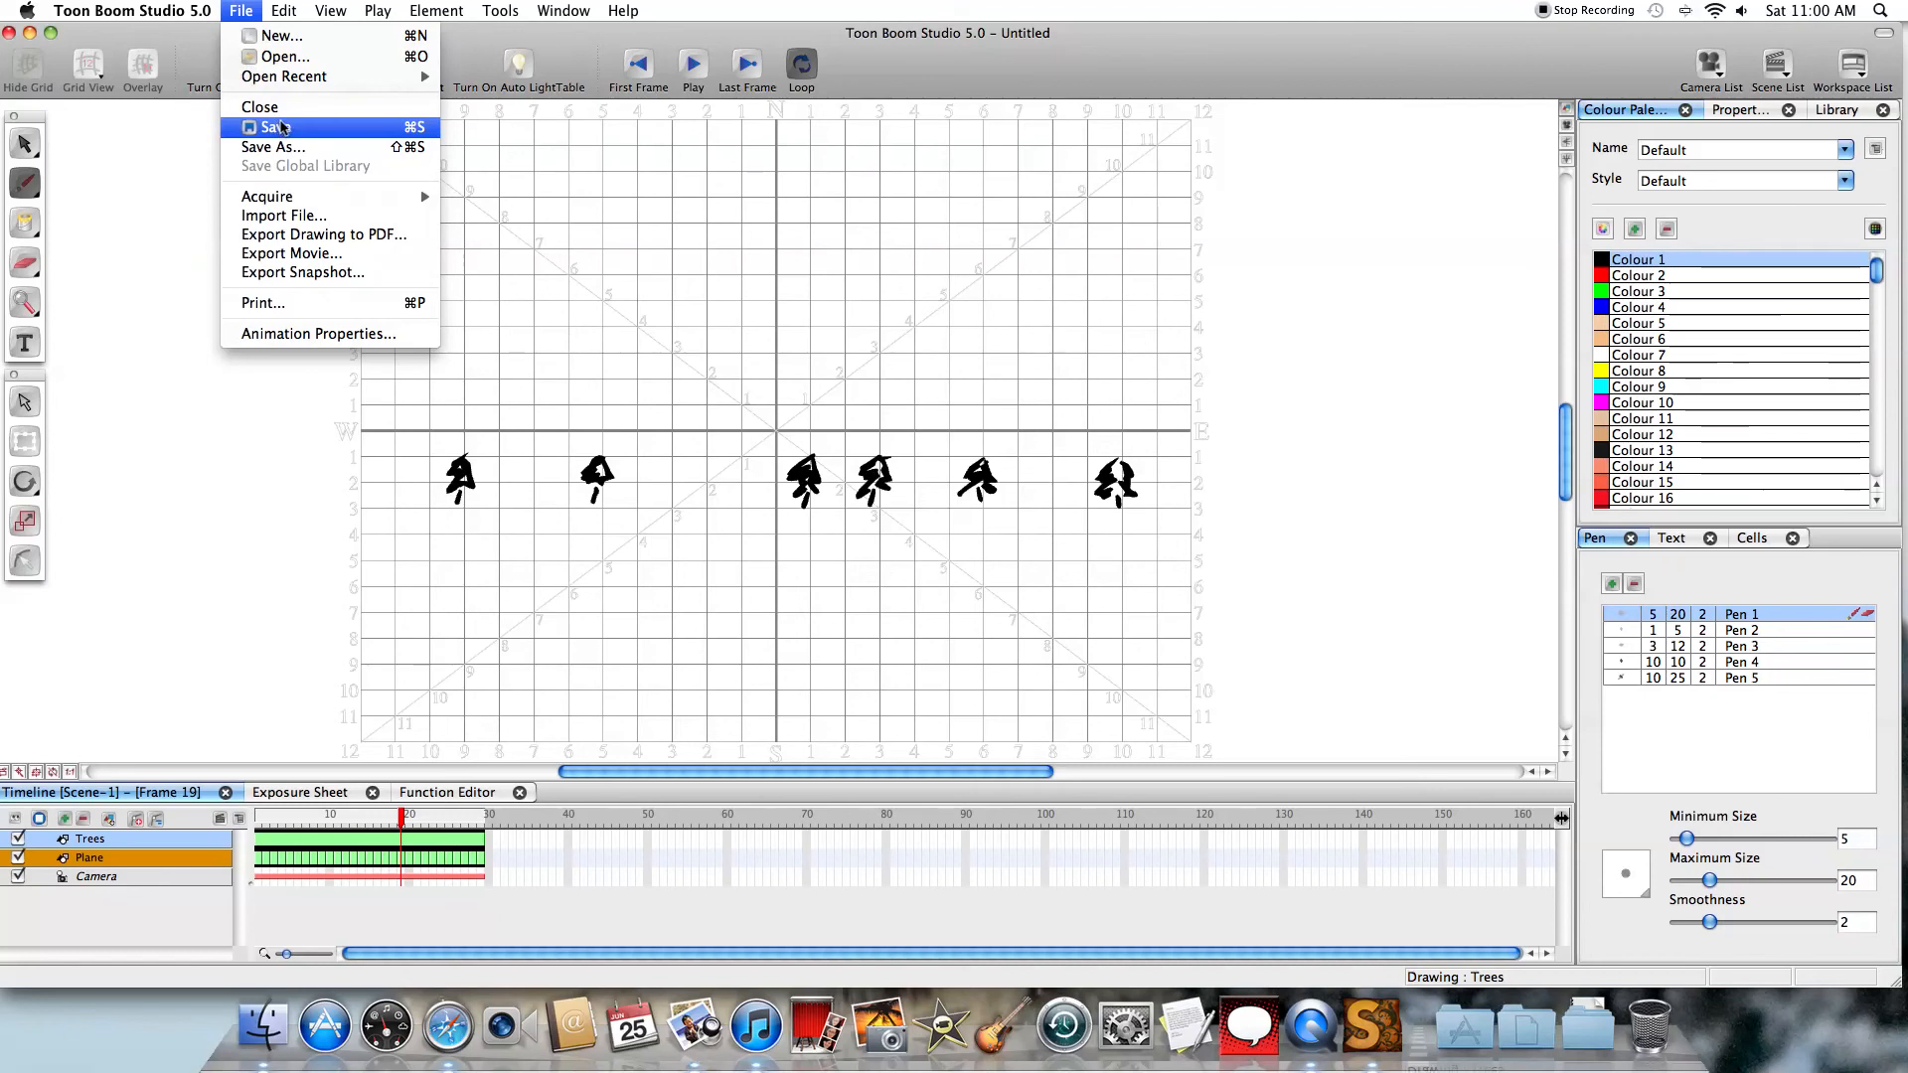
mouse_move(302, 282)
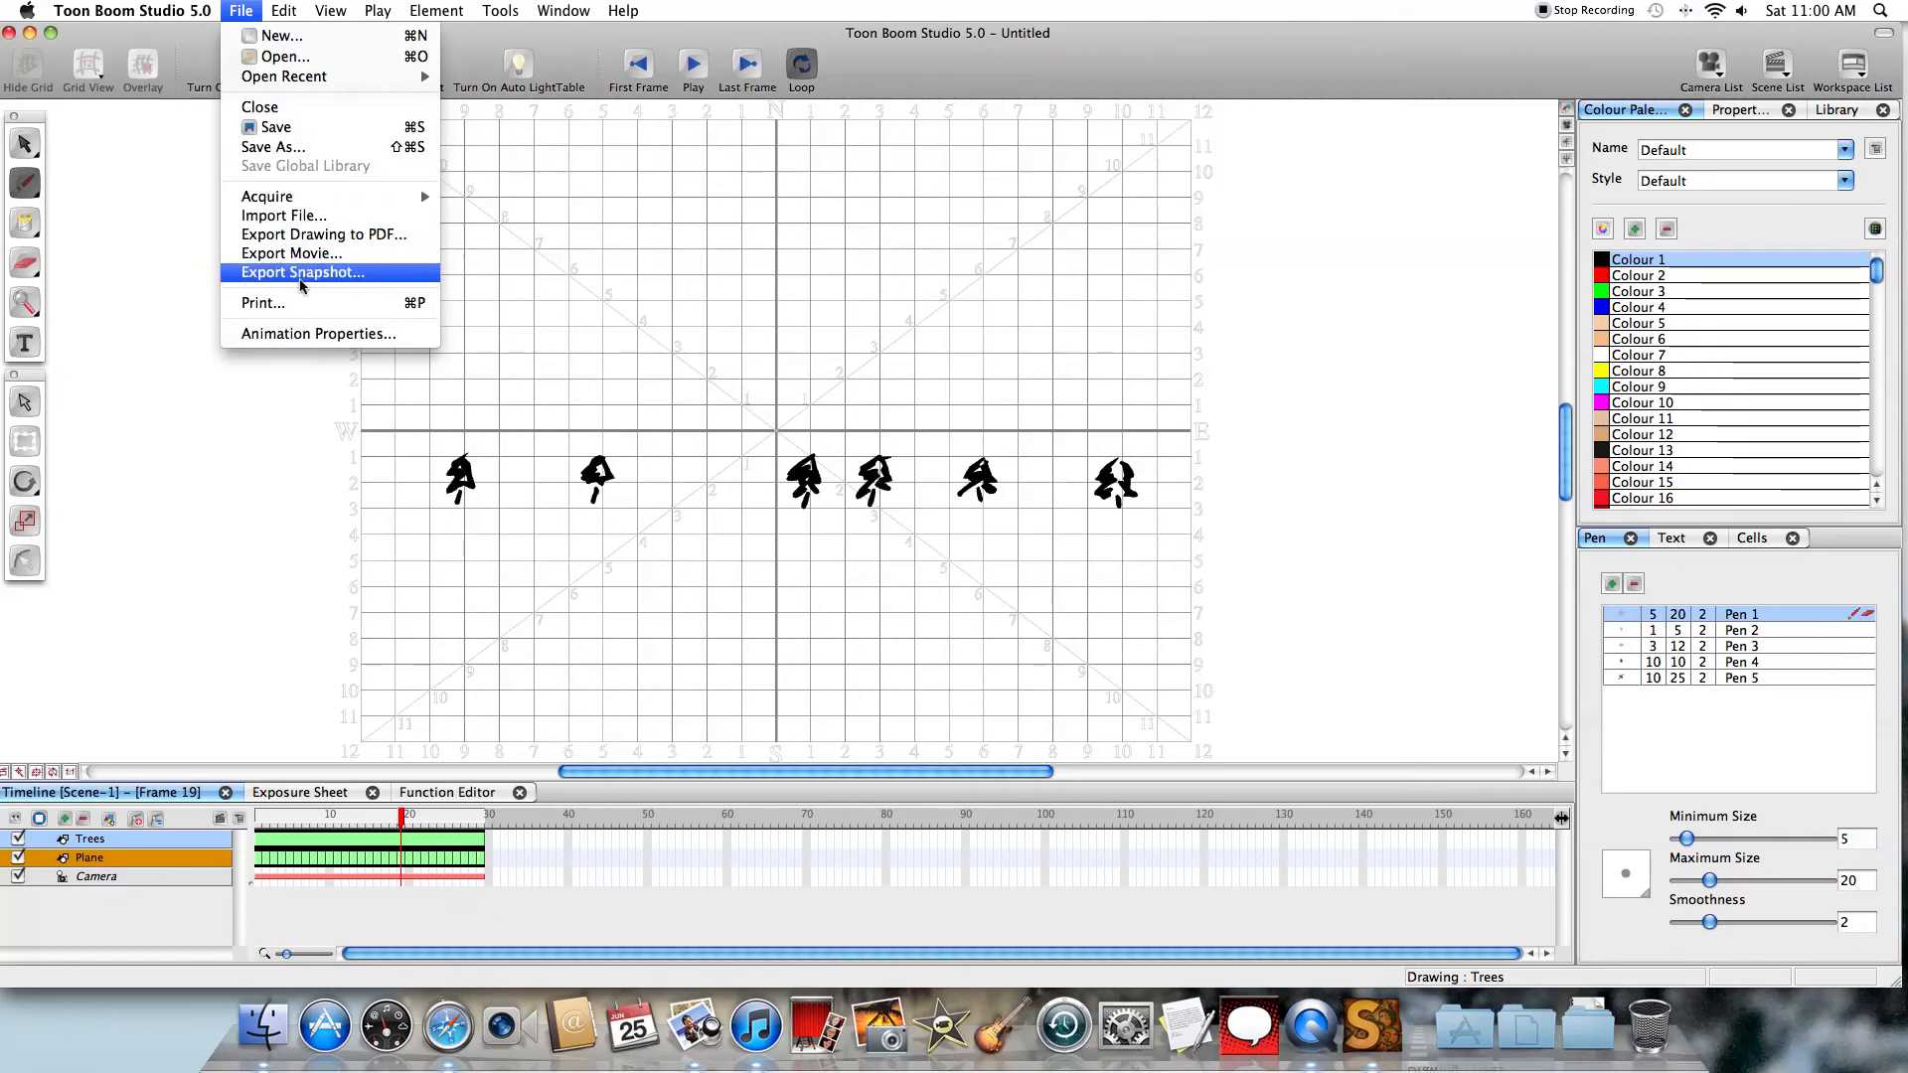
click(288, 254)
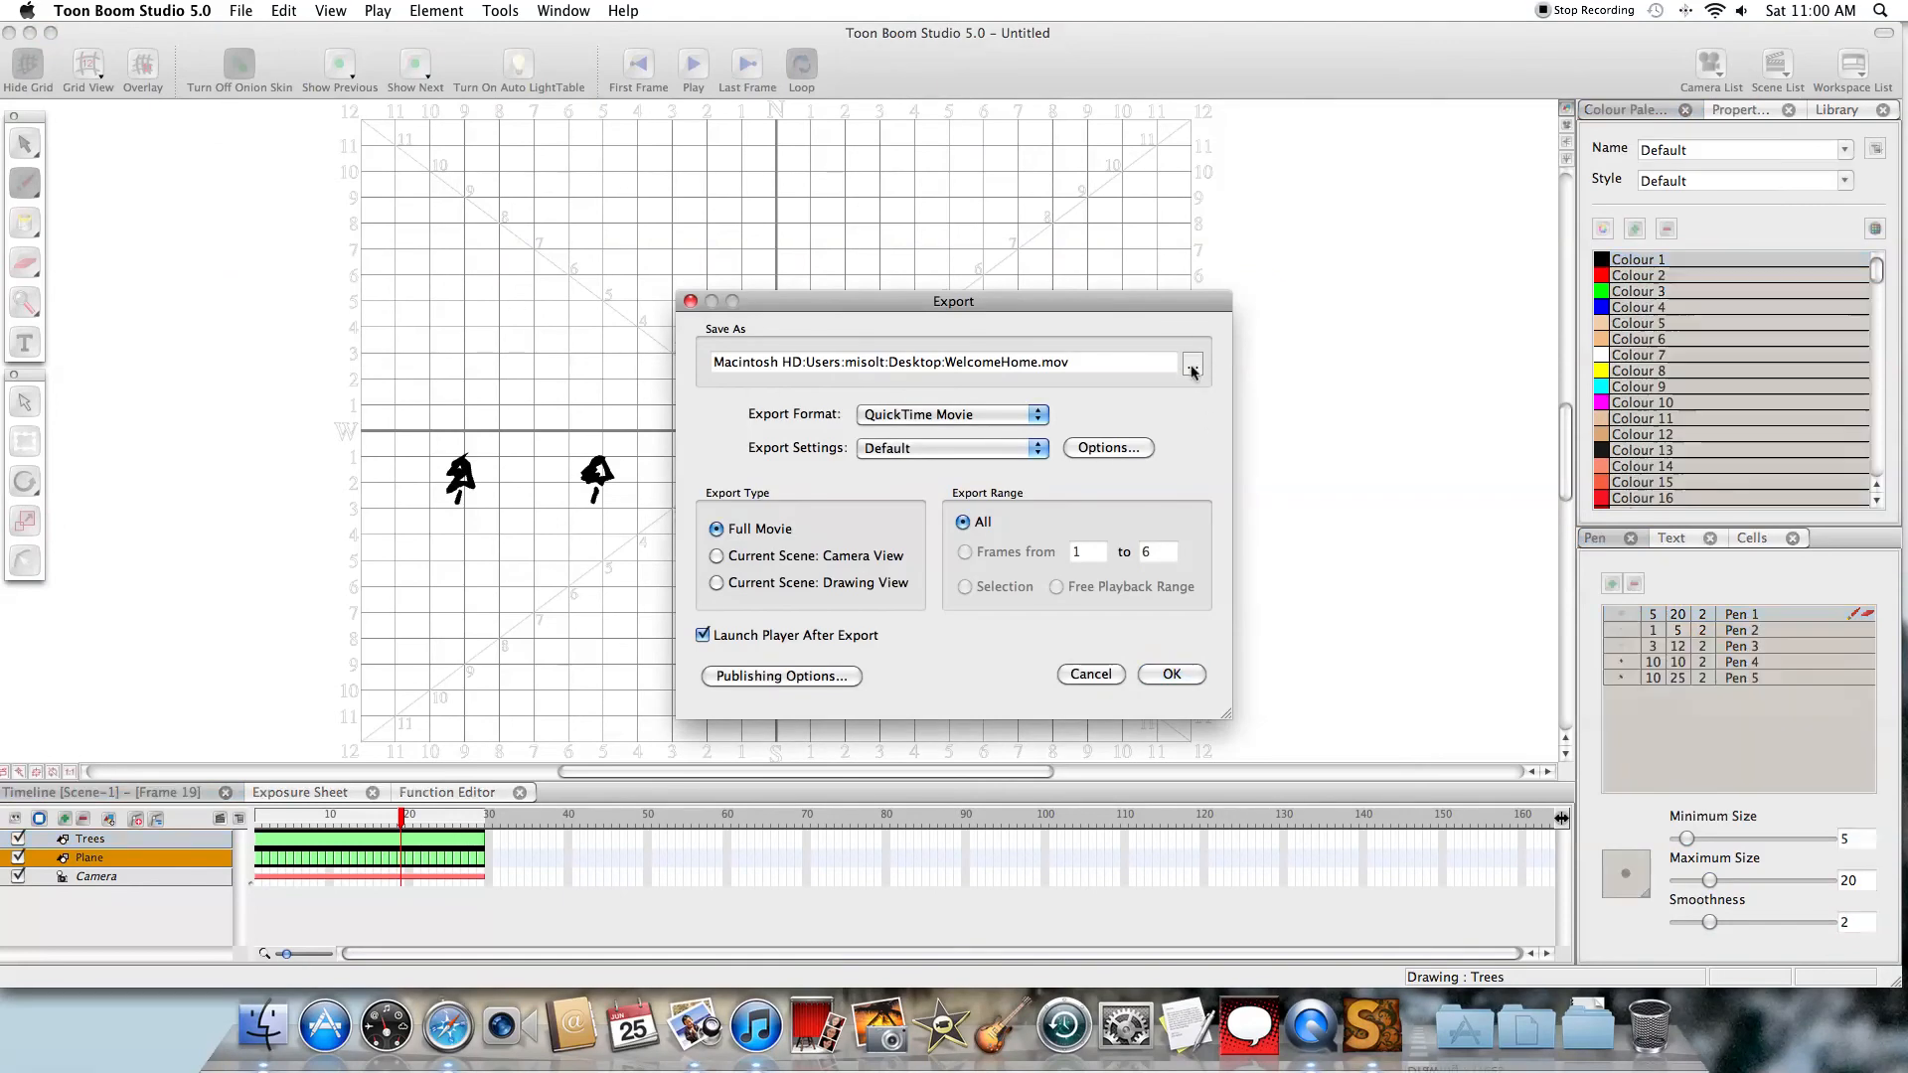
Name the export Plane.mov on the Desktop and export the full QuickTime movie
click(1190, 365)
text(Plane.mov)
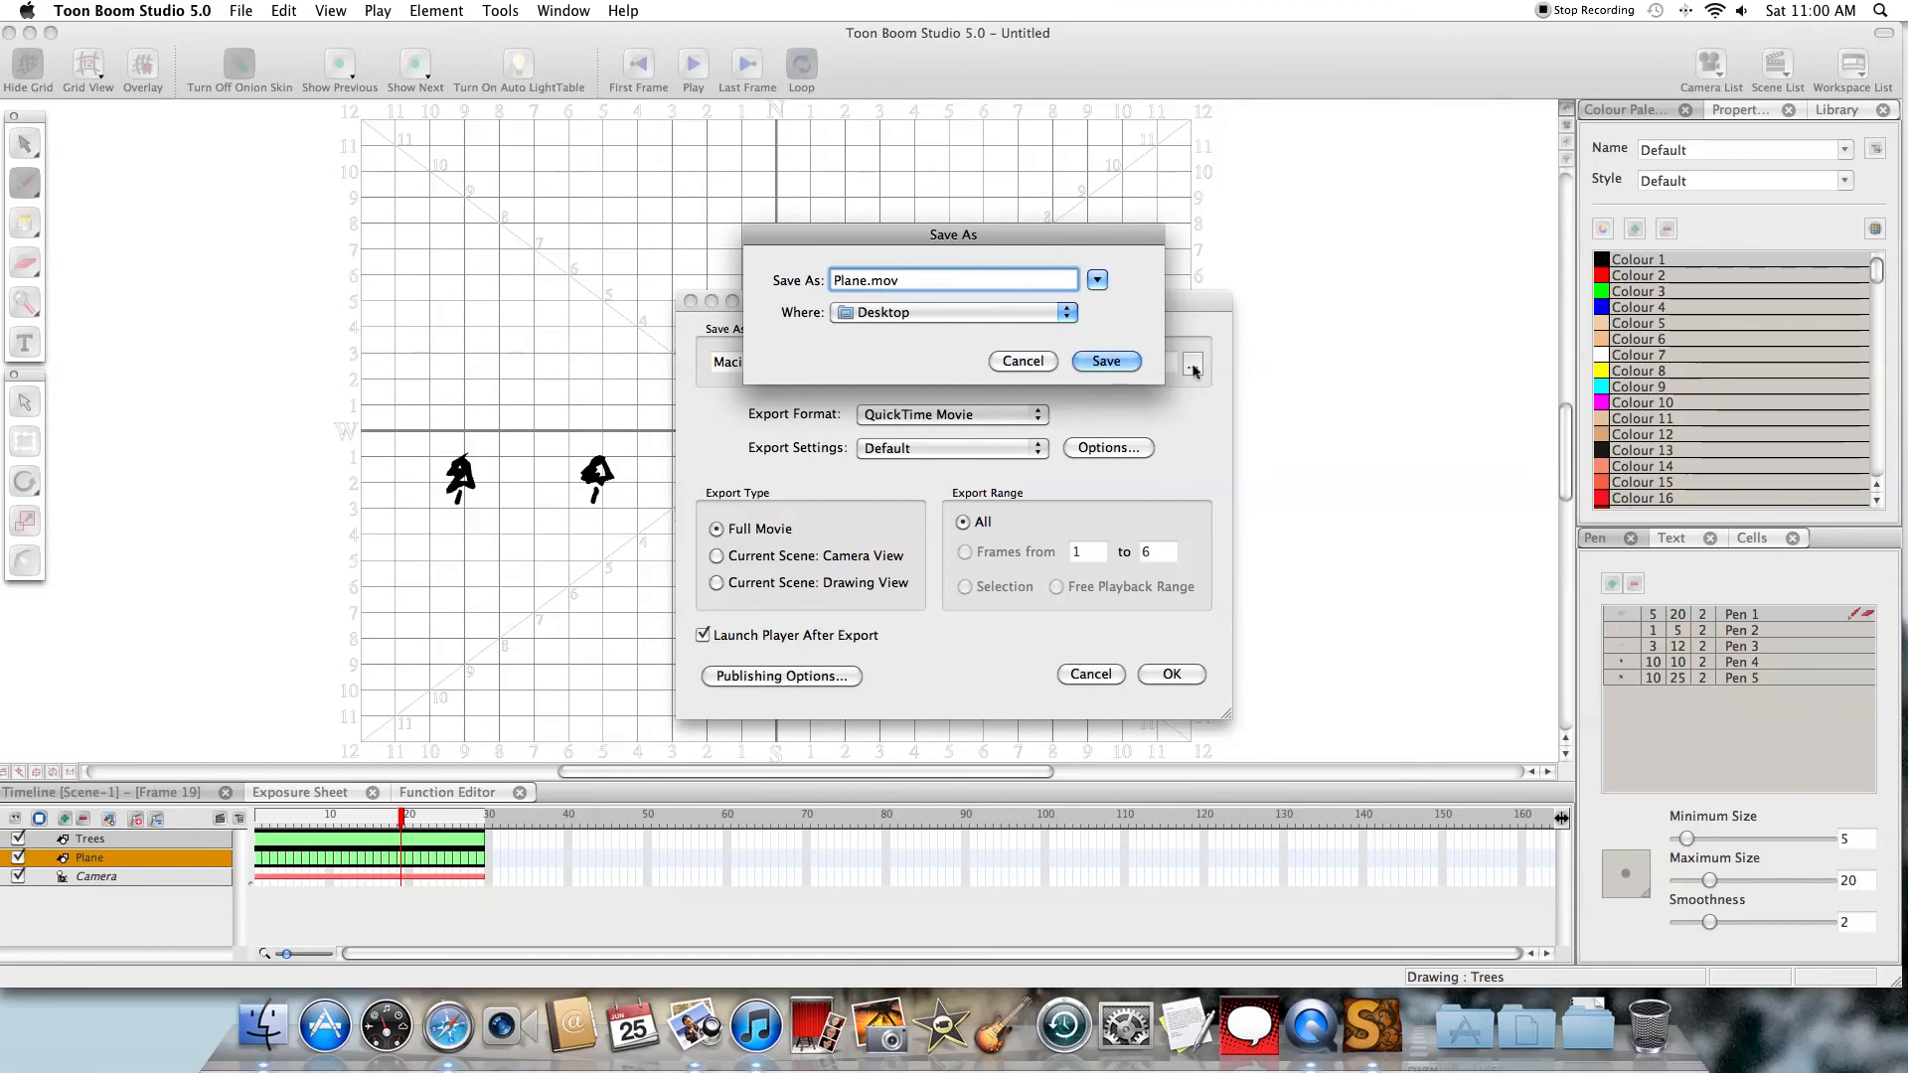
click(1105, 360)
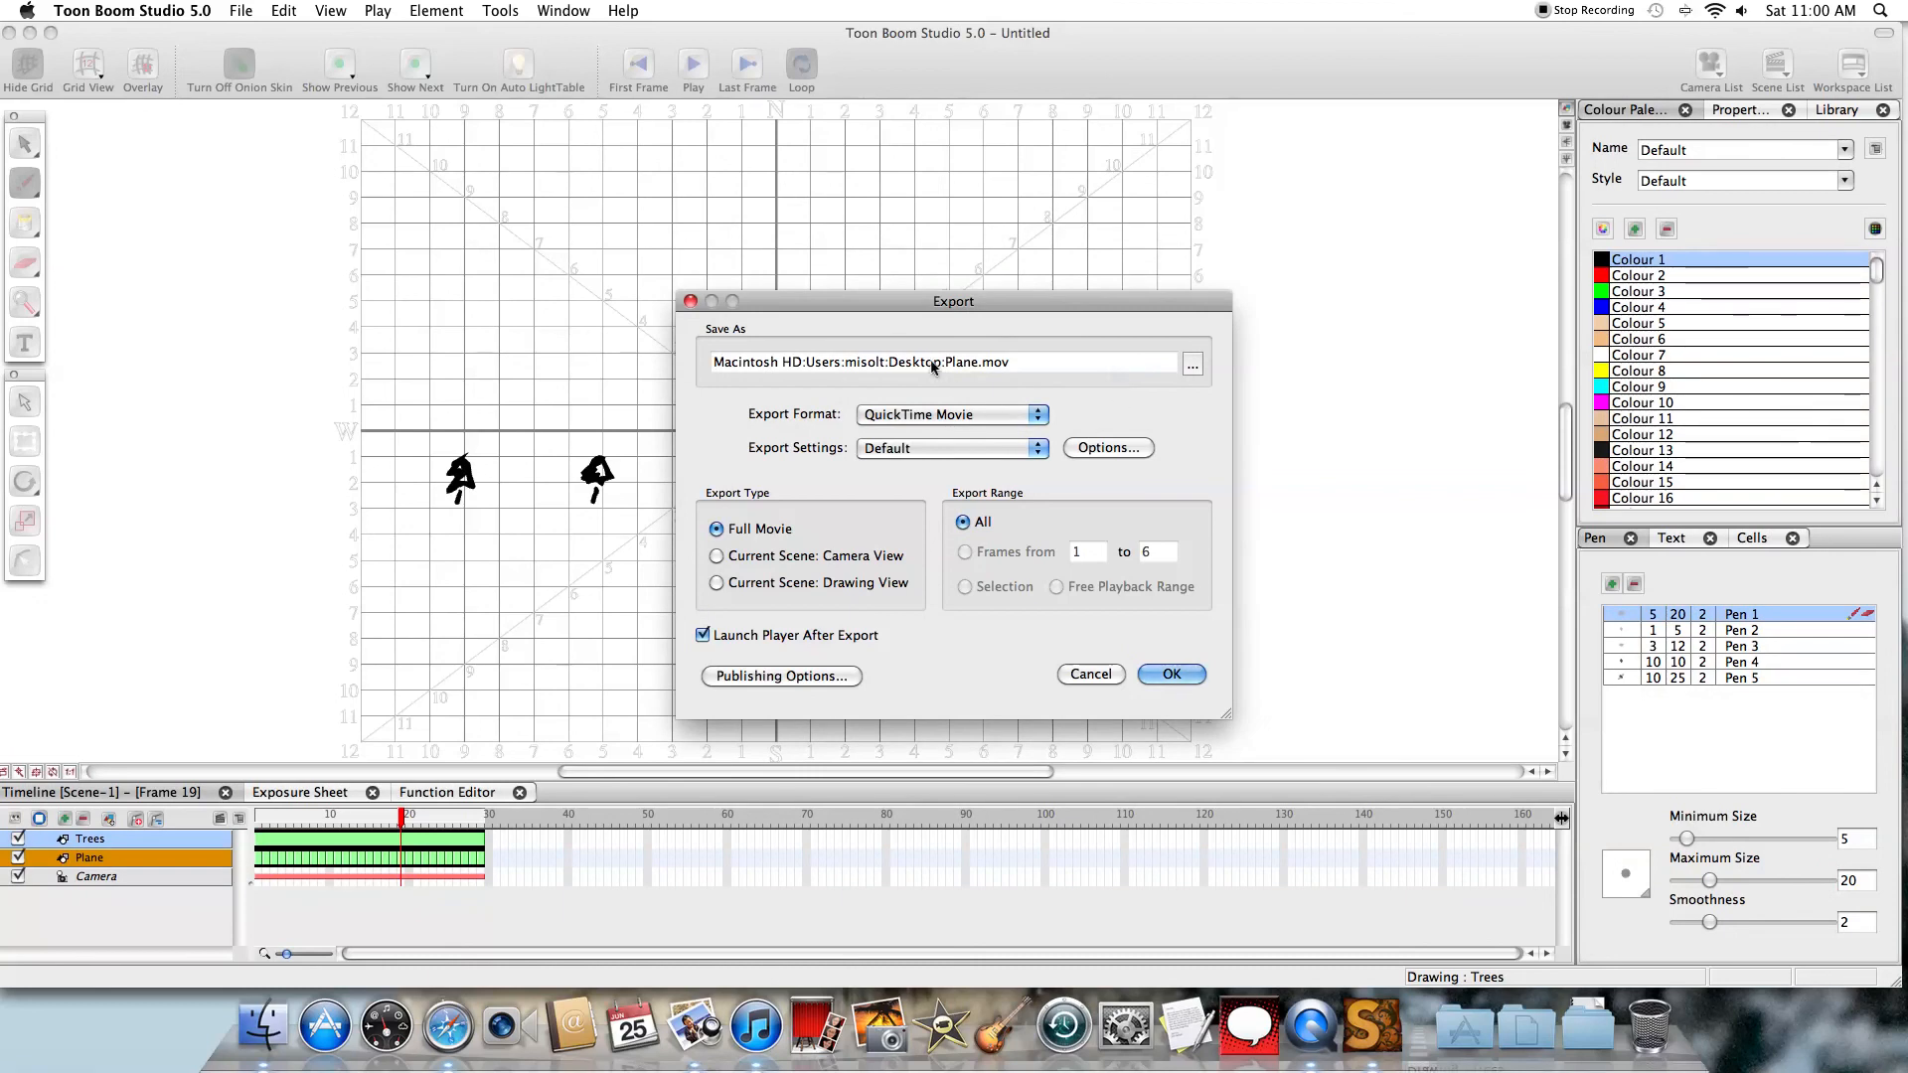
mouse_move(1010, 529)
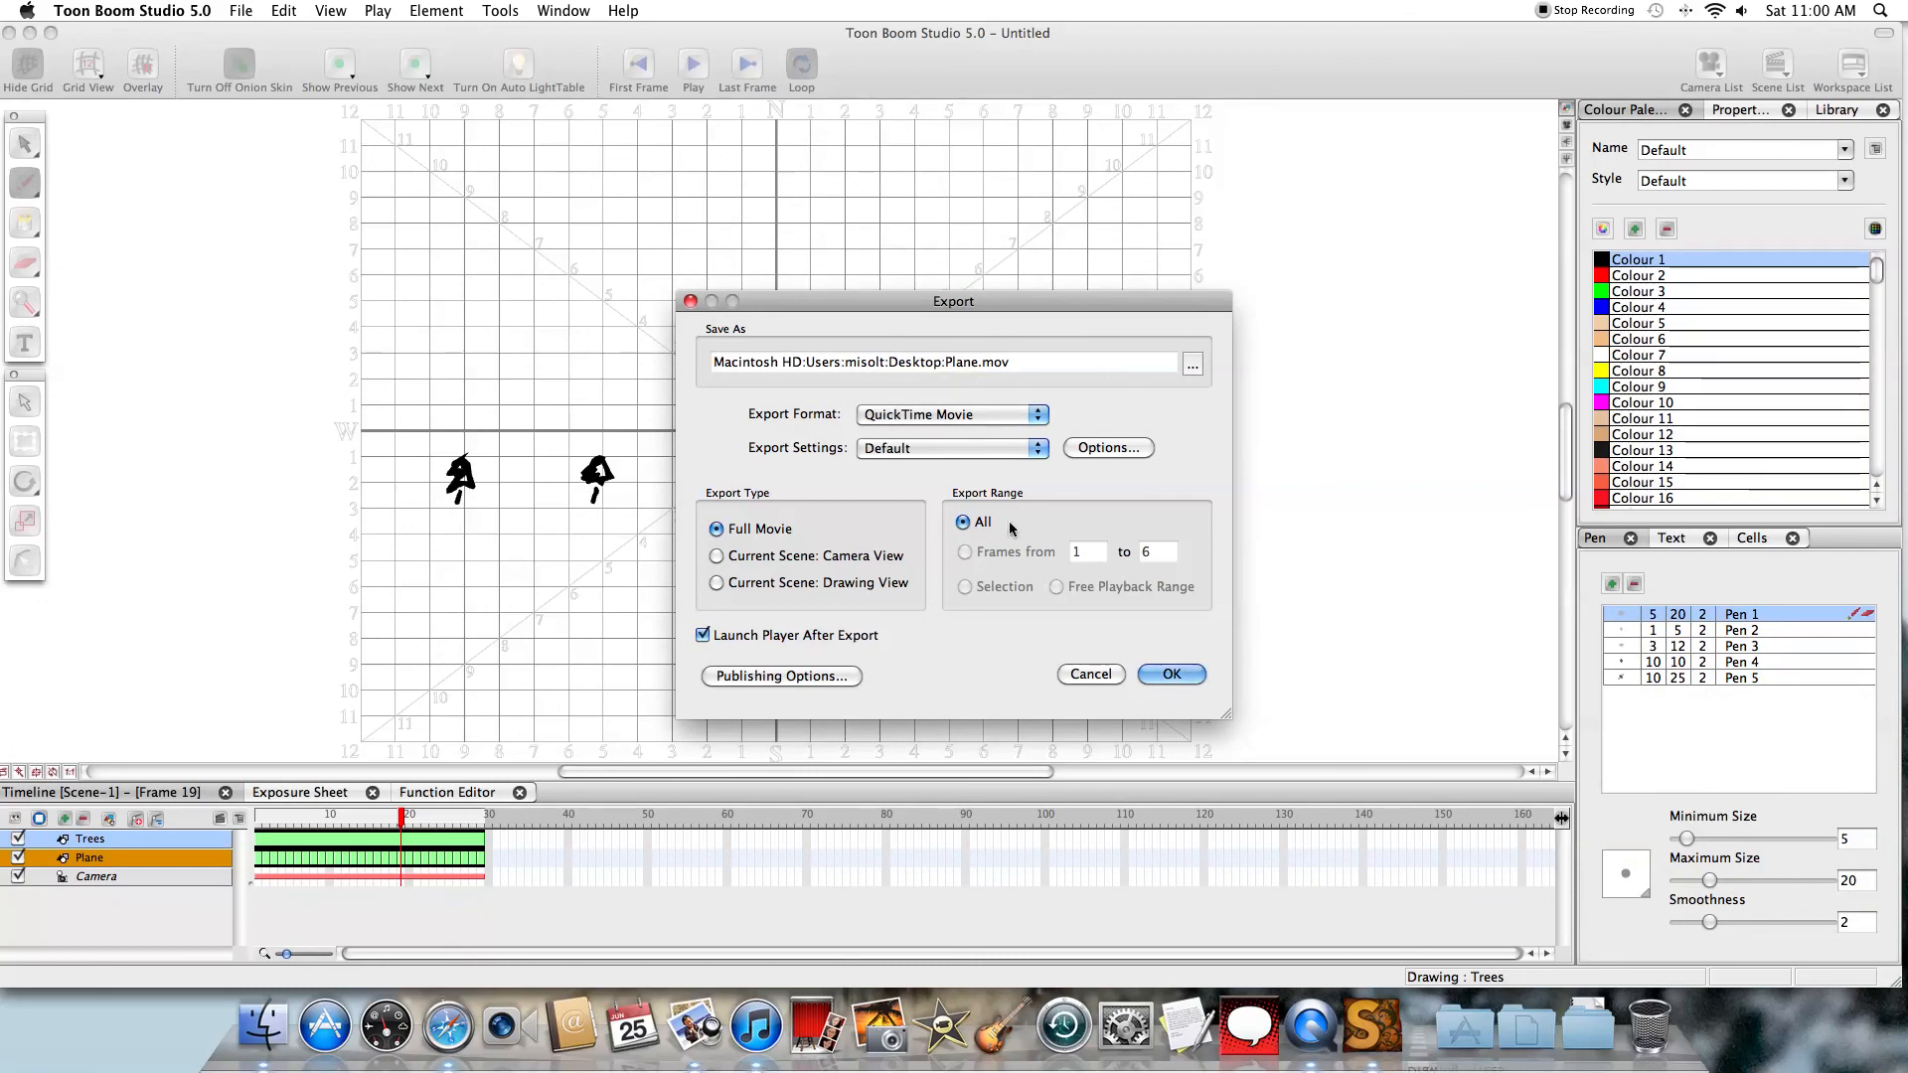
click(1171, 674)
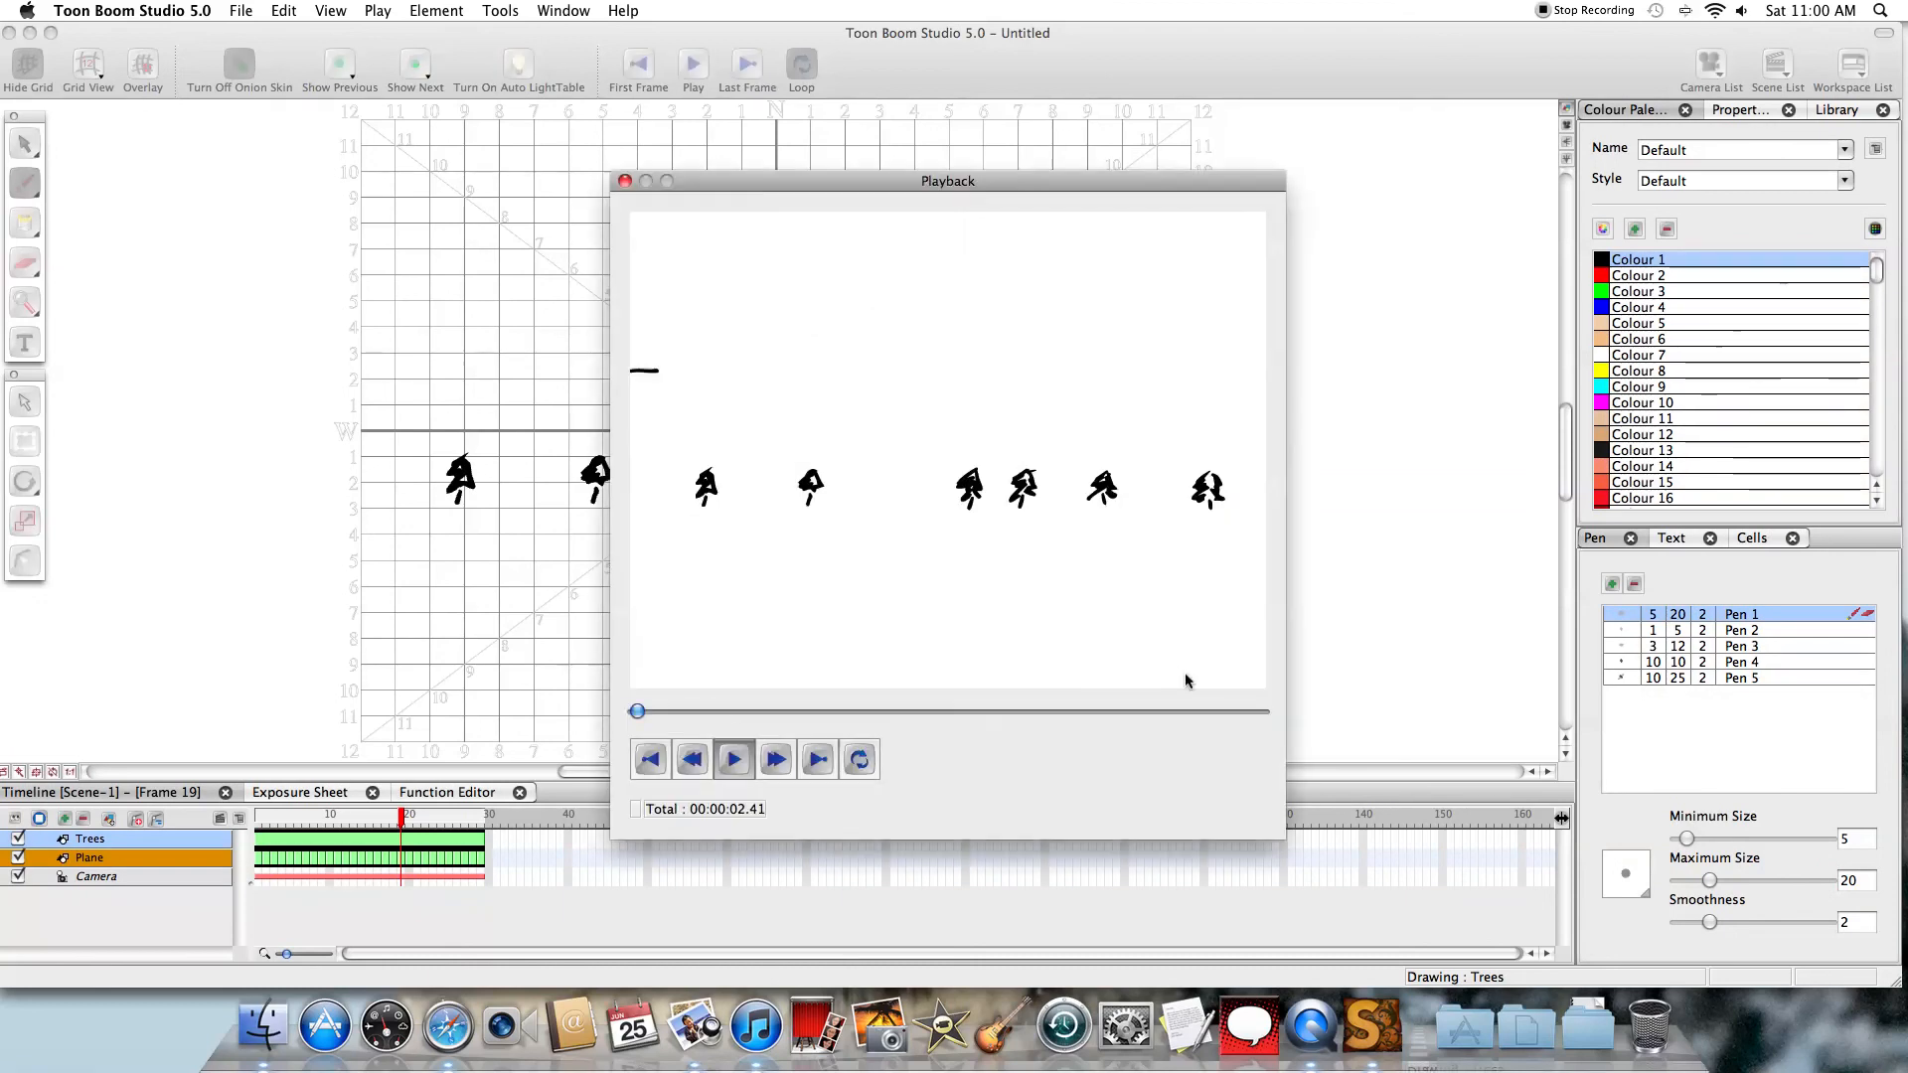
click(734, 759)
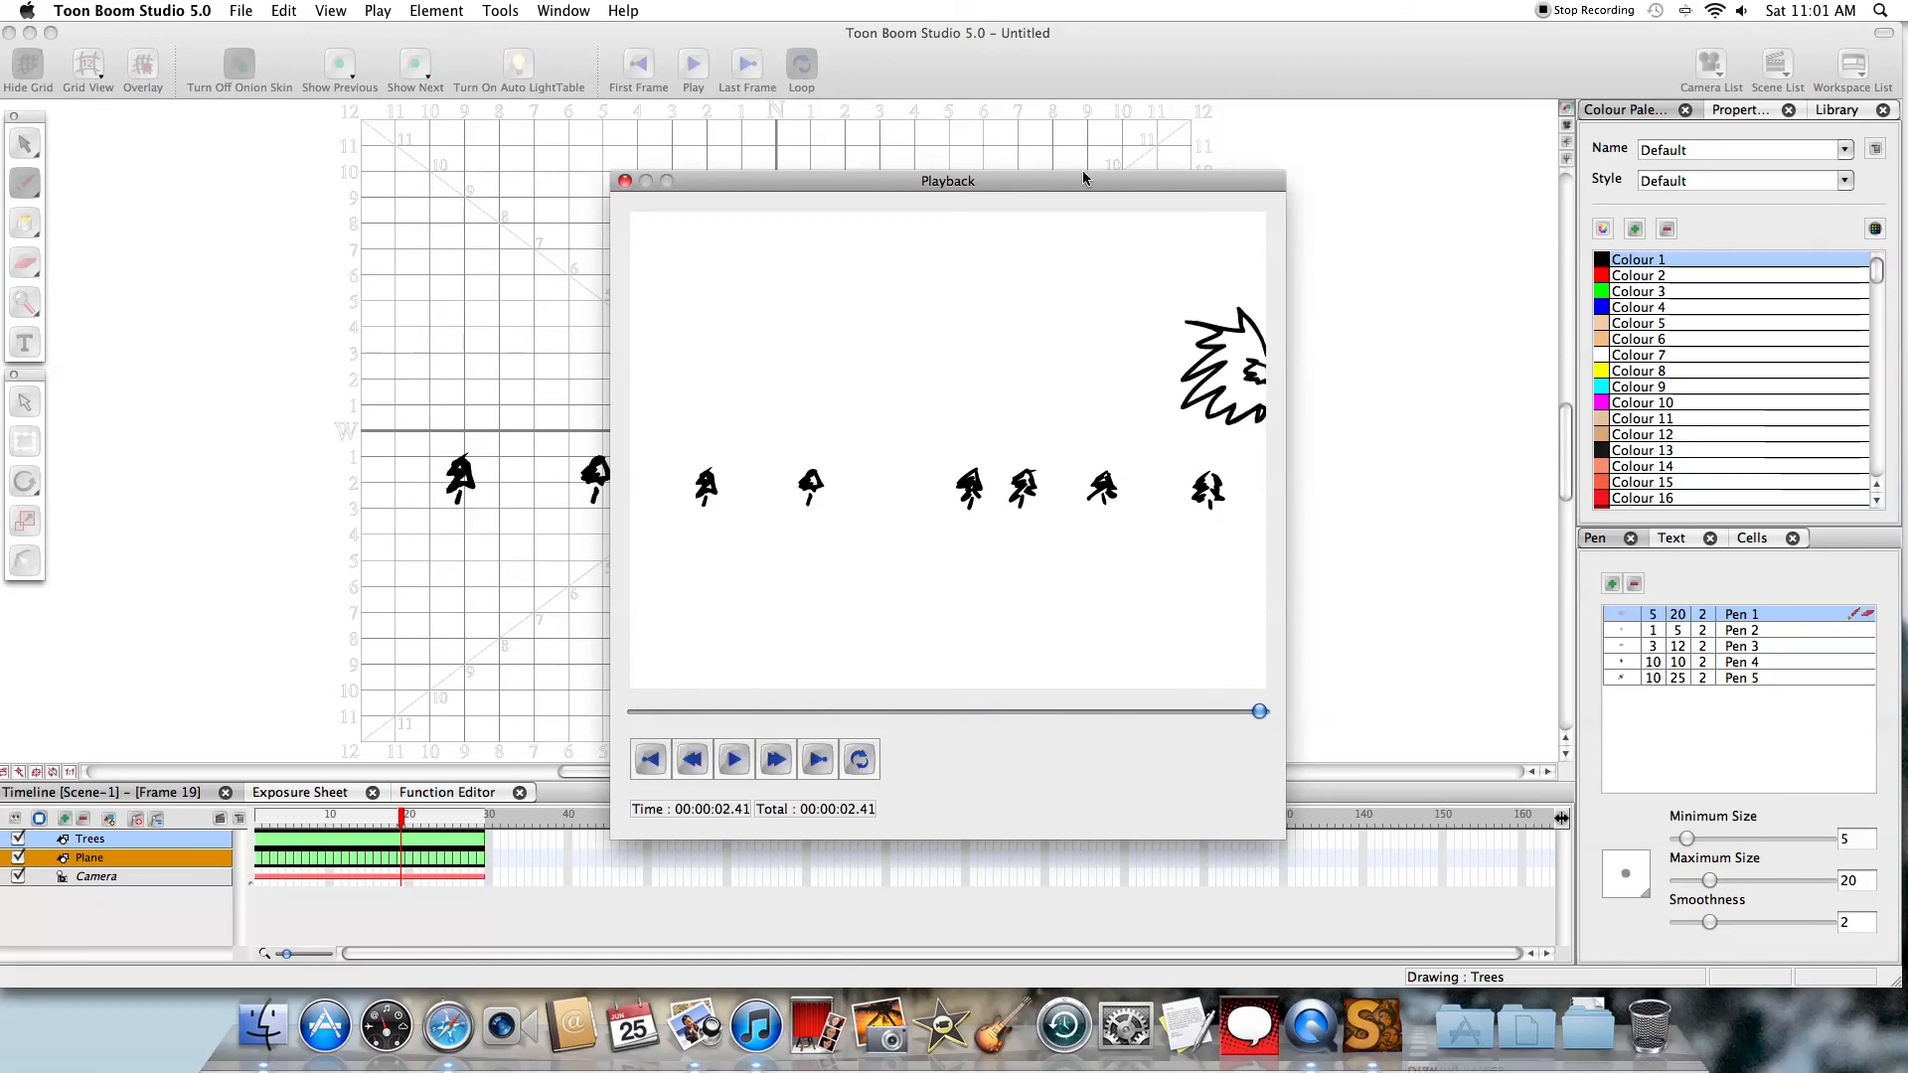
mouse_move(1495, 32)
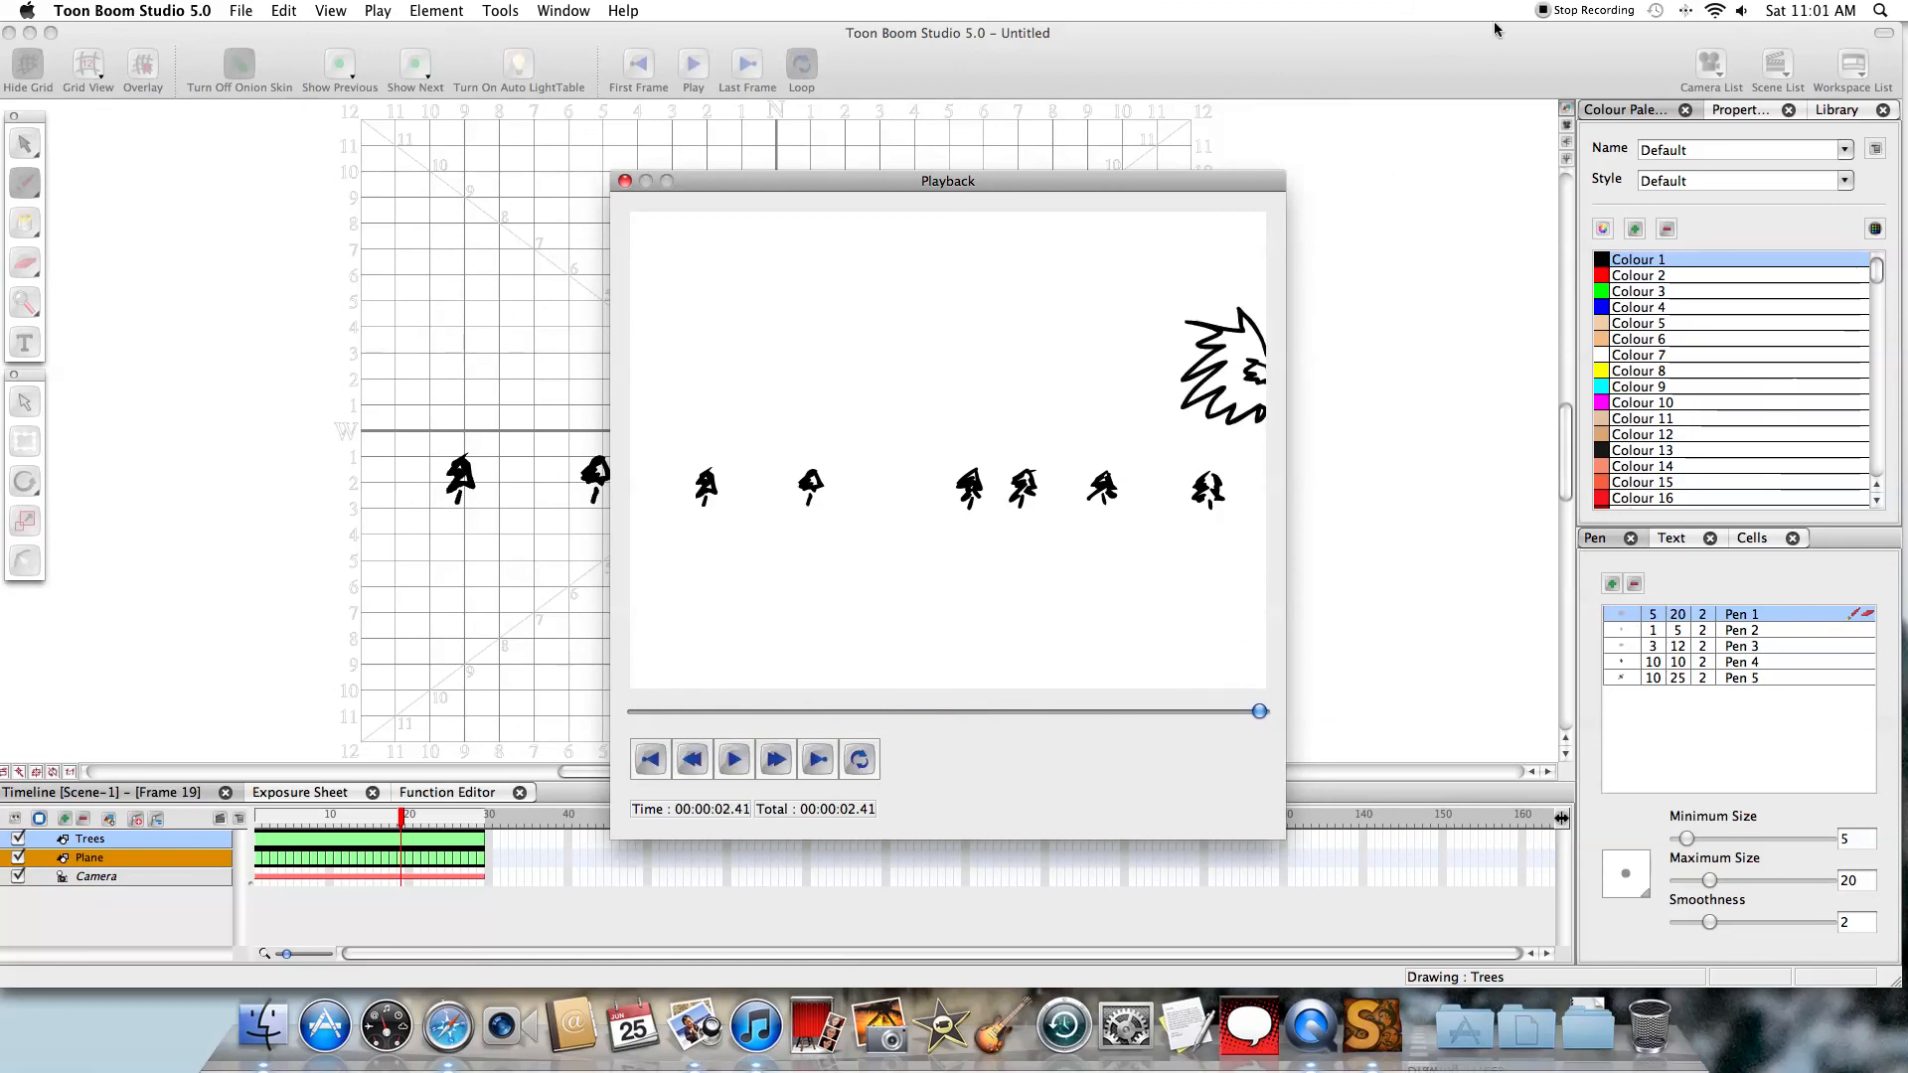